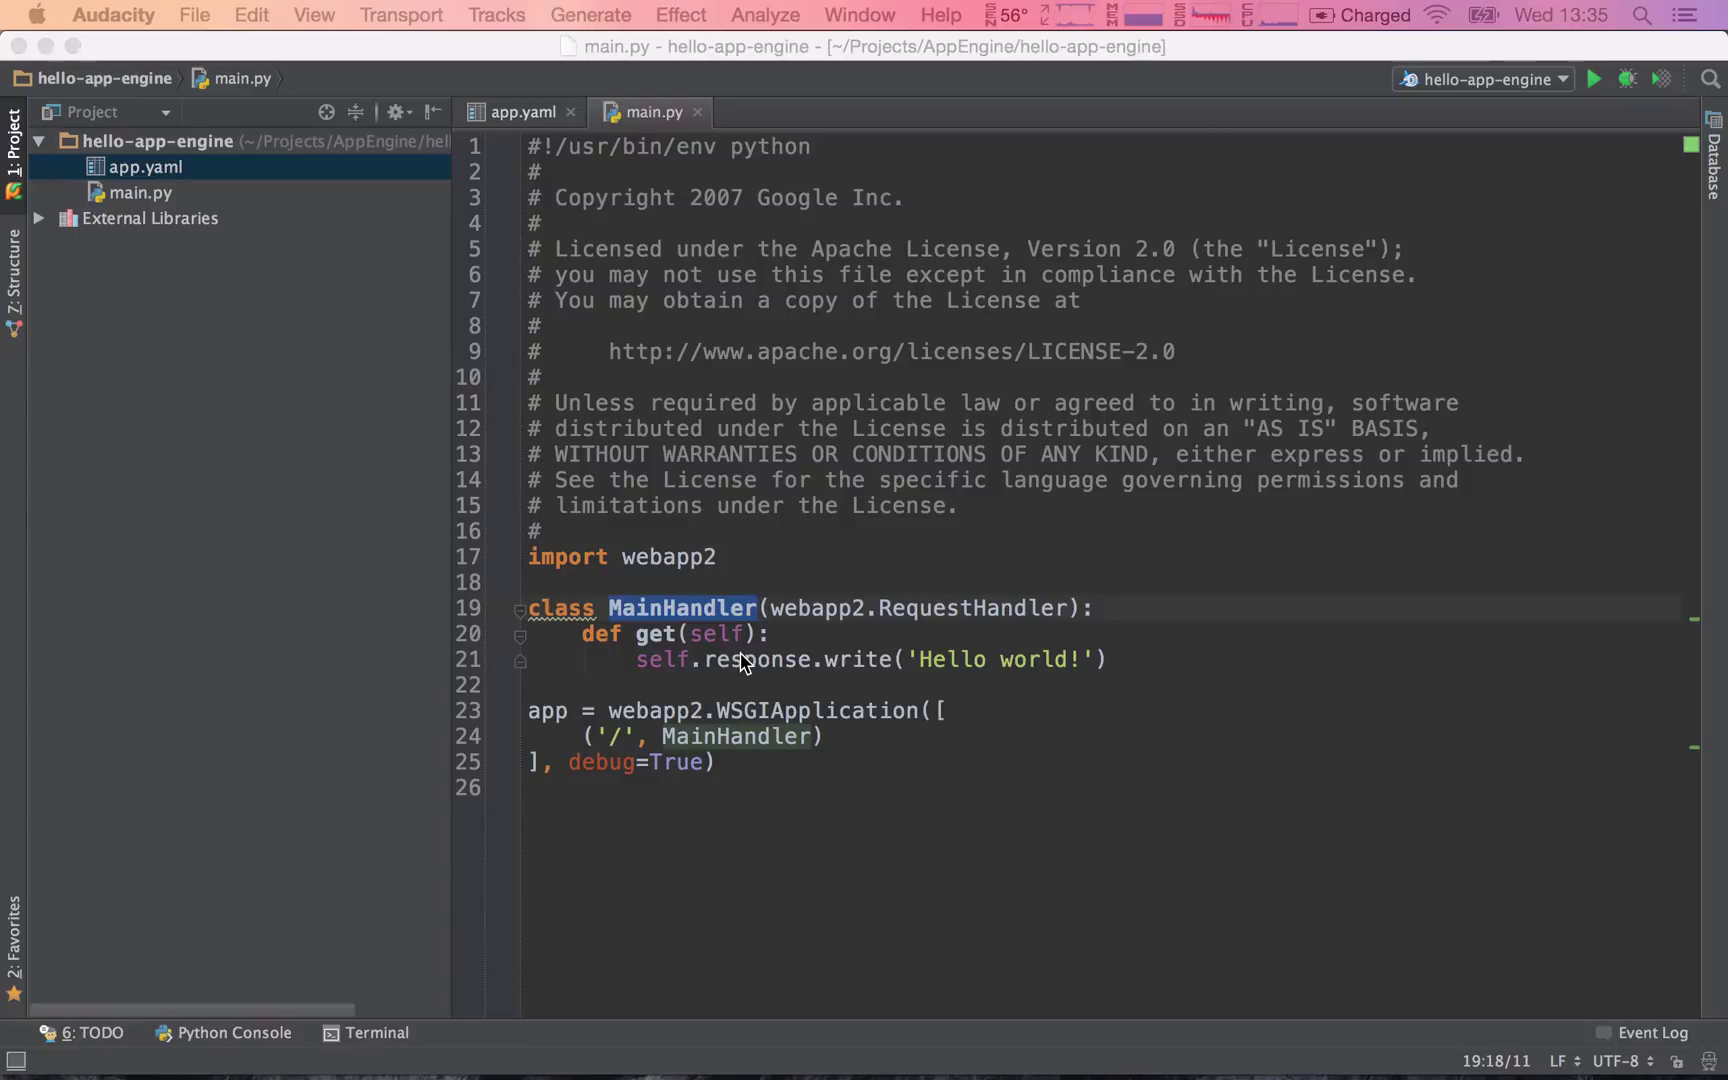
mouse_move(788, 782)
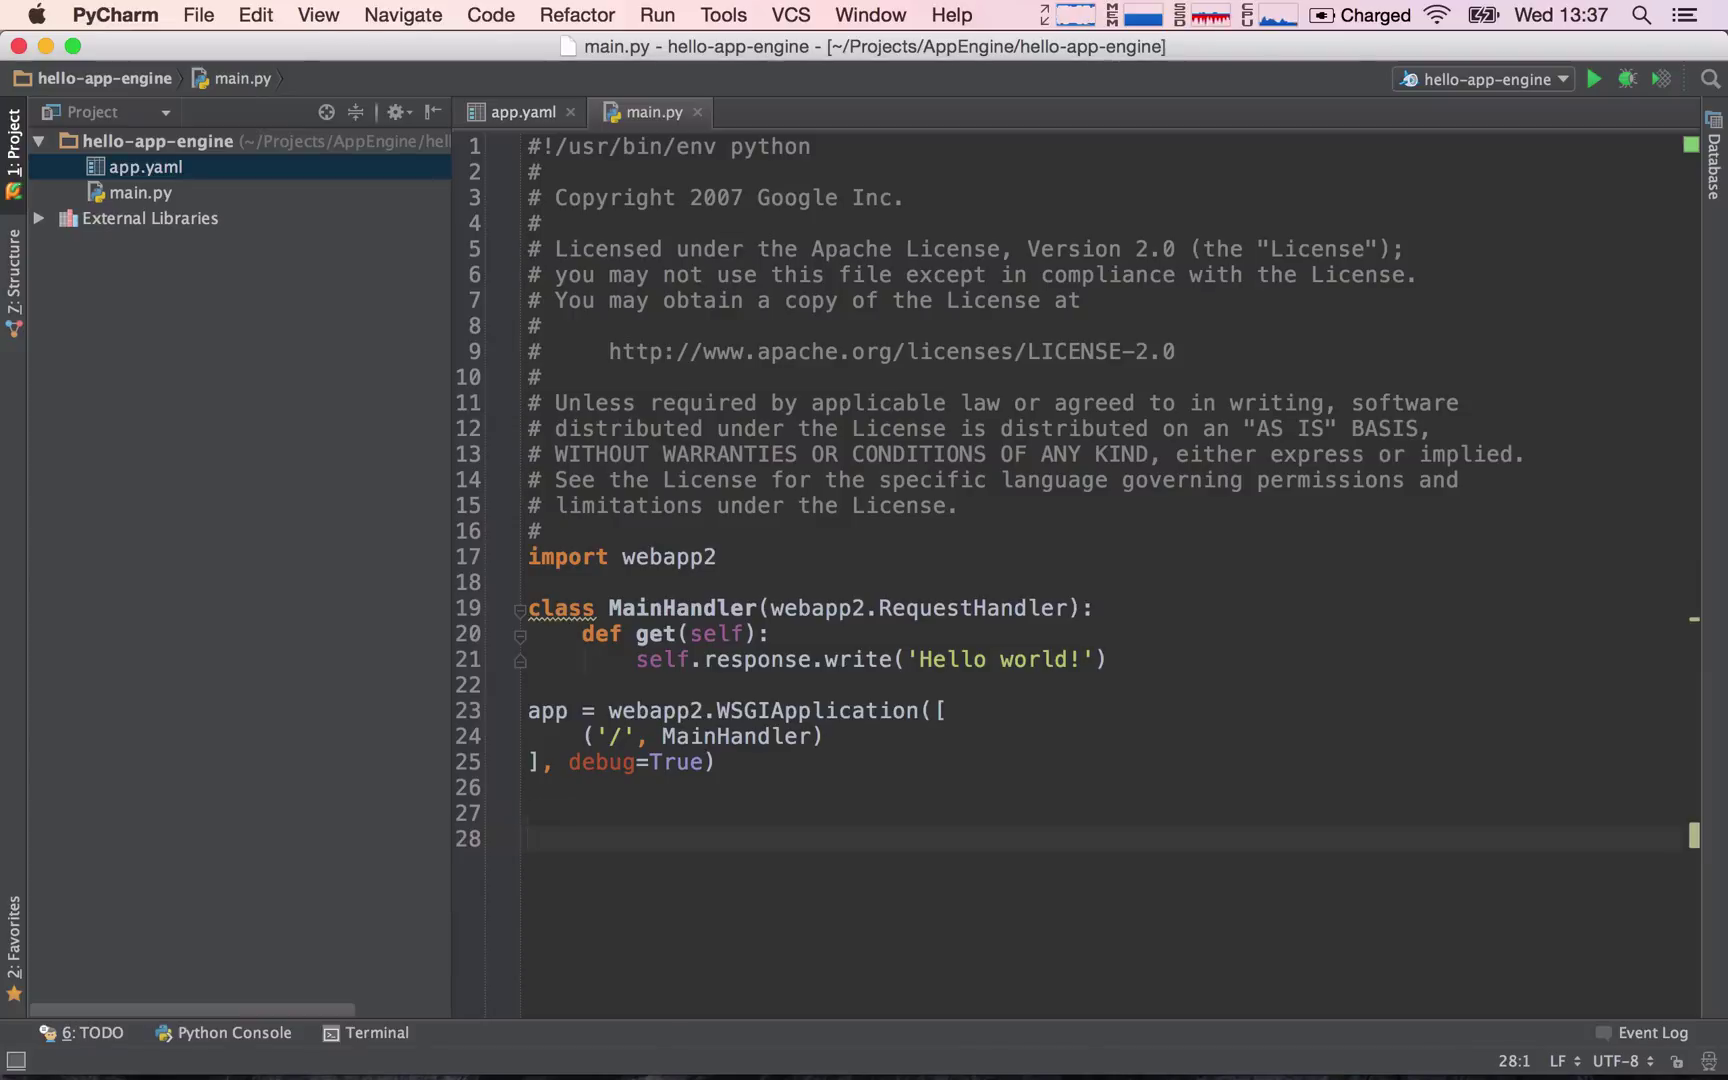
- Define class Person() with name = "", surname = "" and age = 0 attributes
text(class Pe)
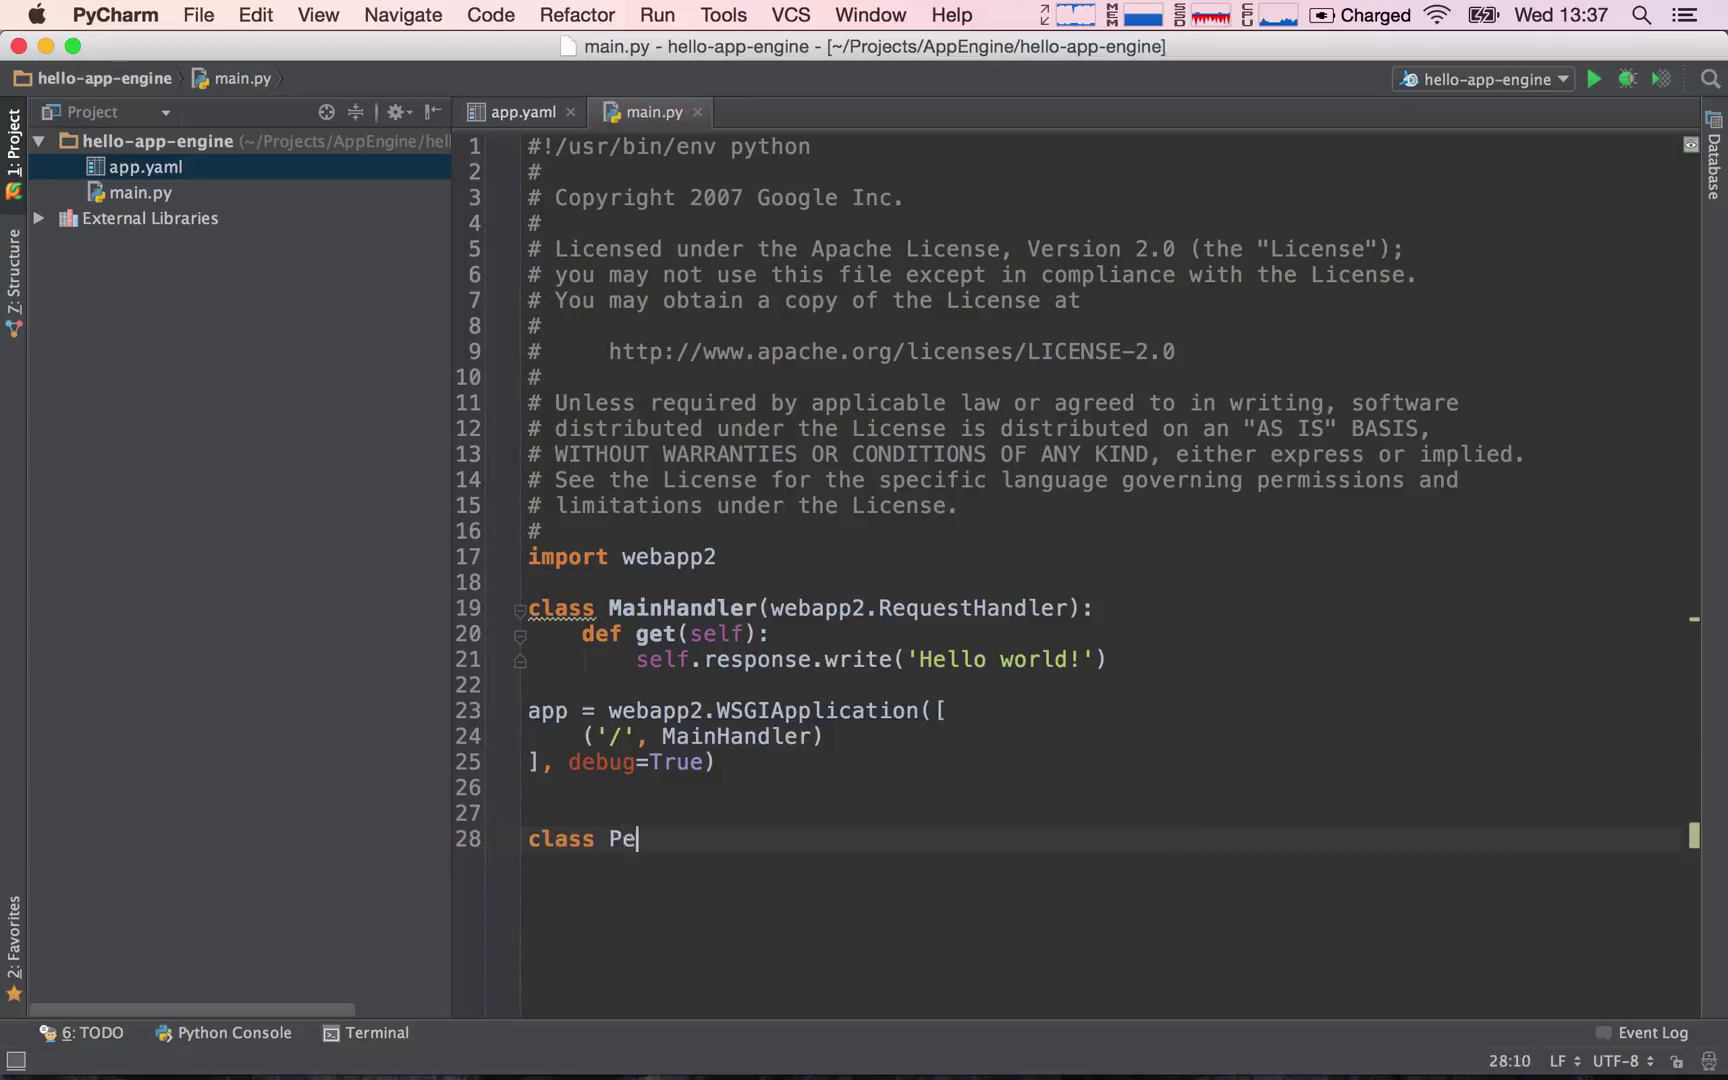
text(rson():)
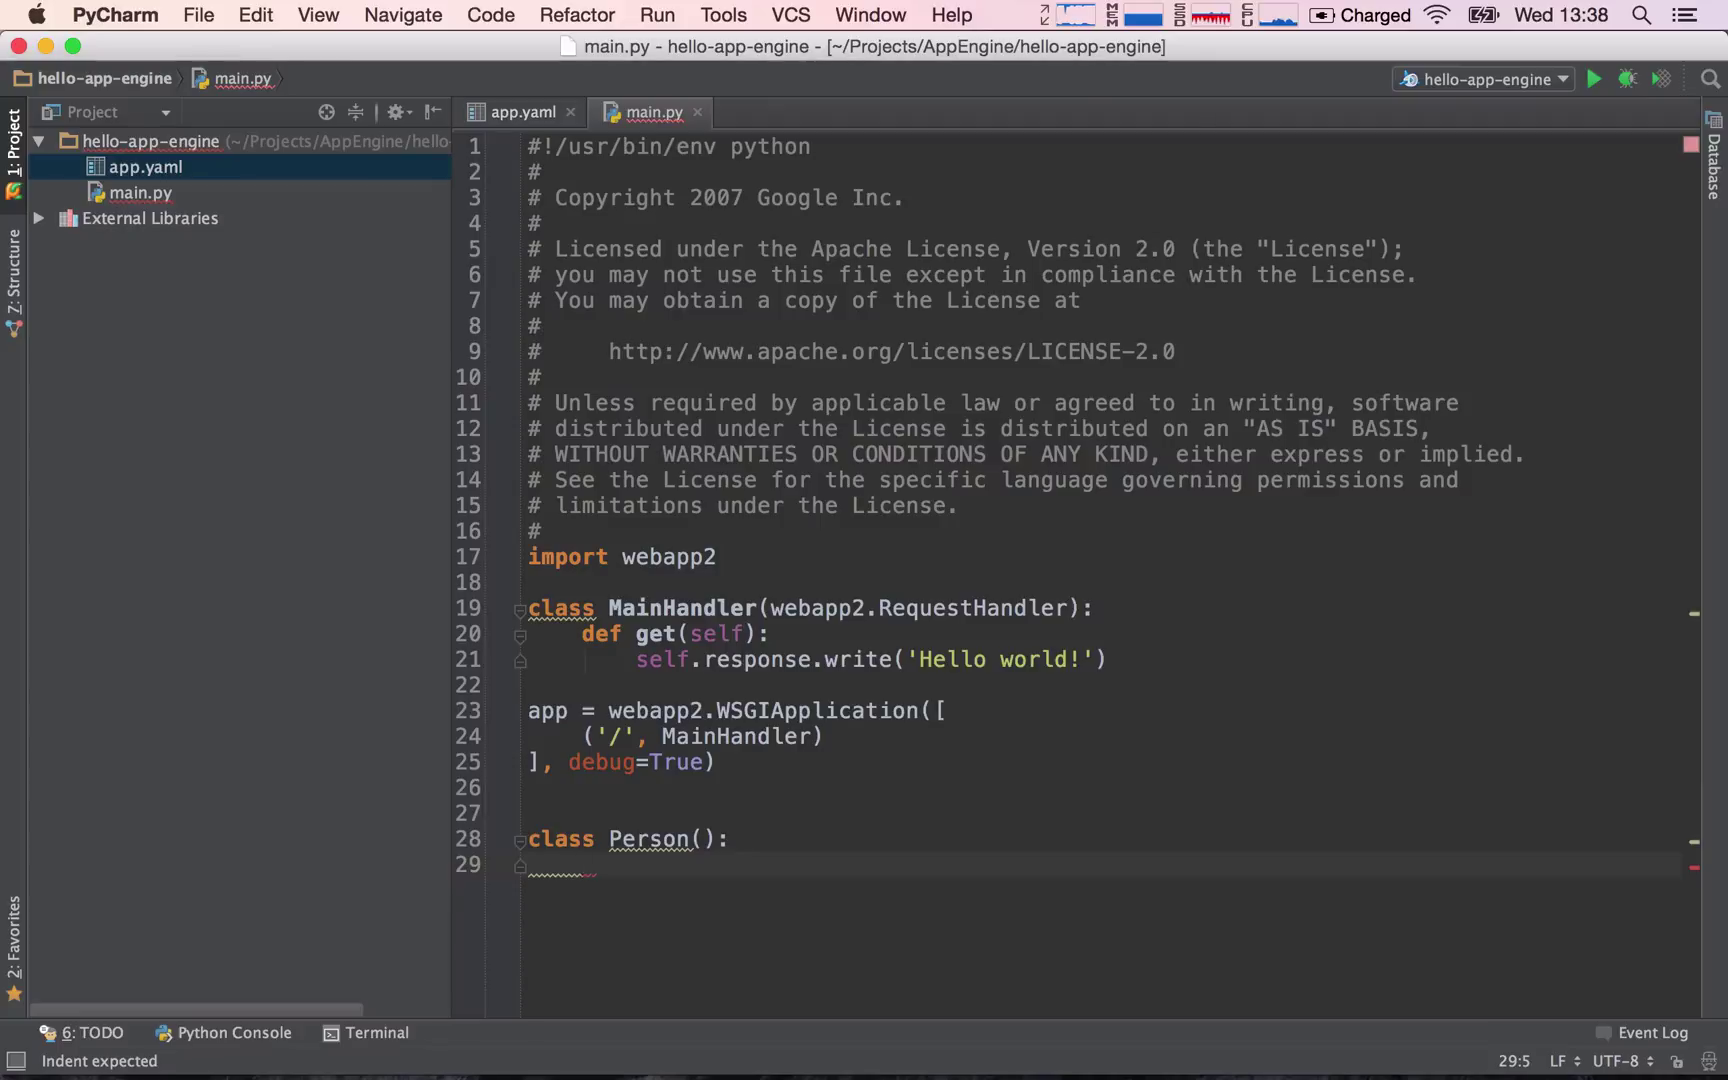
text(name = "")
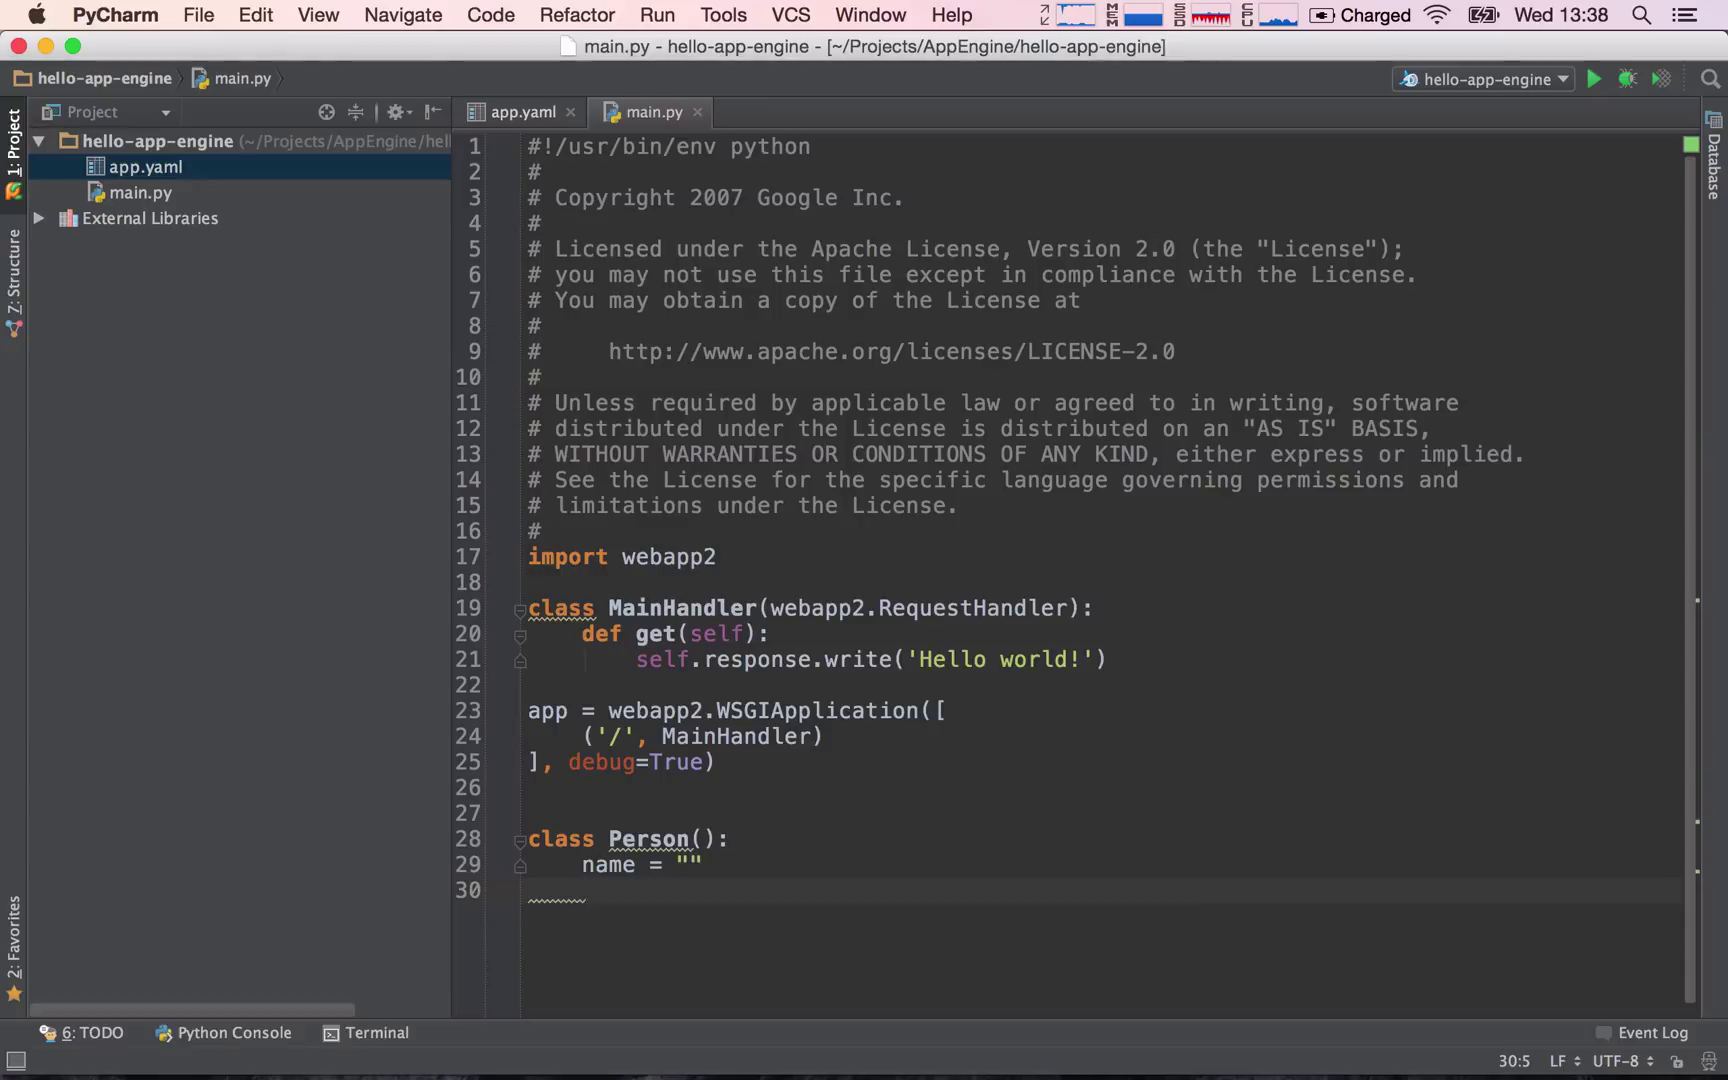
text(surname = "")
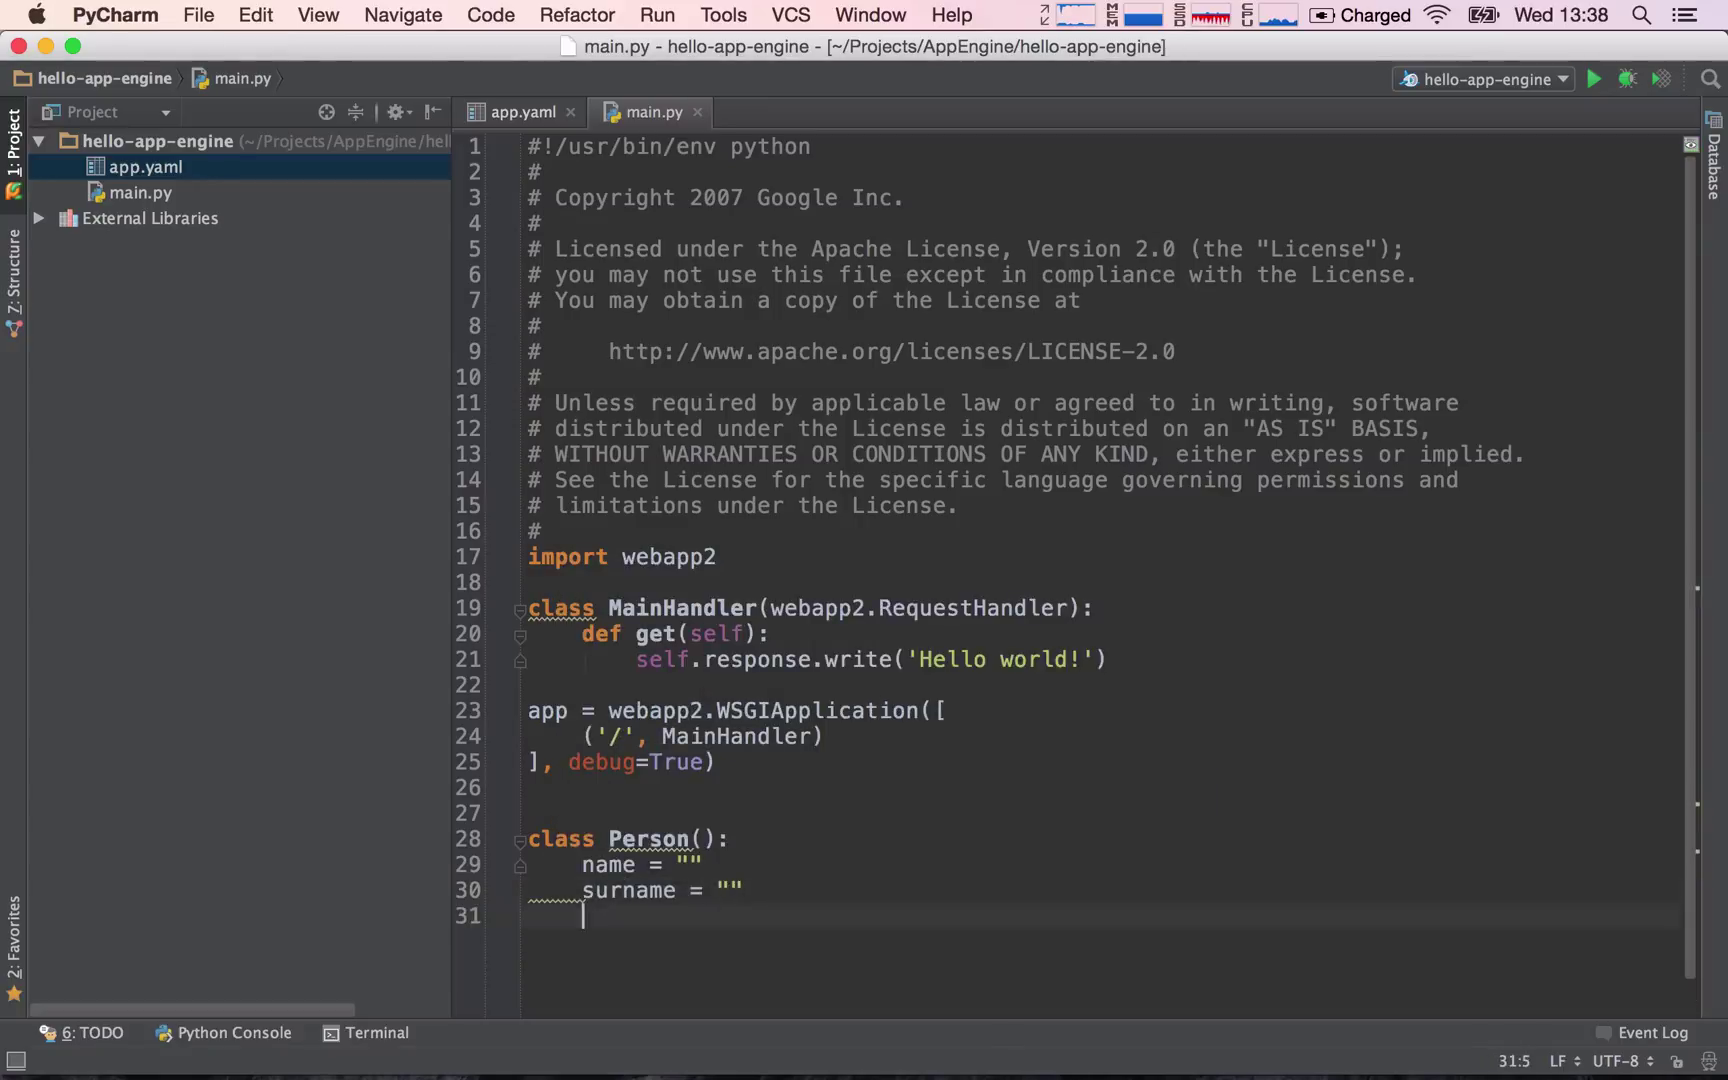
text(a)
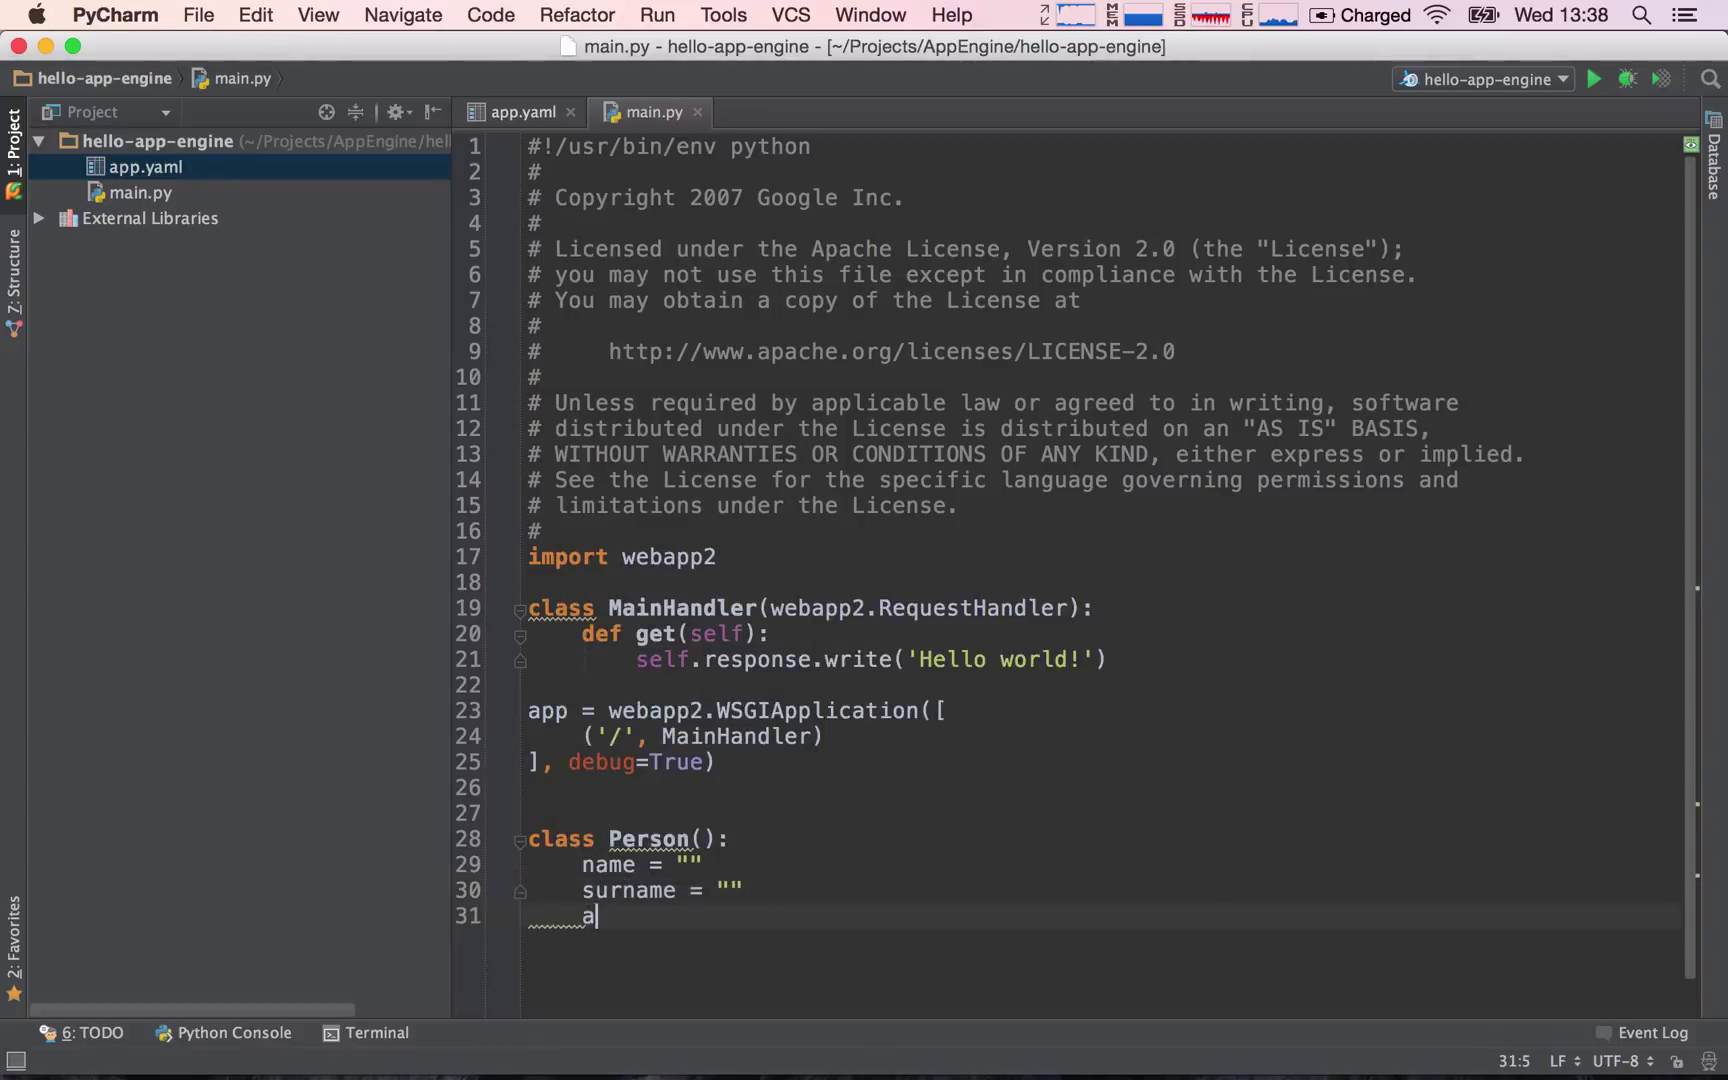
text(ge = "")
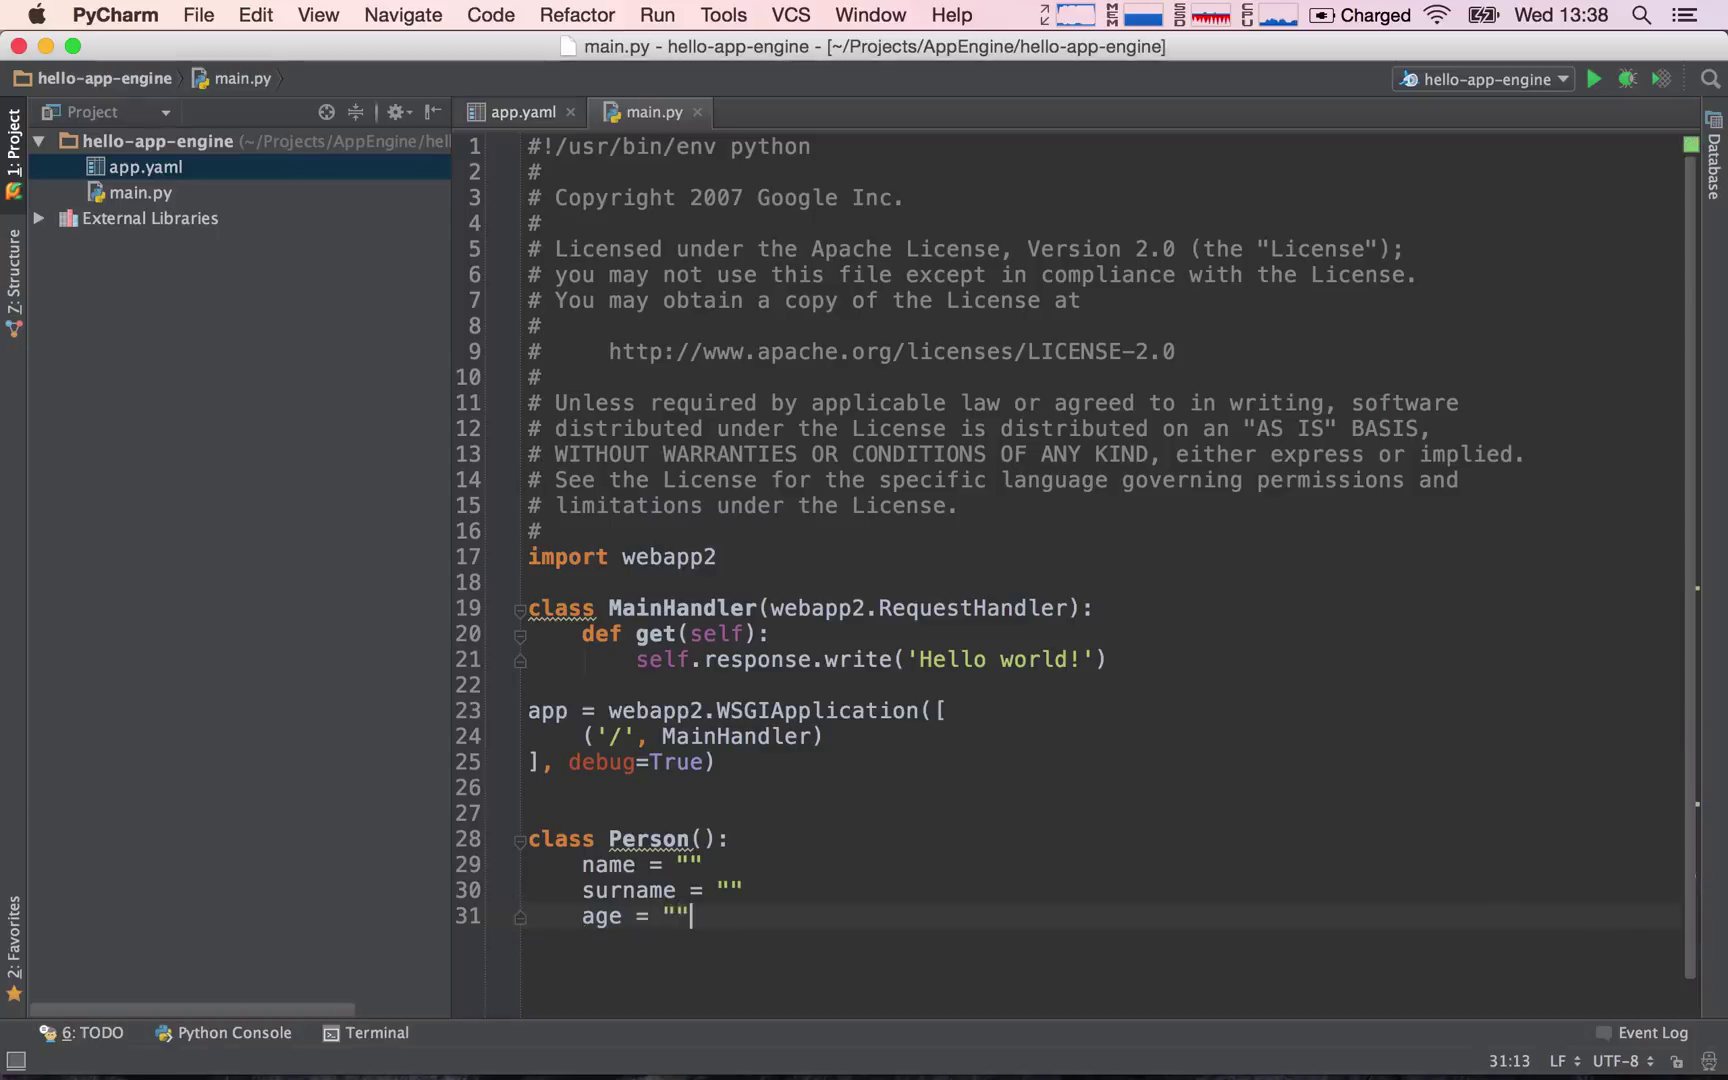
text(0)
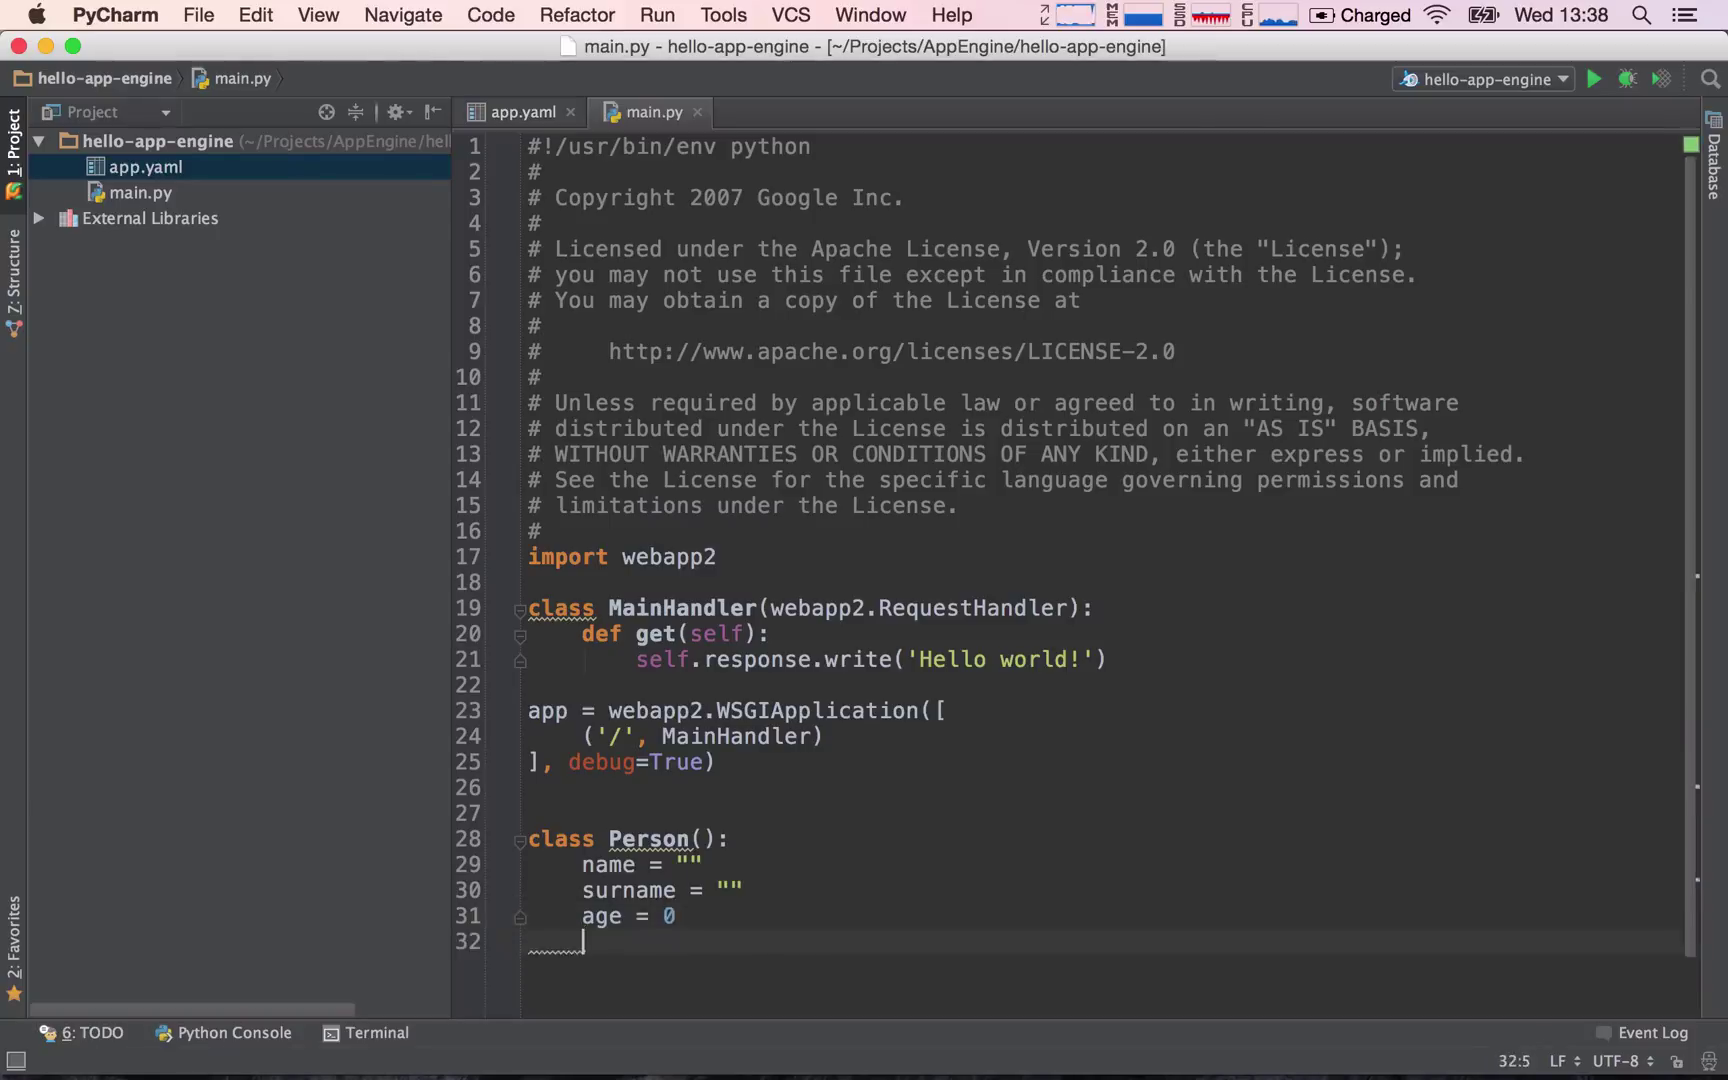
- Add height = 0 and nationality = "" attributes to the Person class
text(height)
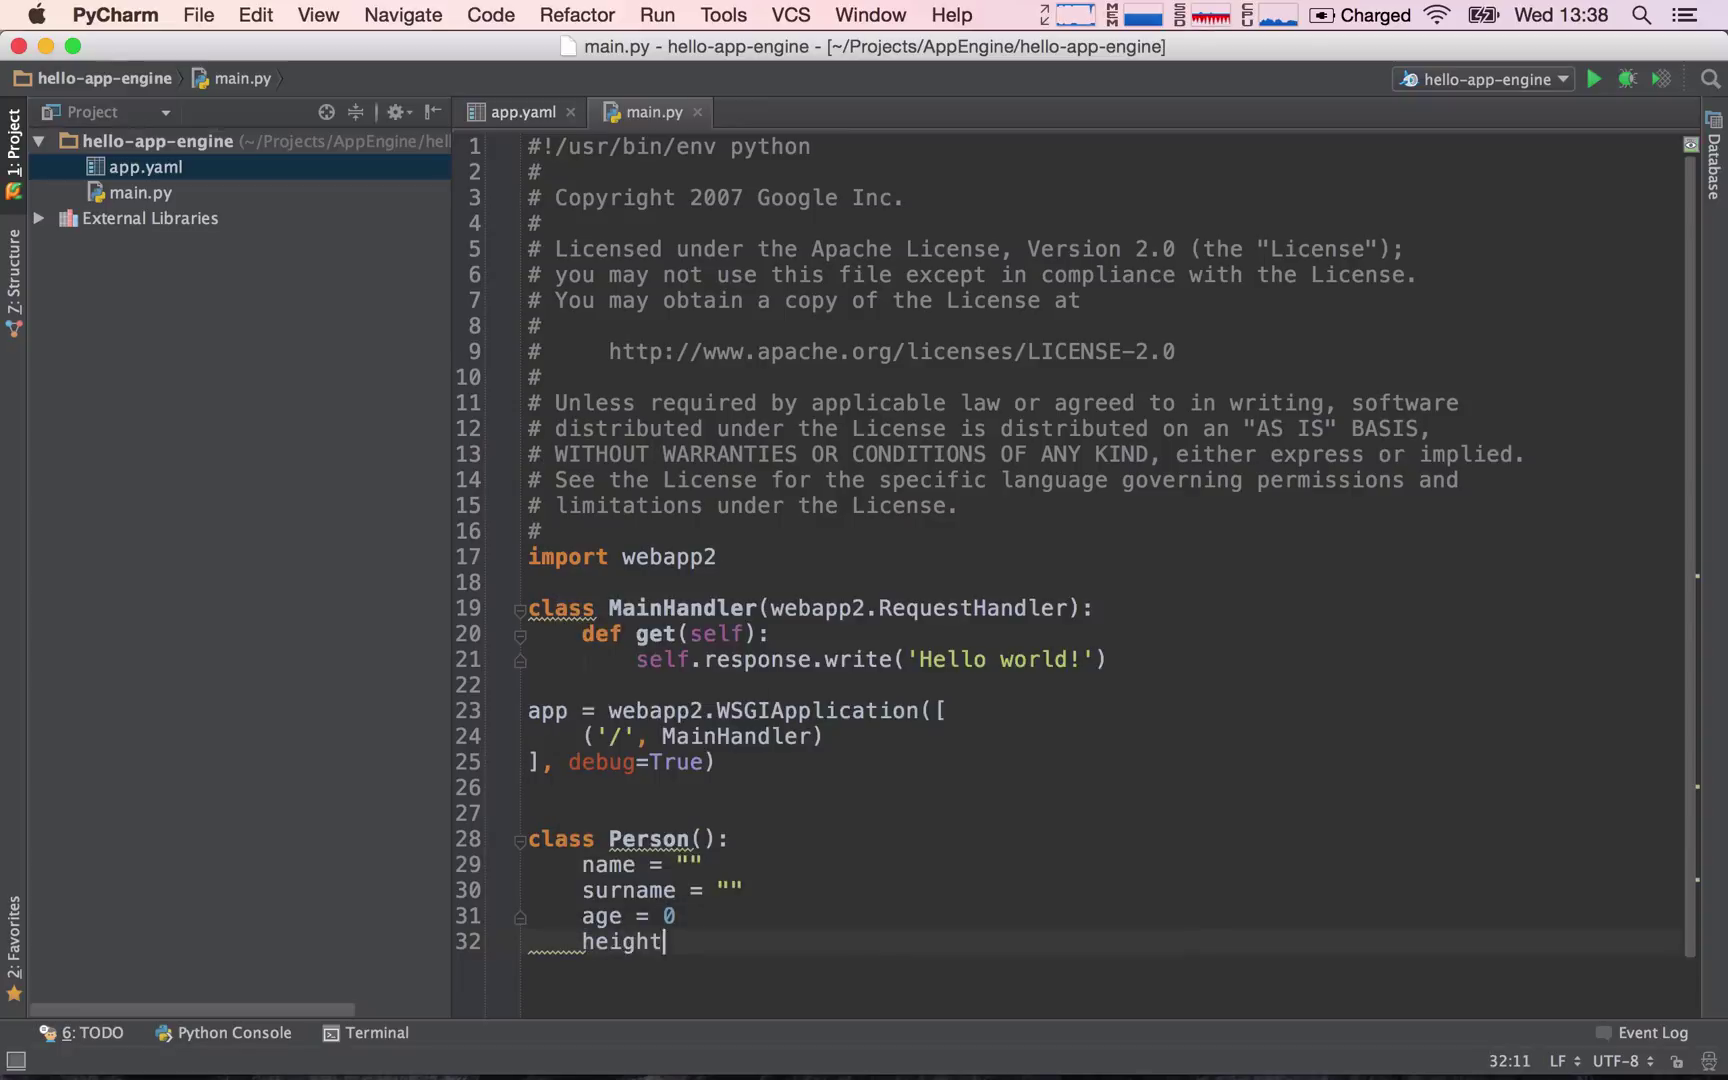
text(= 0)
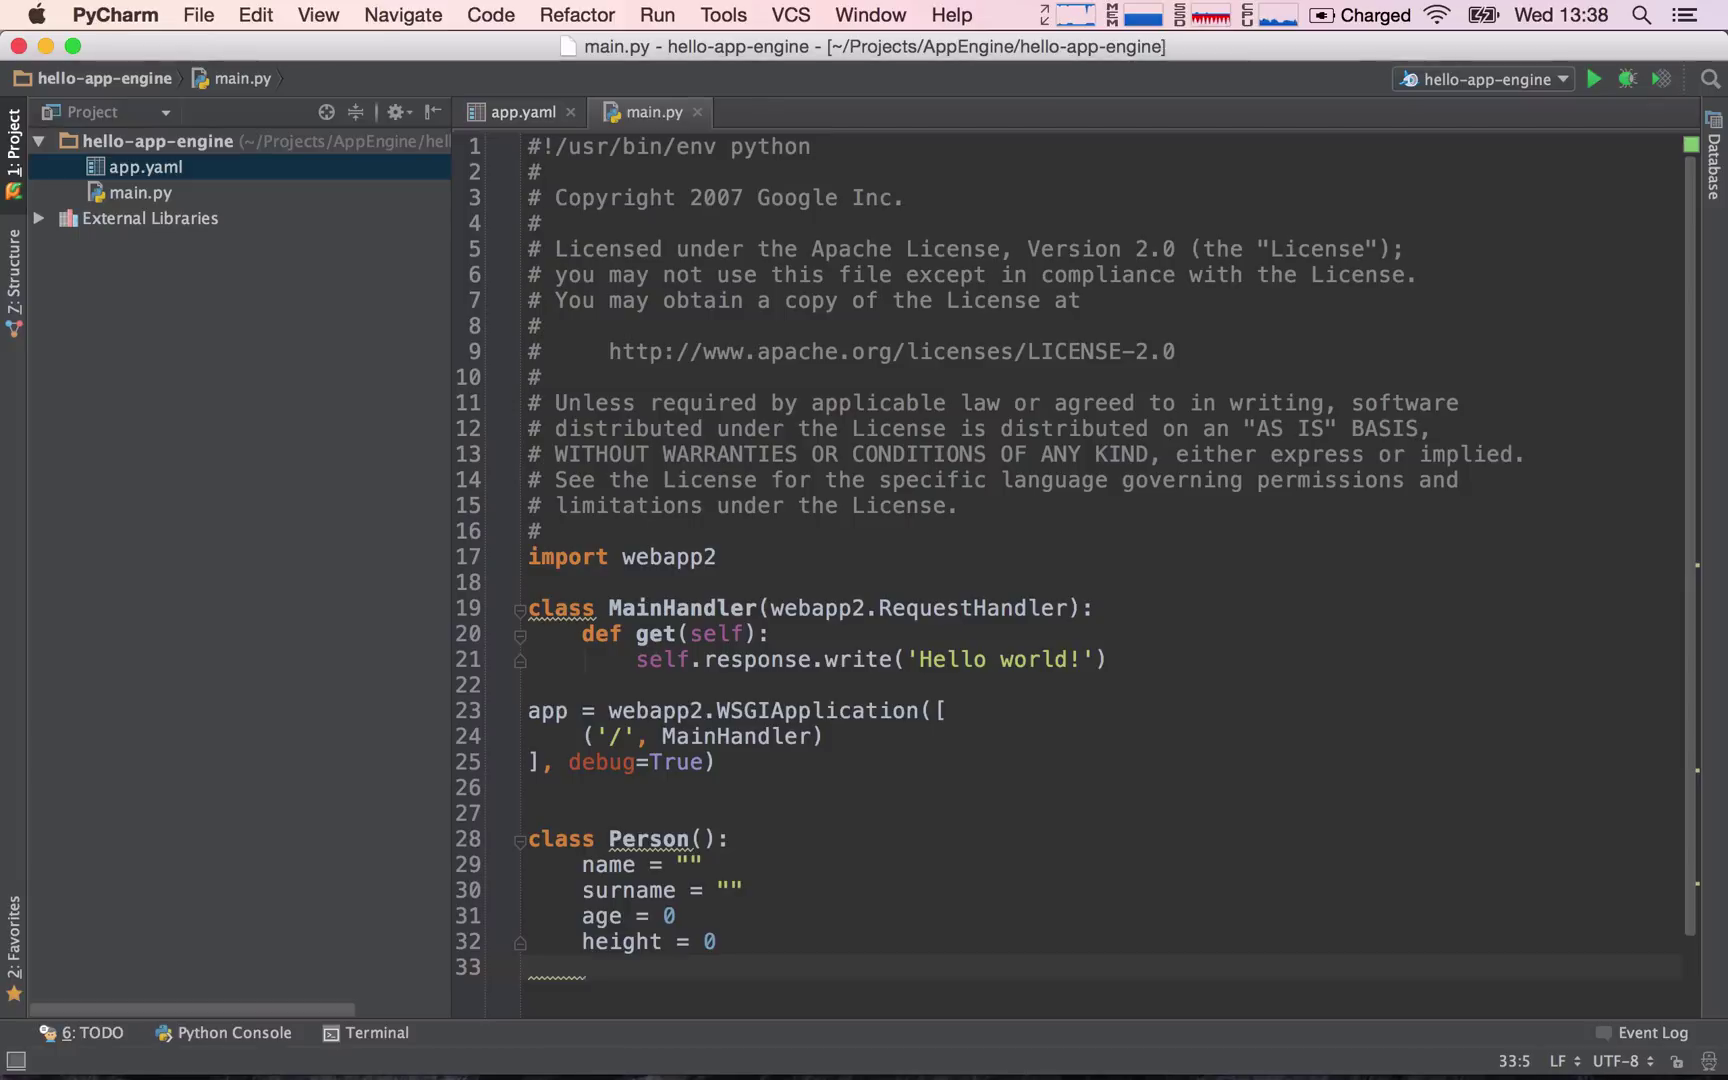
text(nationality)
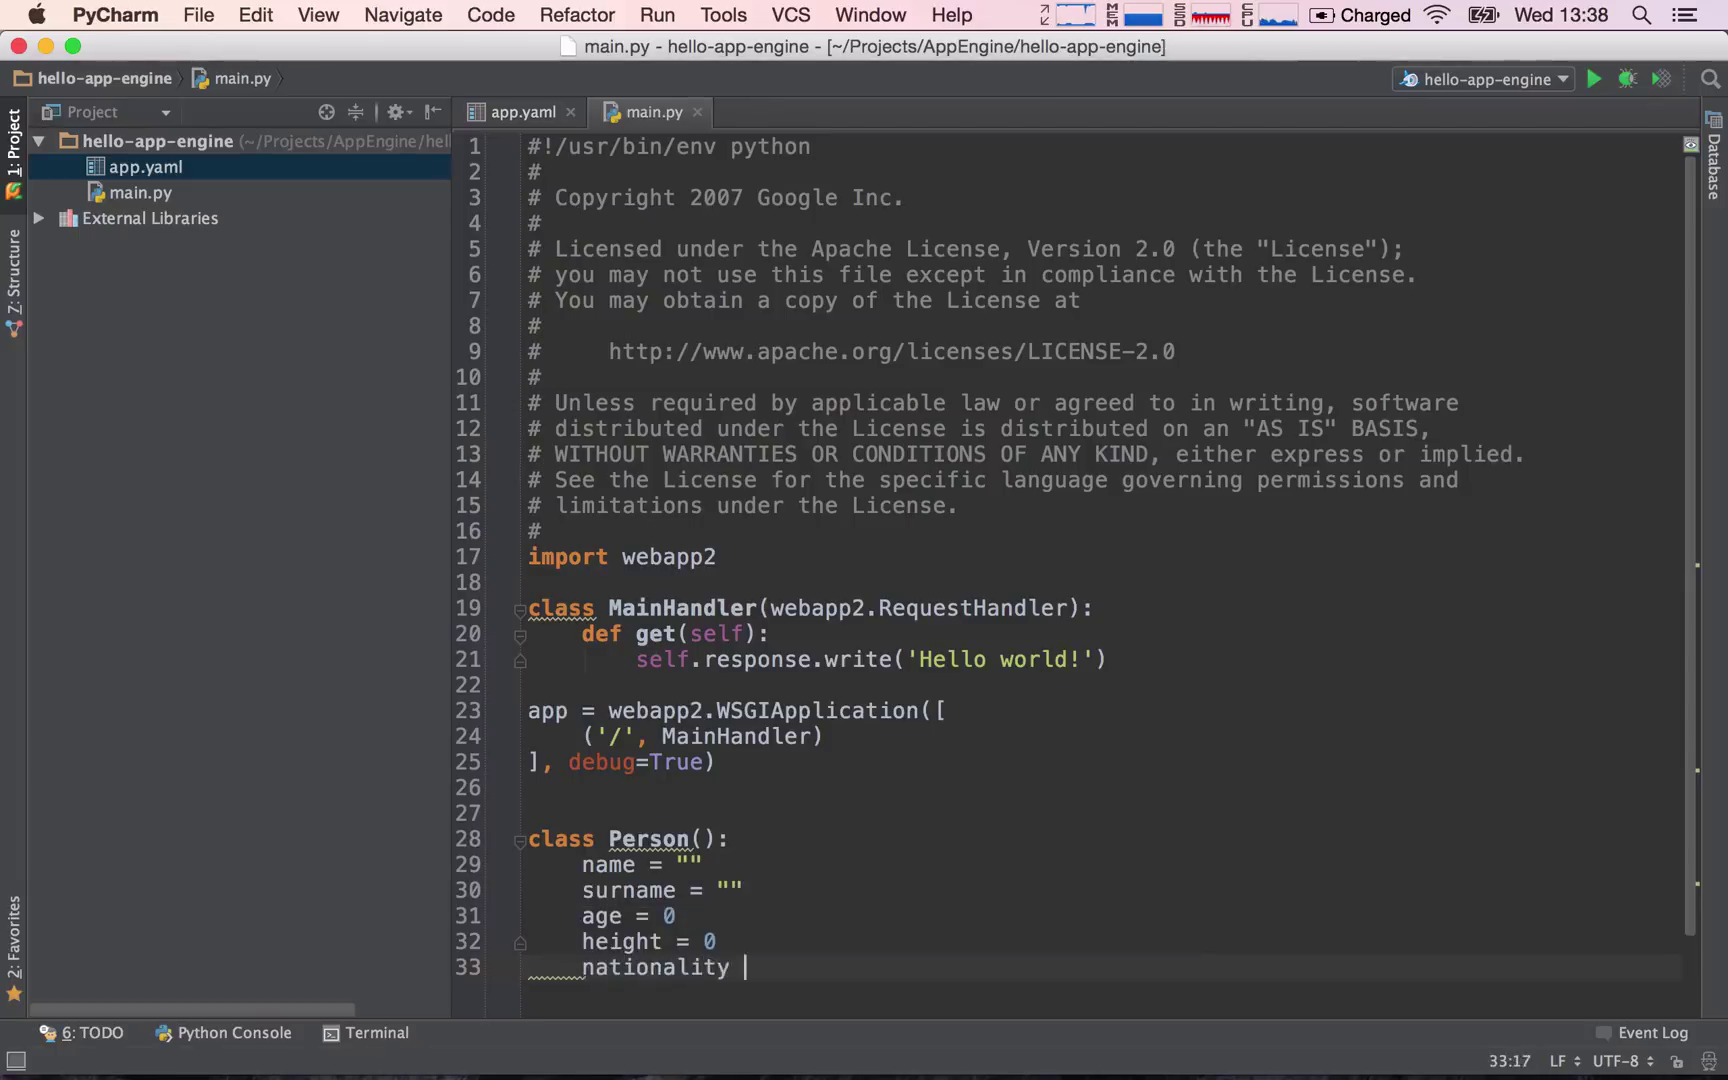
text(= "")
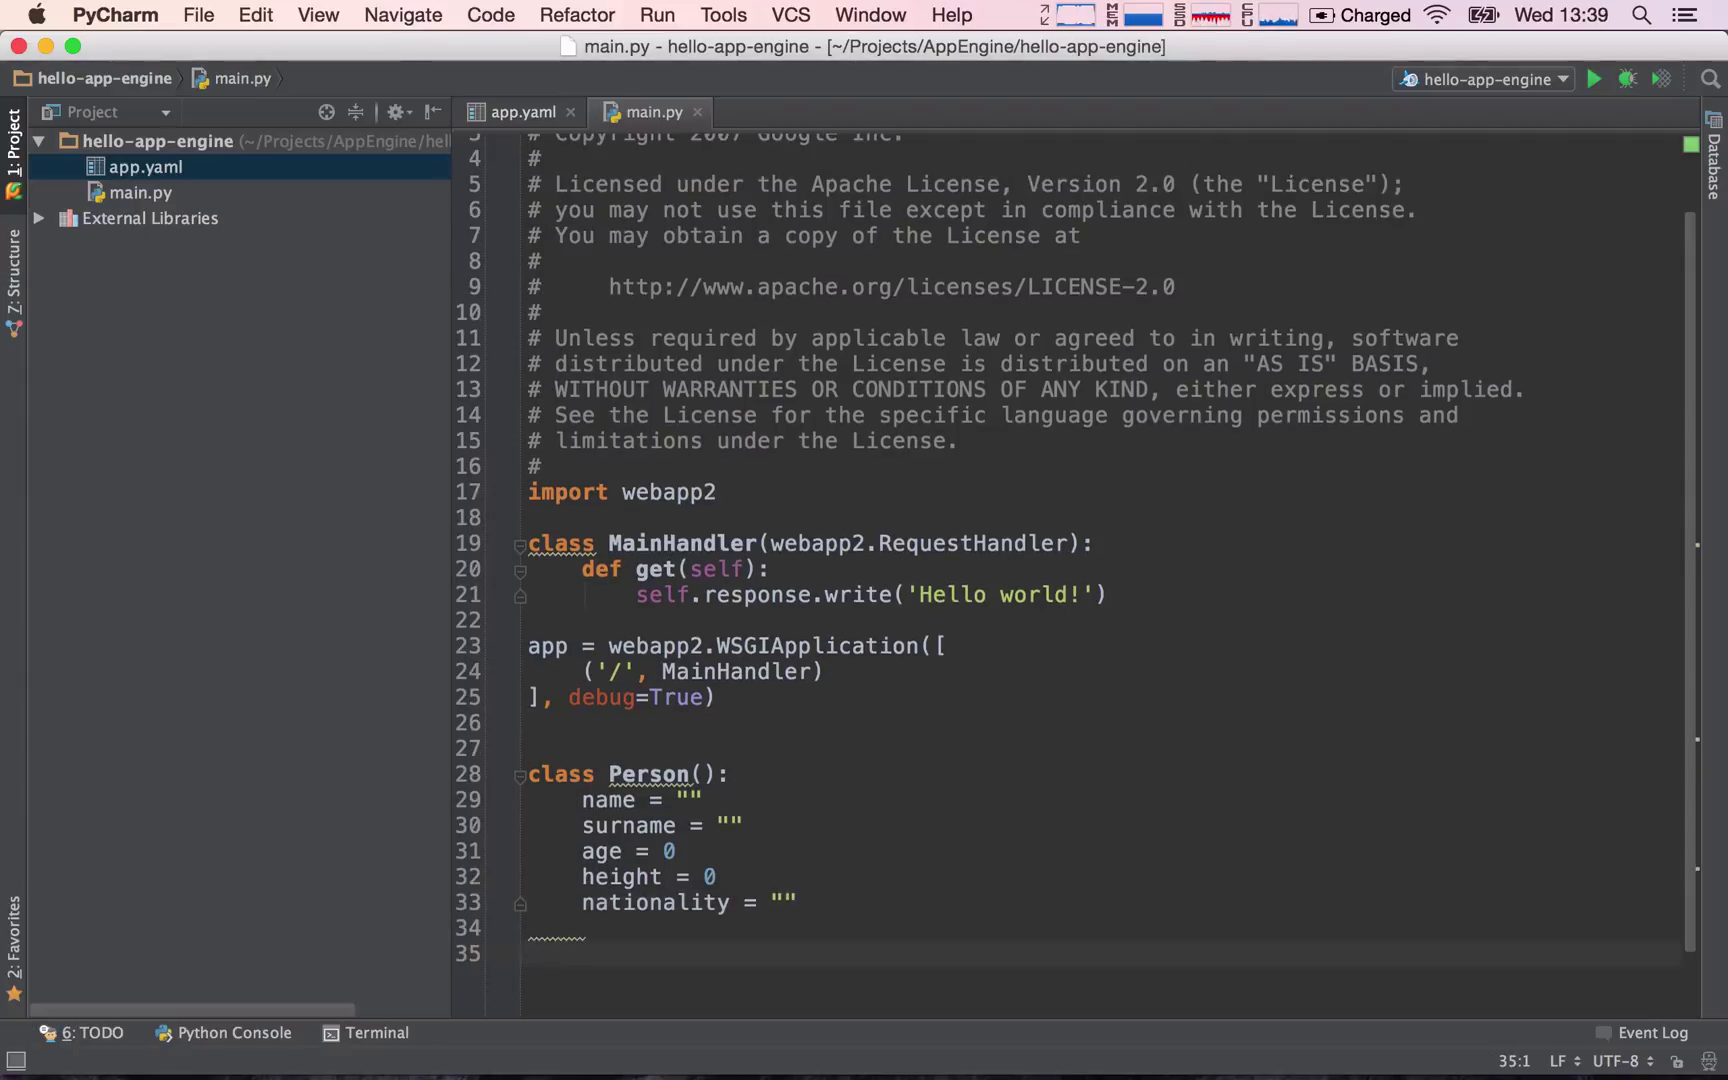
- Create michael = Person() and assign michael.name Michael and michael.surname Gradek
text(michael)
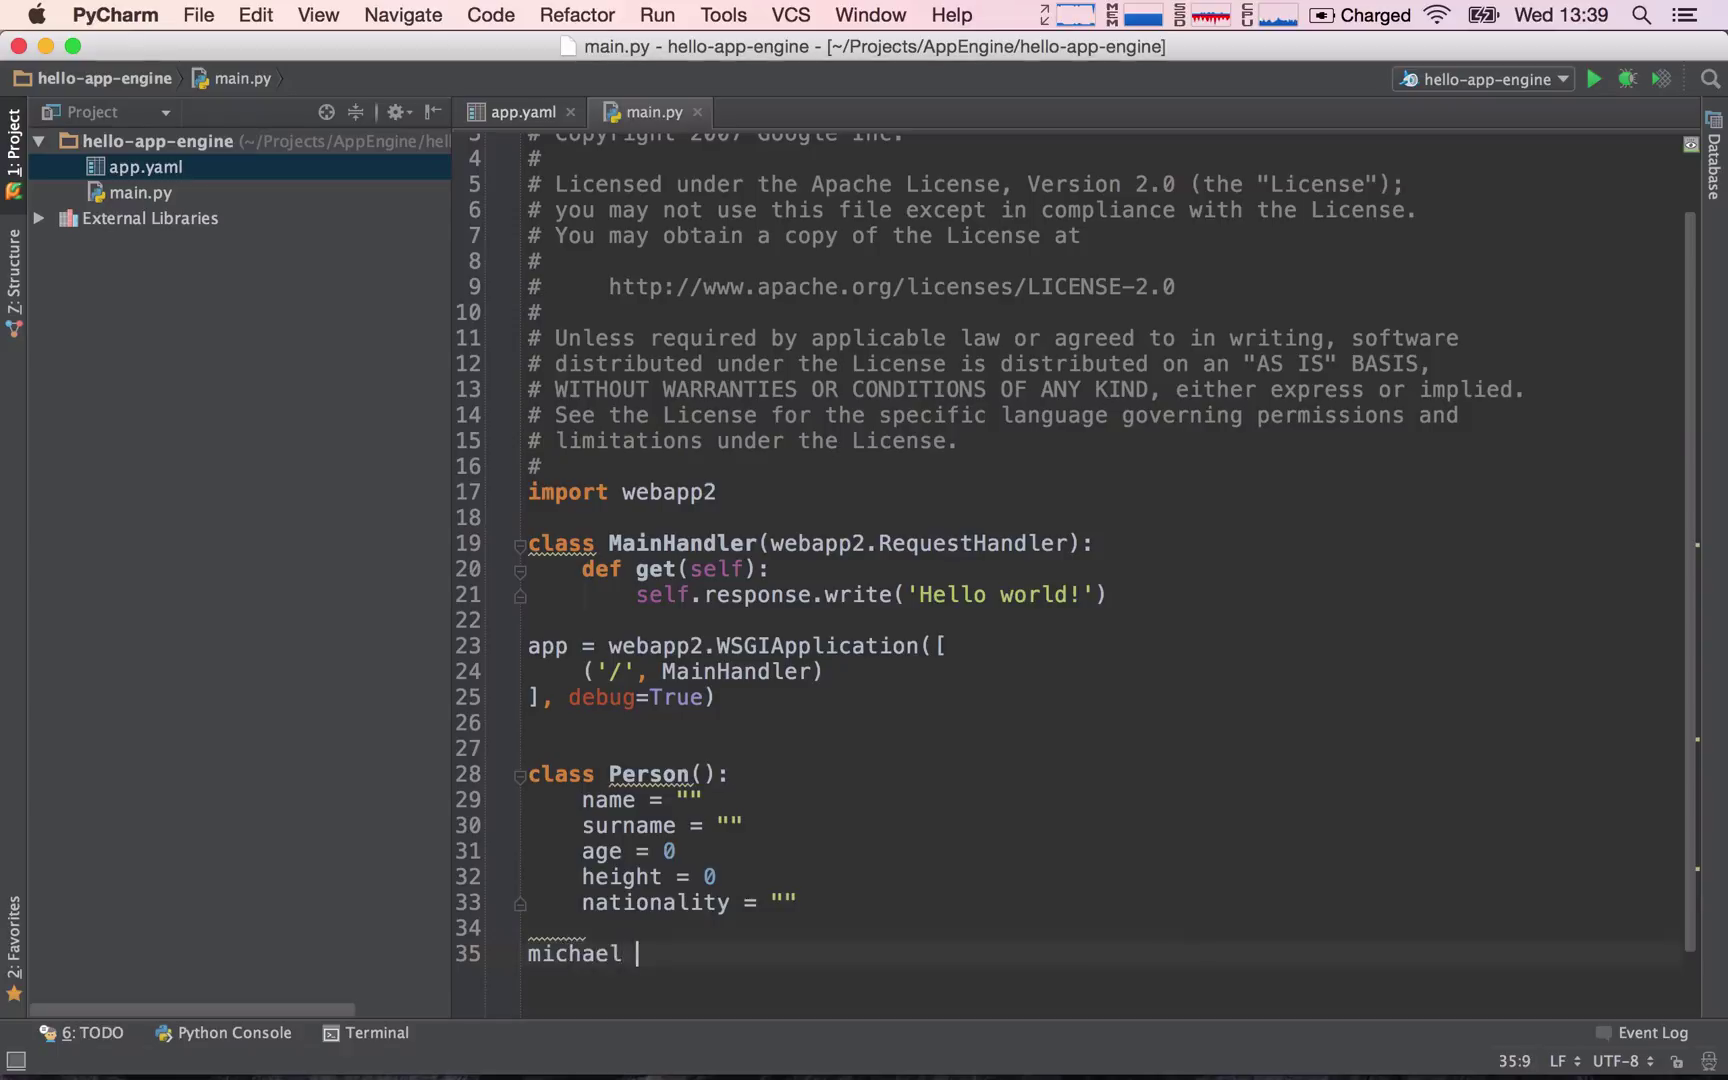
text(=)
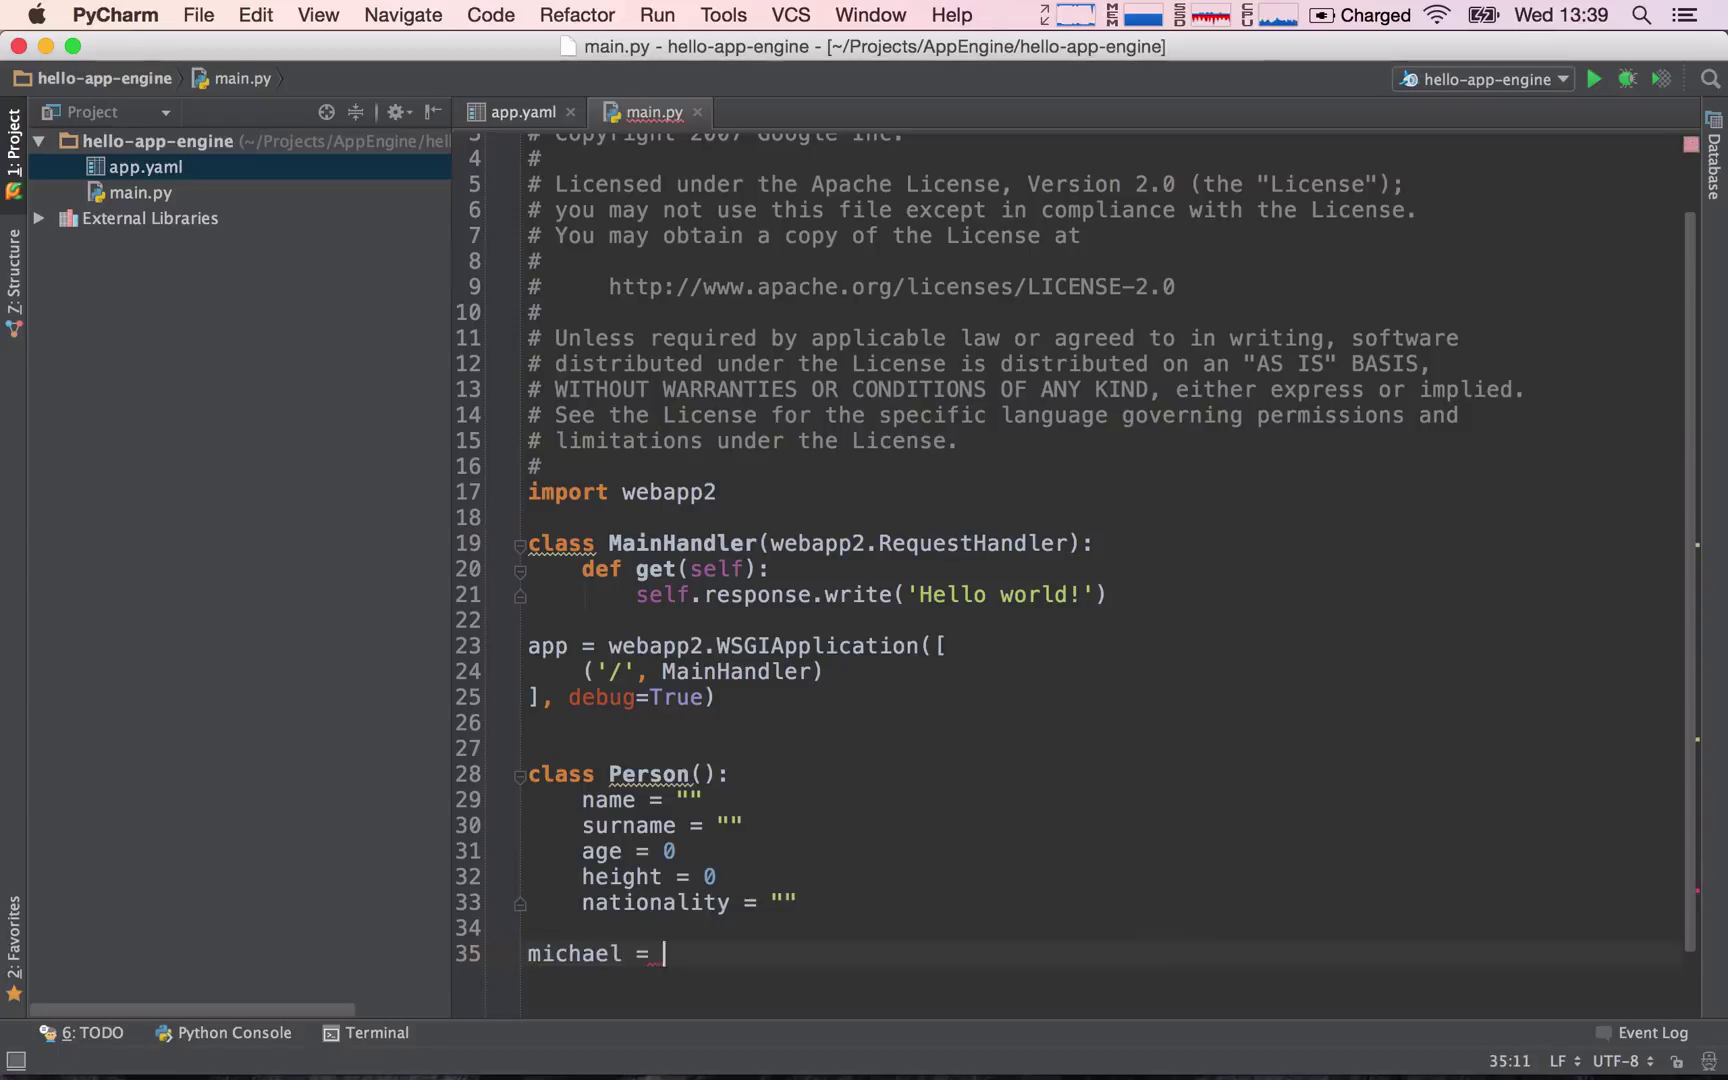
text(Person())
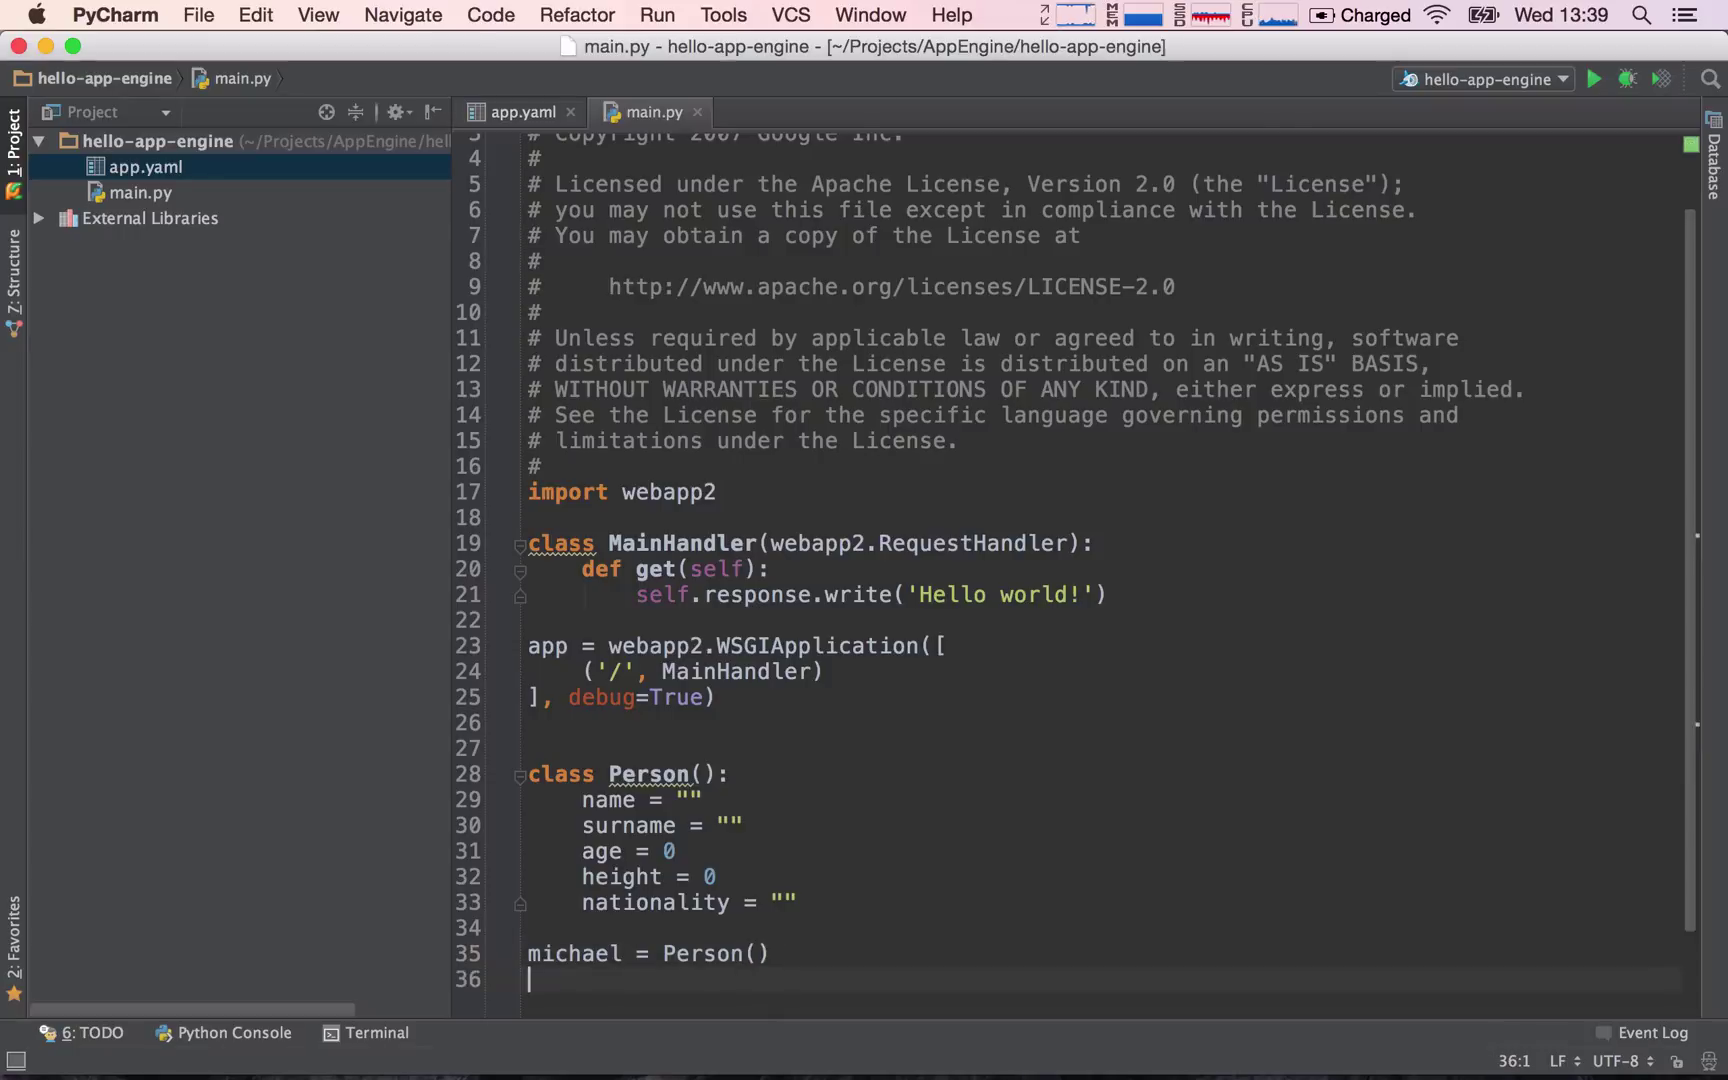
text(michael)
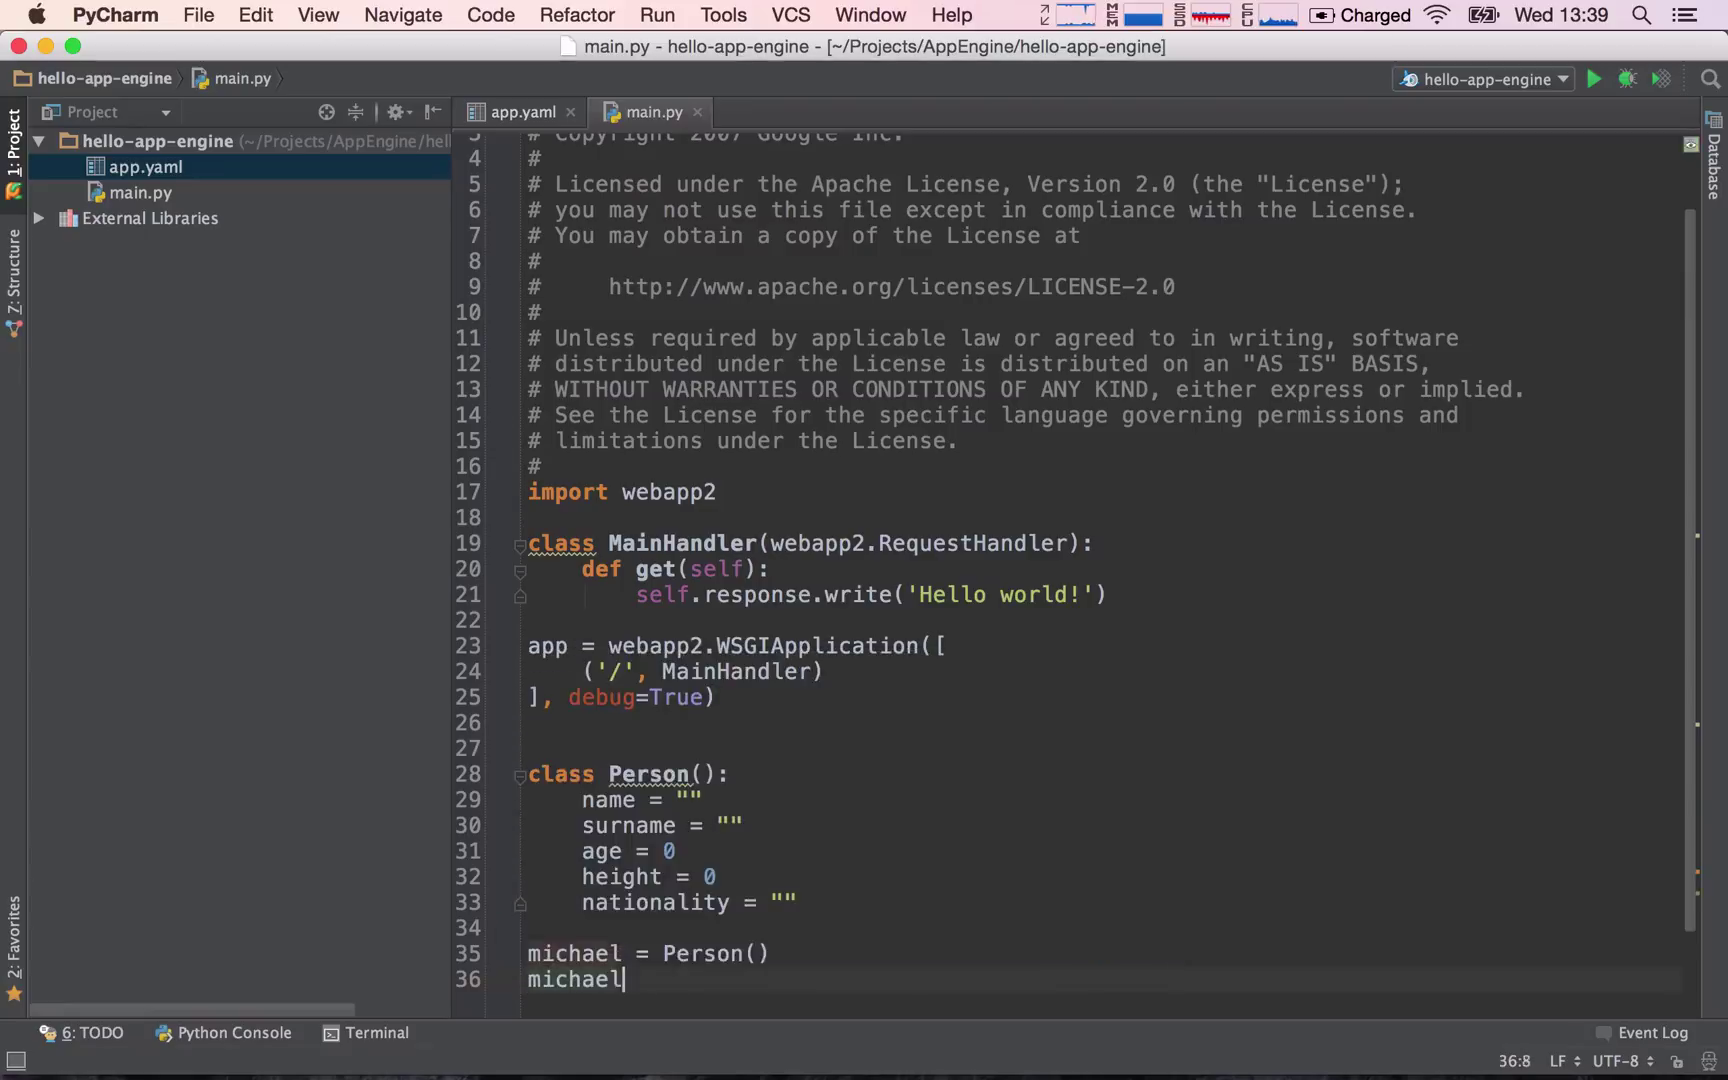
text(.name = "Michael)
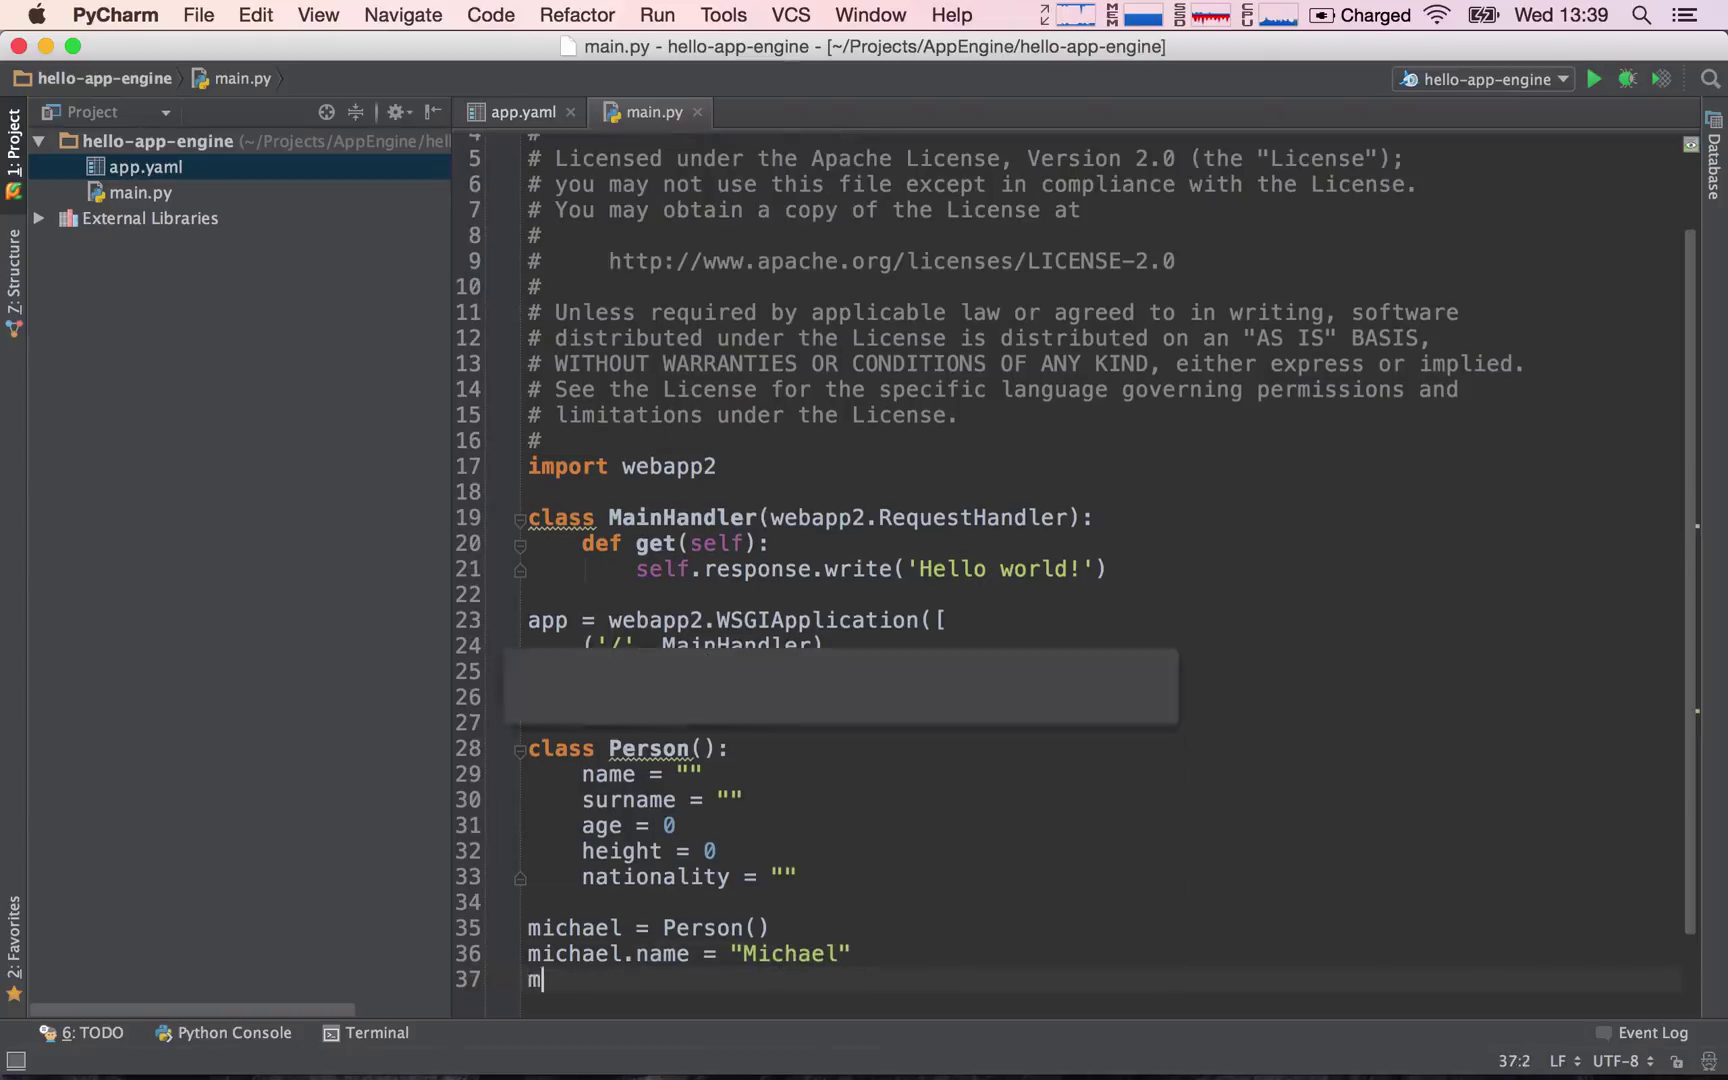
text(ichael.surname = "G)
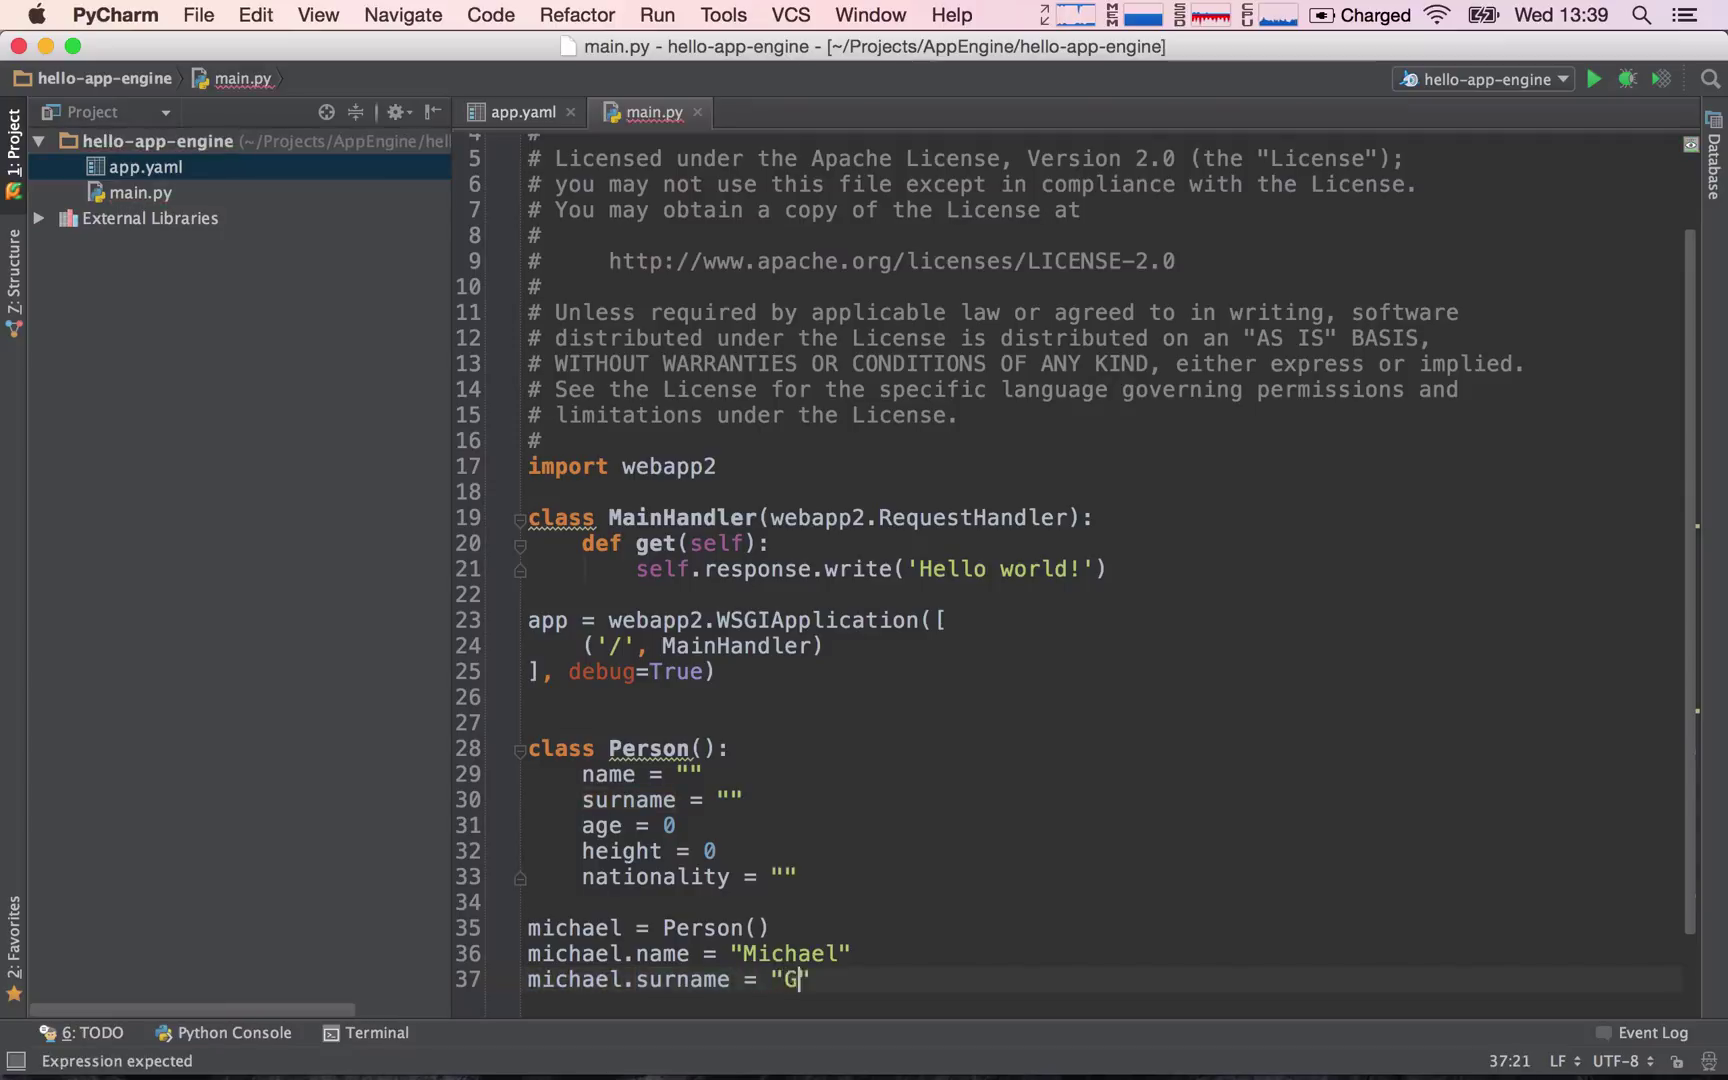
text(radek)
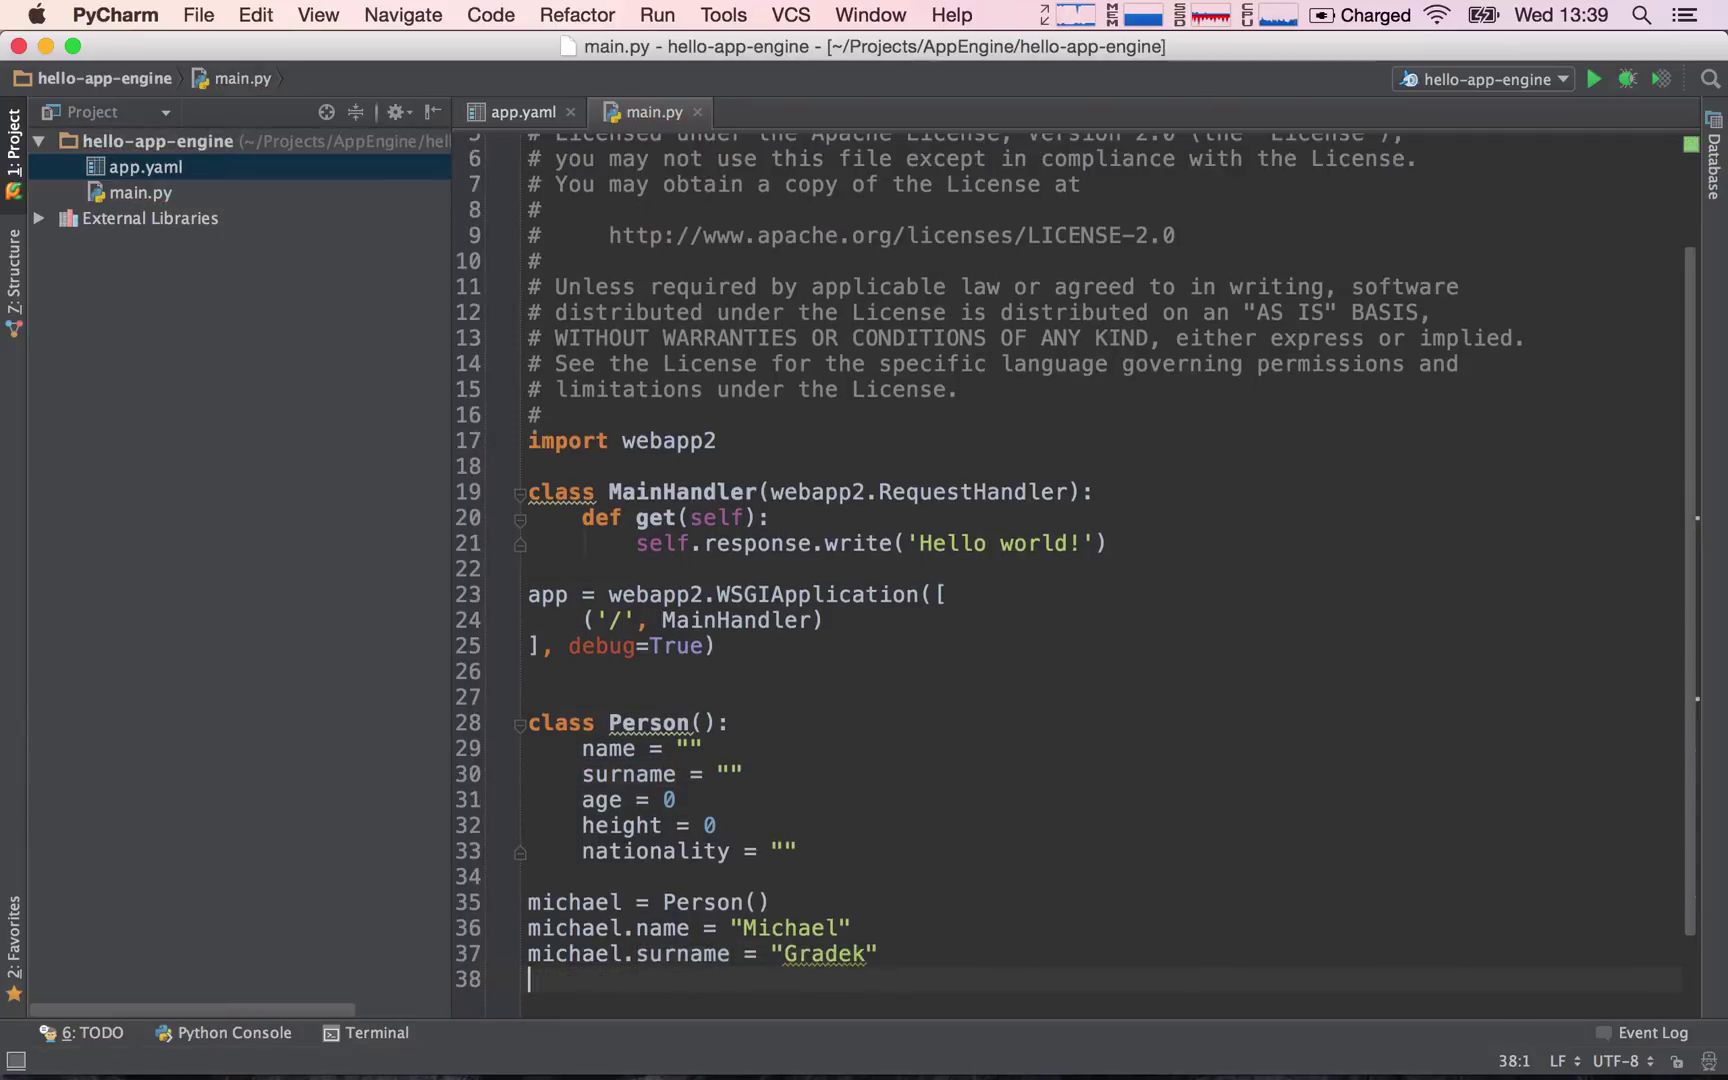
- Assign michael.age = 25 and michael.height = 182
text(michael.age)
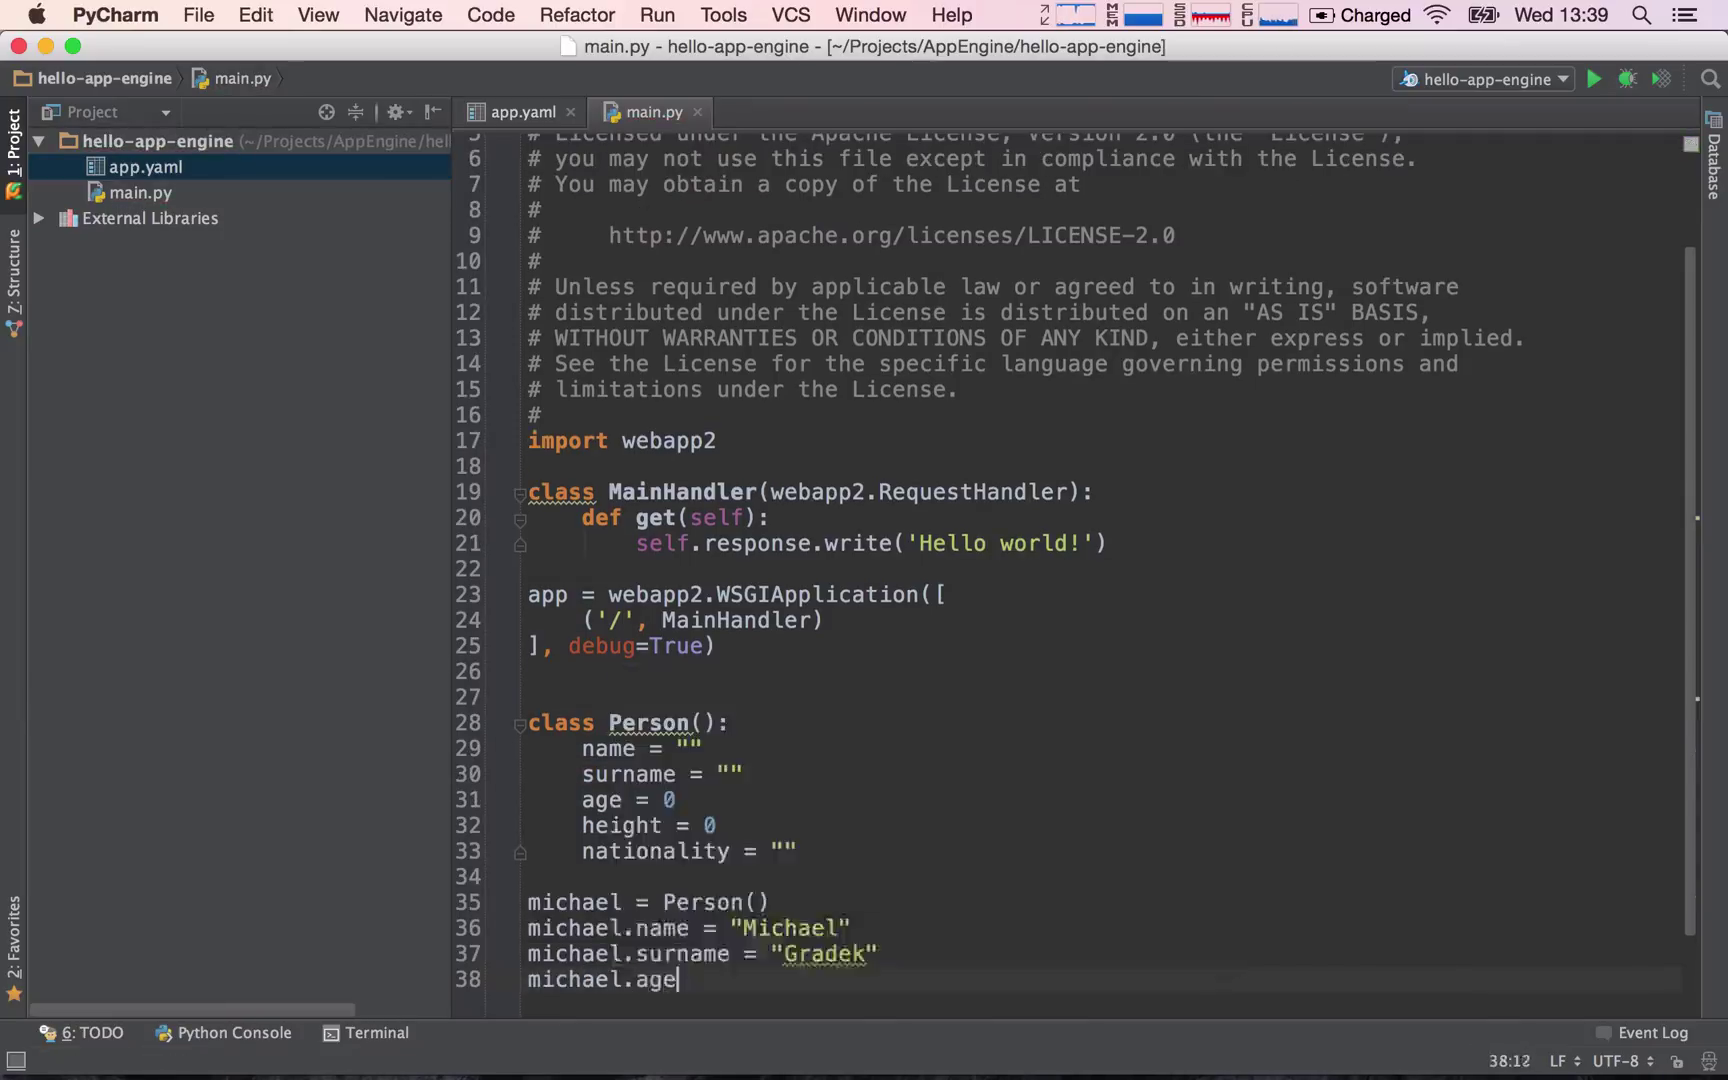
text(= 2)
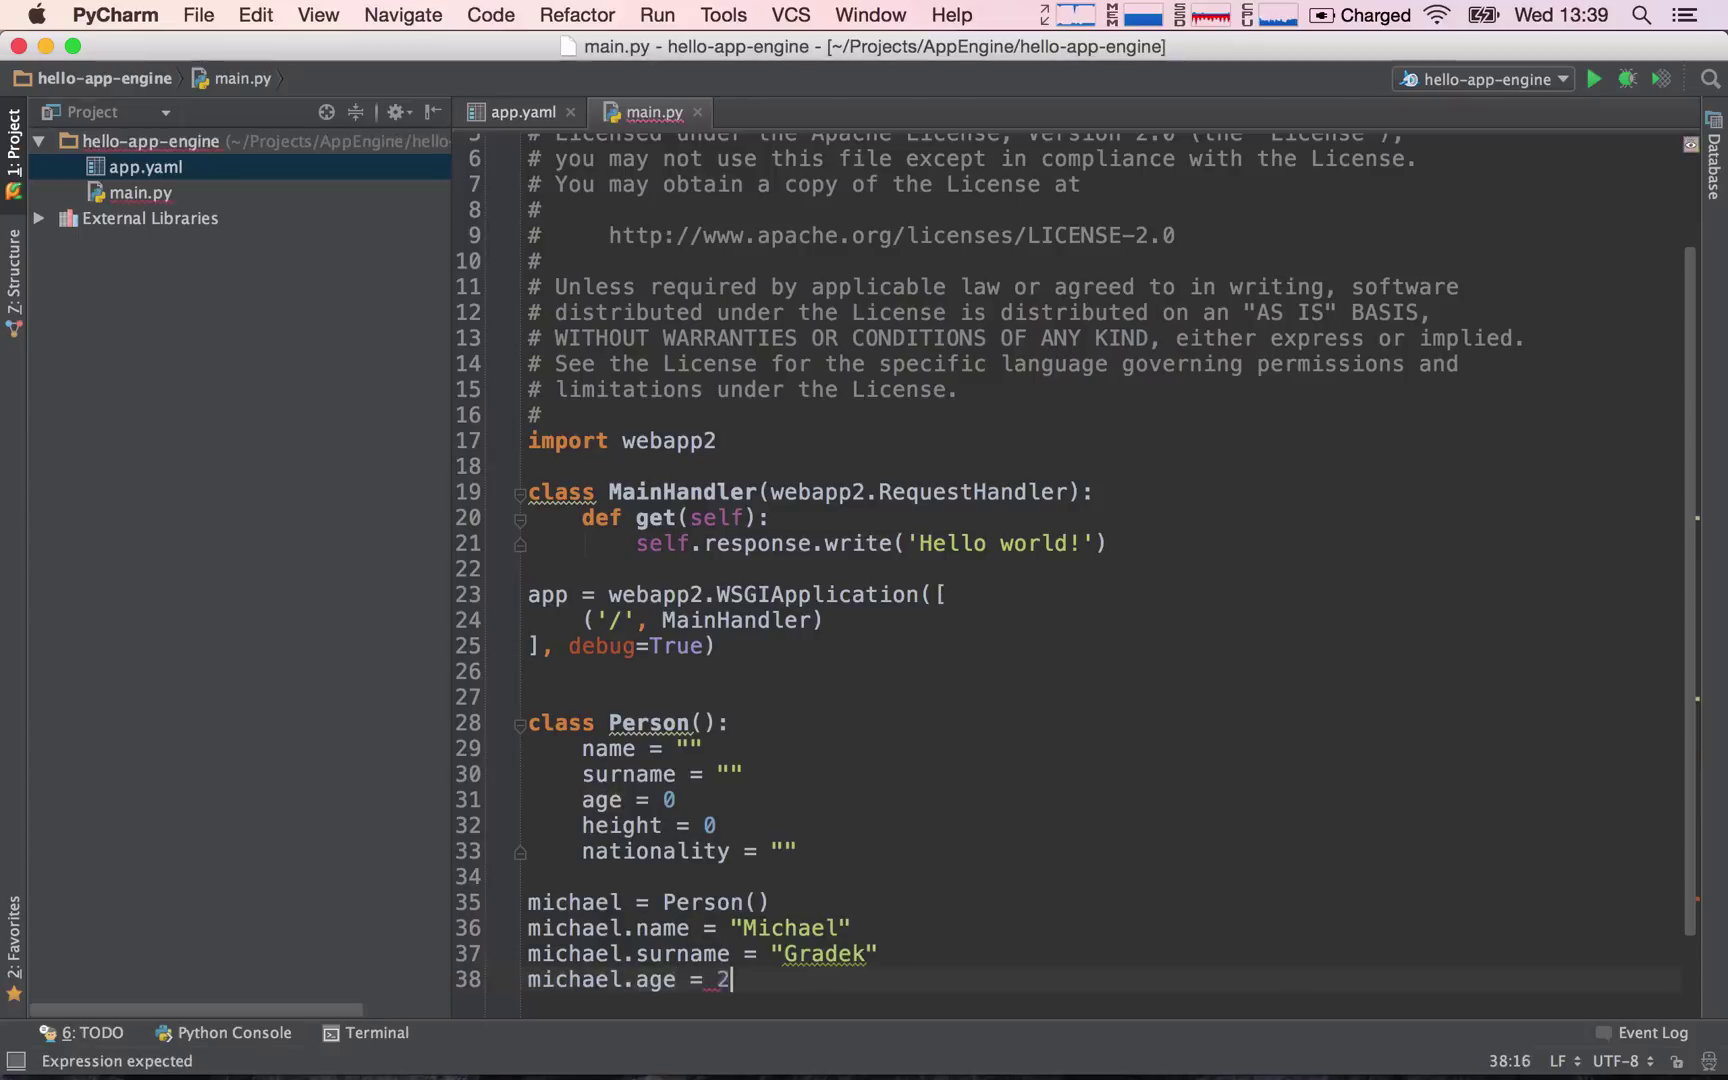
text(5)
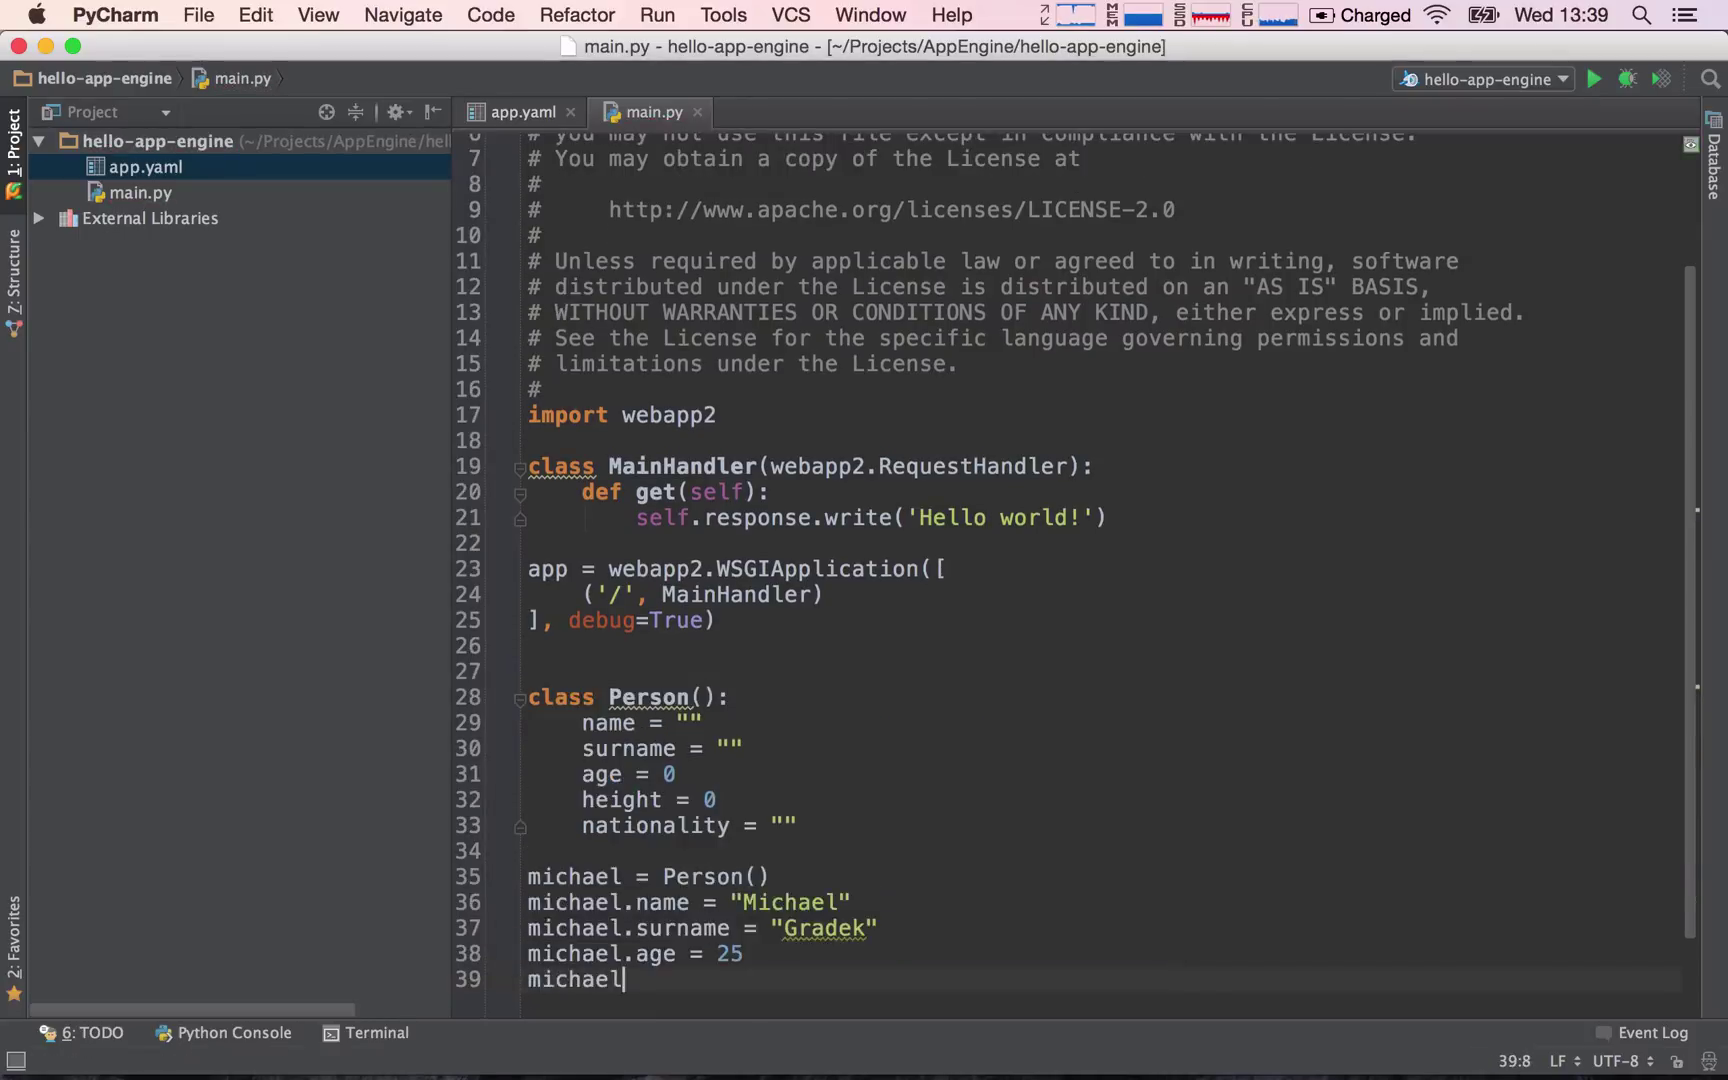
text(.height =)
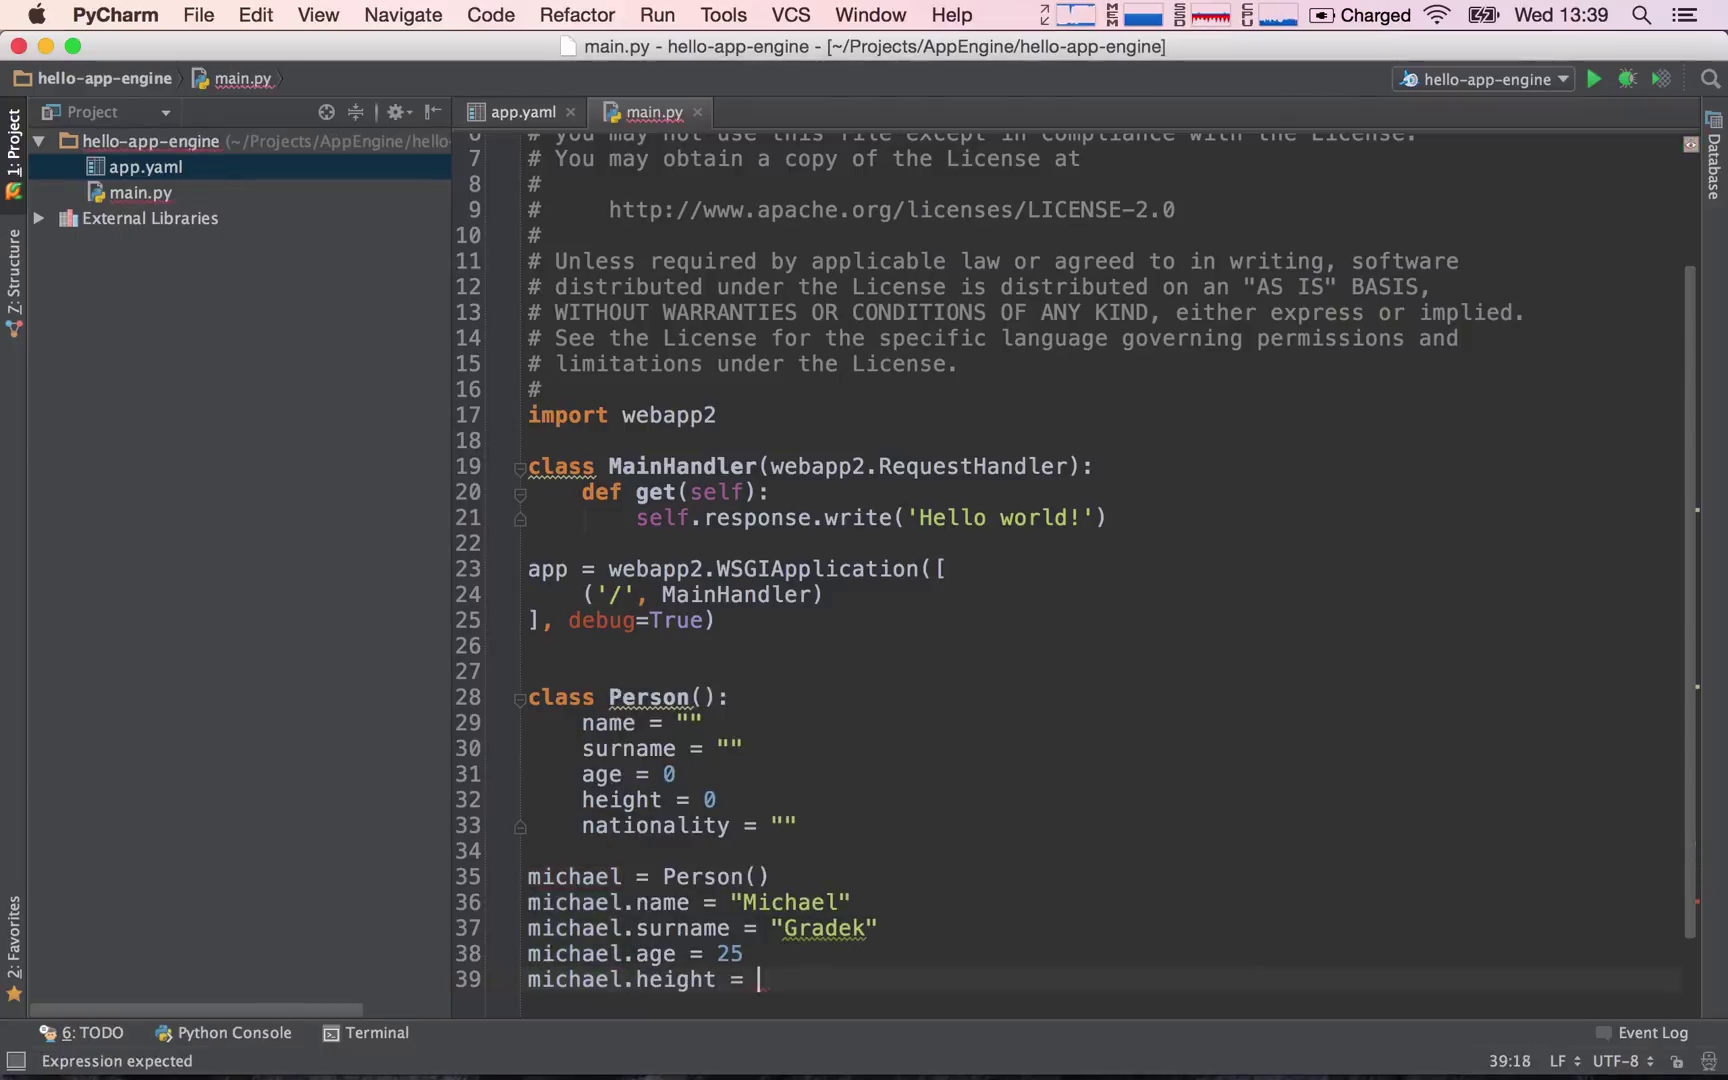
text(182)
text(michael.nationality = "Polish)
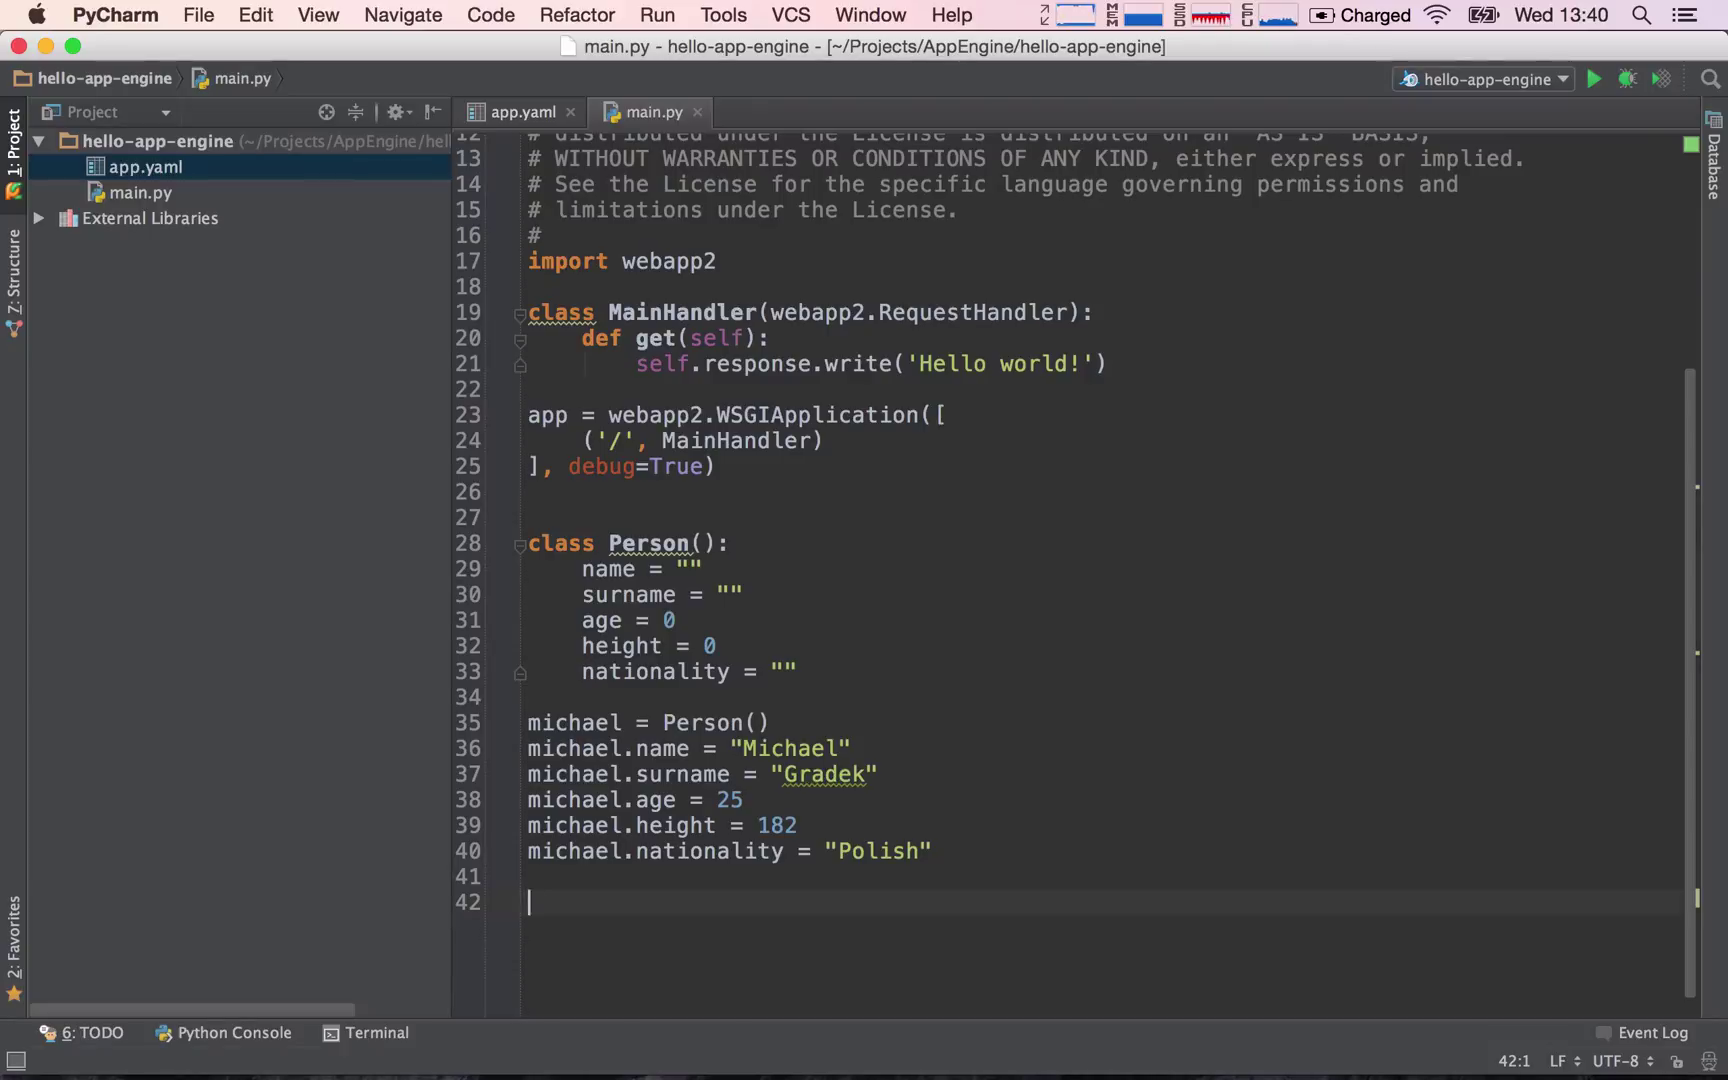
- Create bob = Person() with bob.name = "Bob" and bob.surname = "Smith"
text(bob = Person()
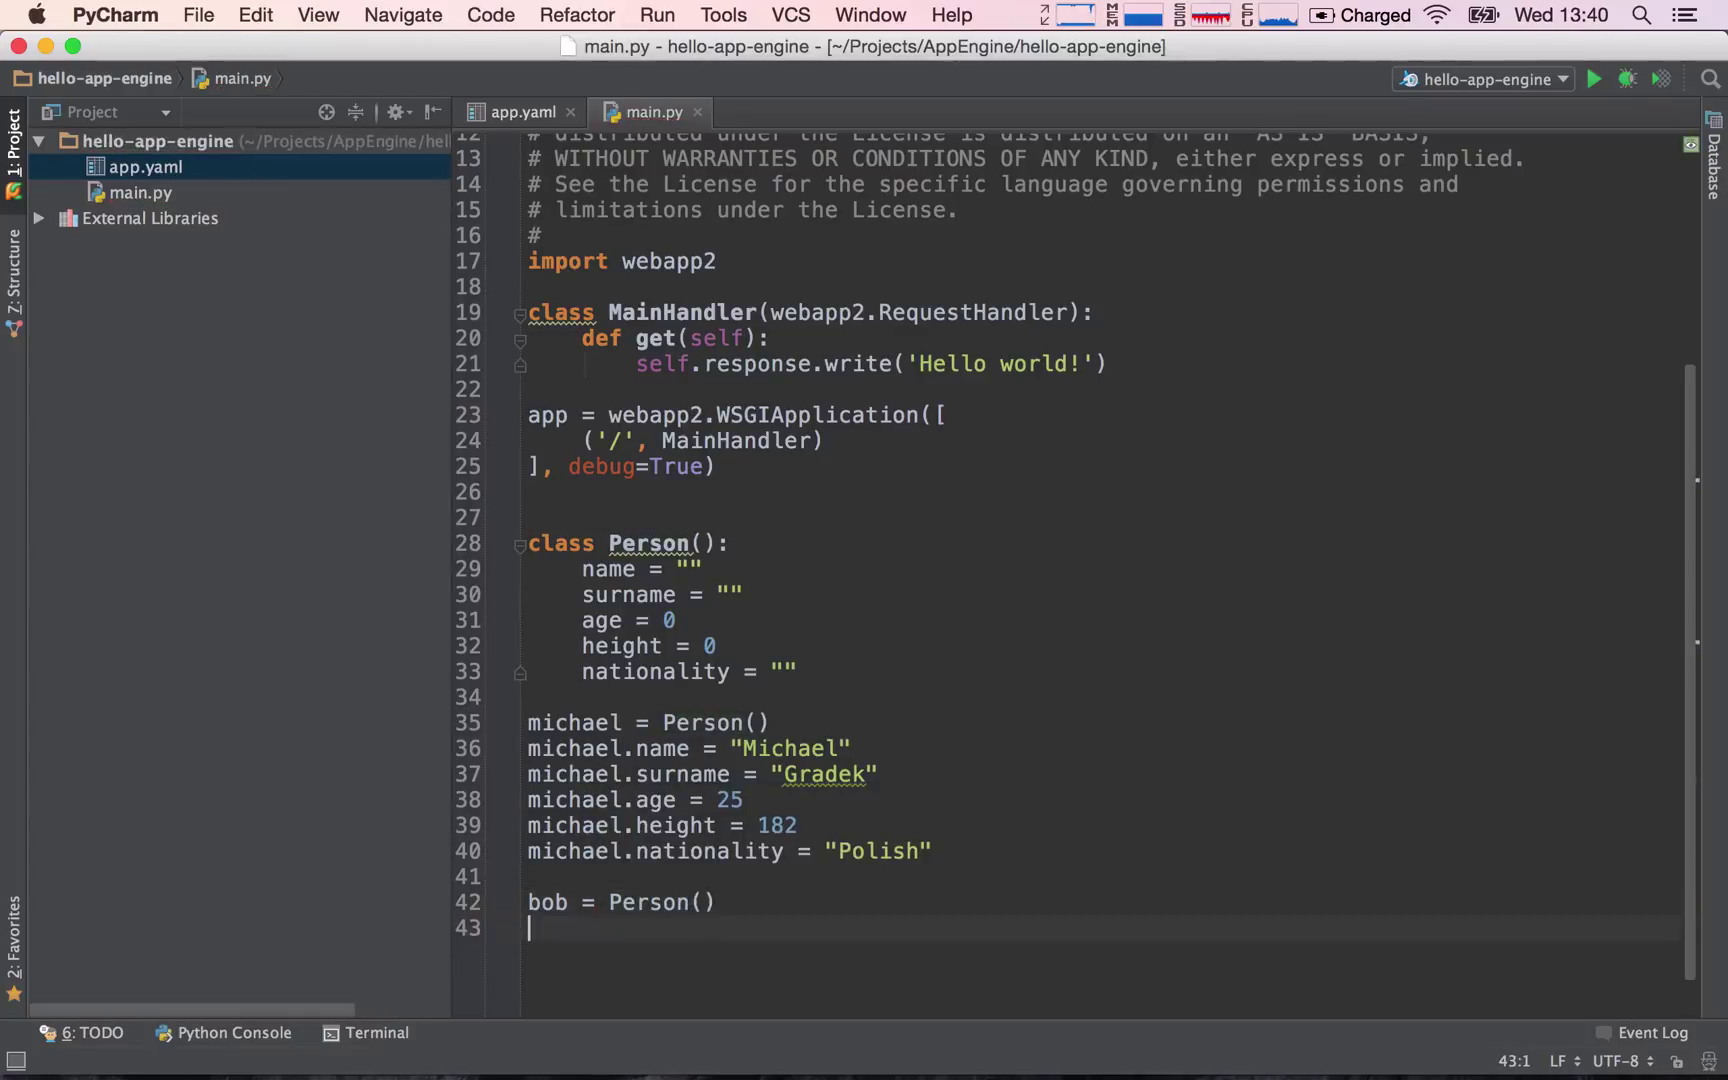
text(bob.name)
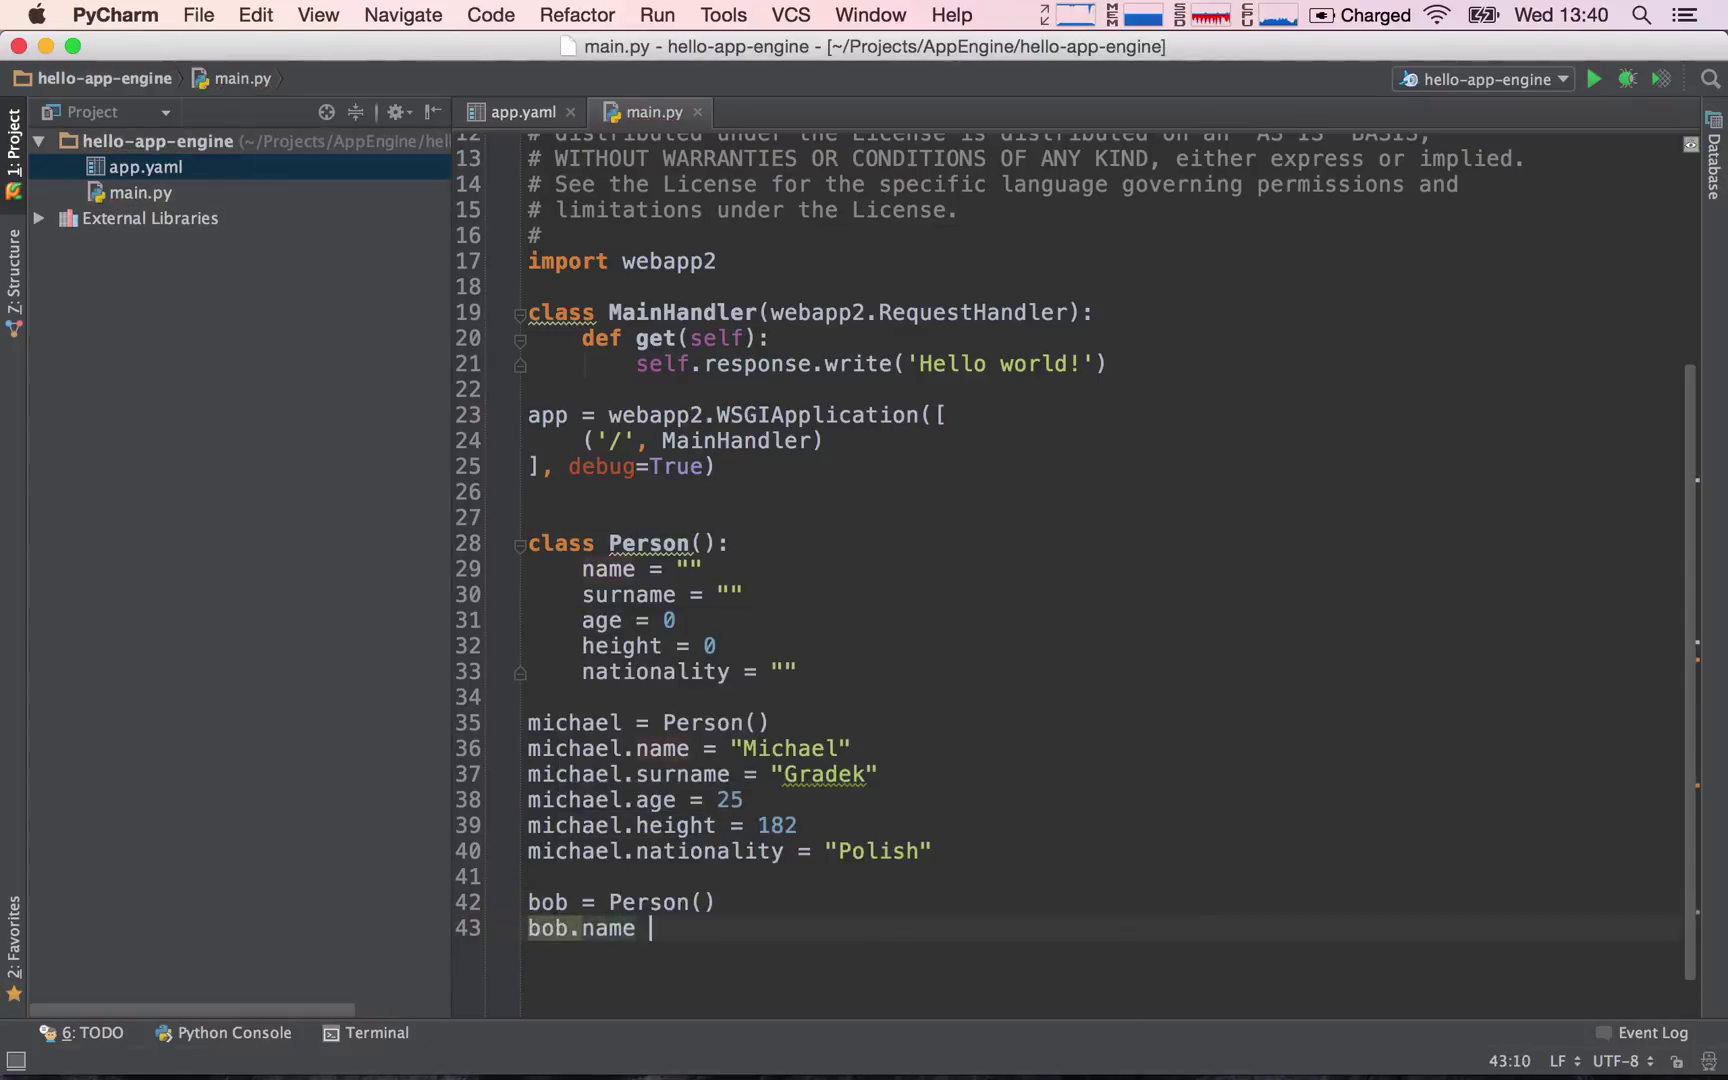
text(= "Bob")
text(bob.surname = ")
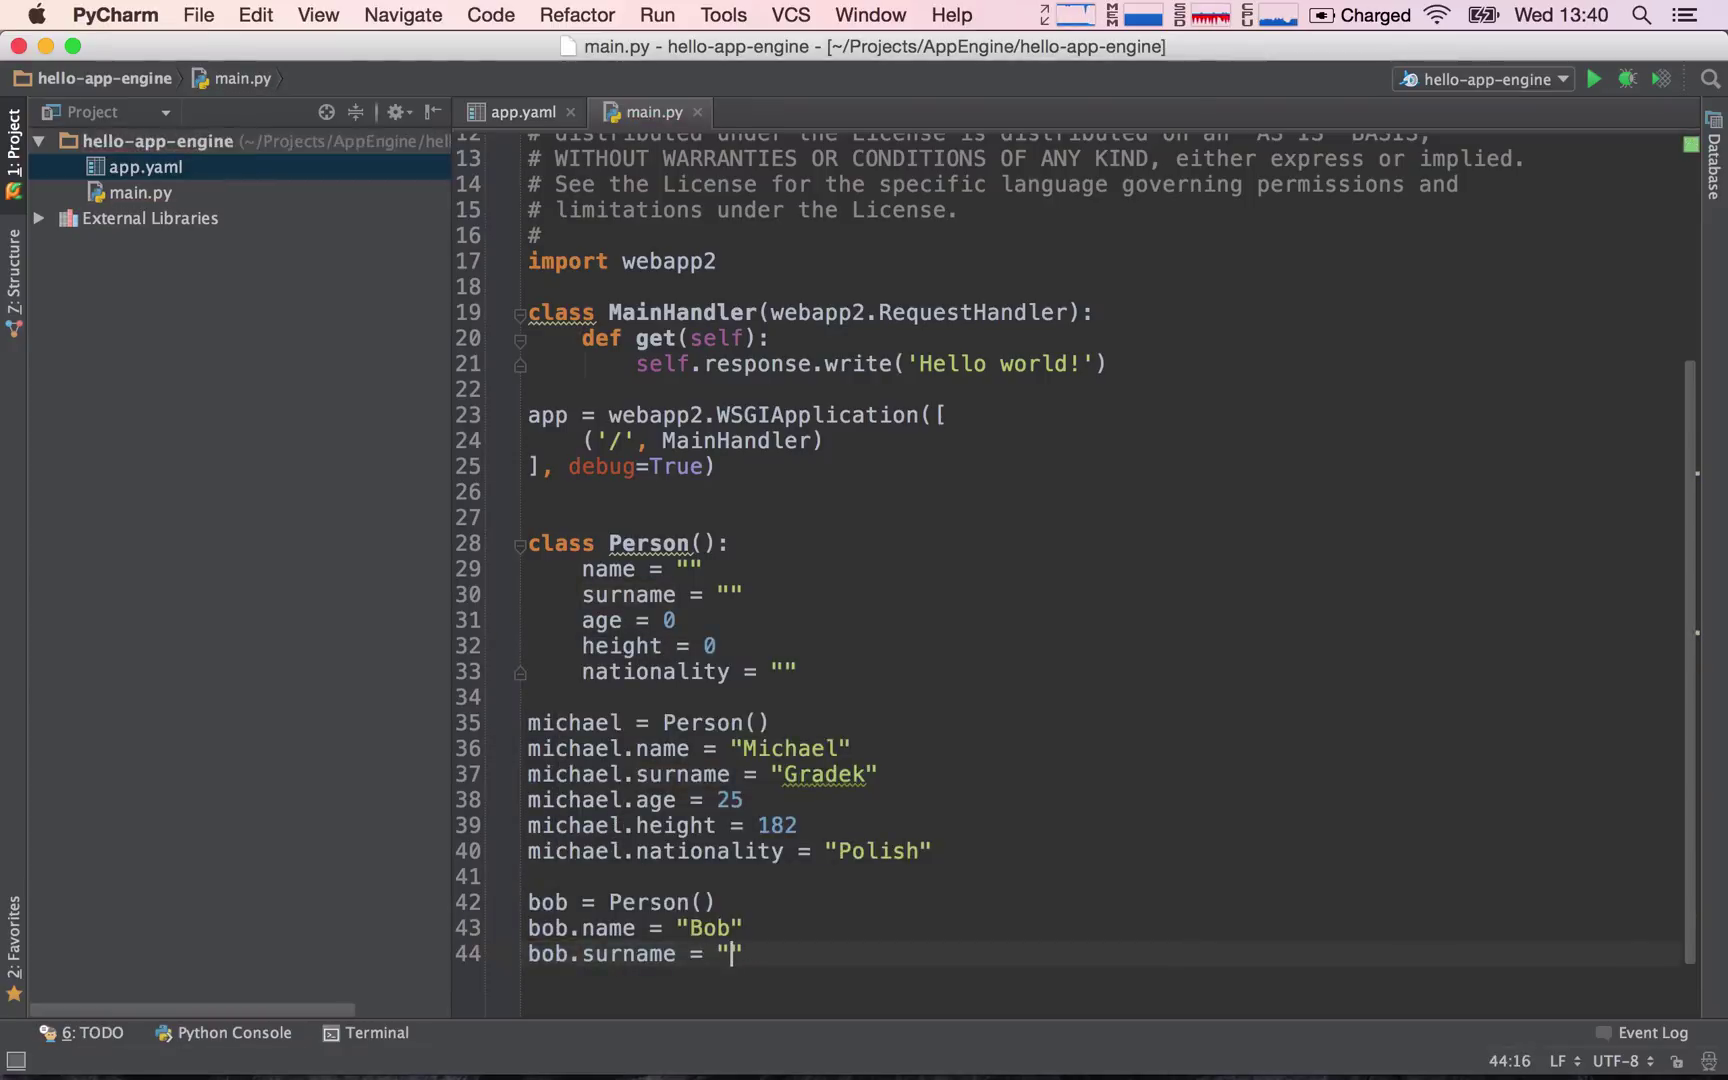
text(Smith)
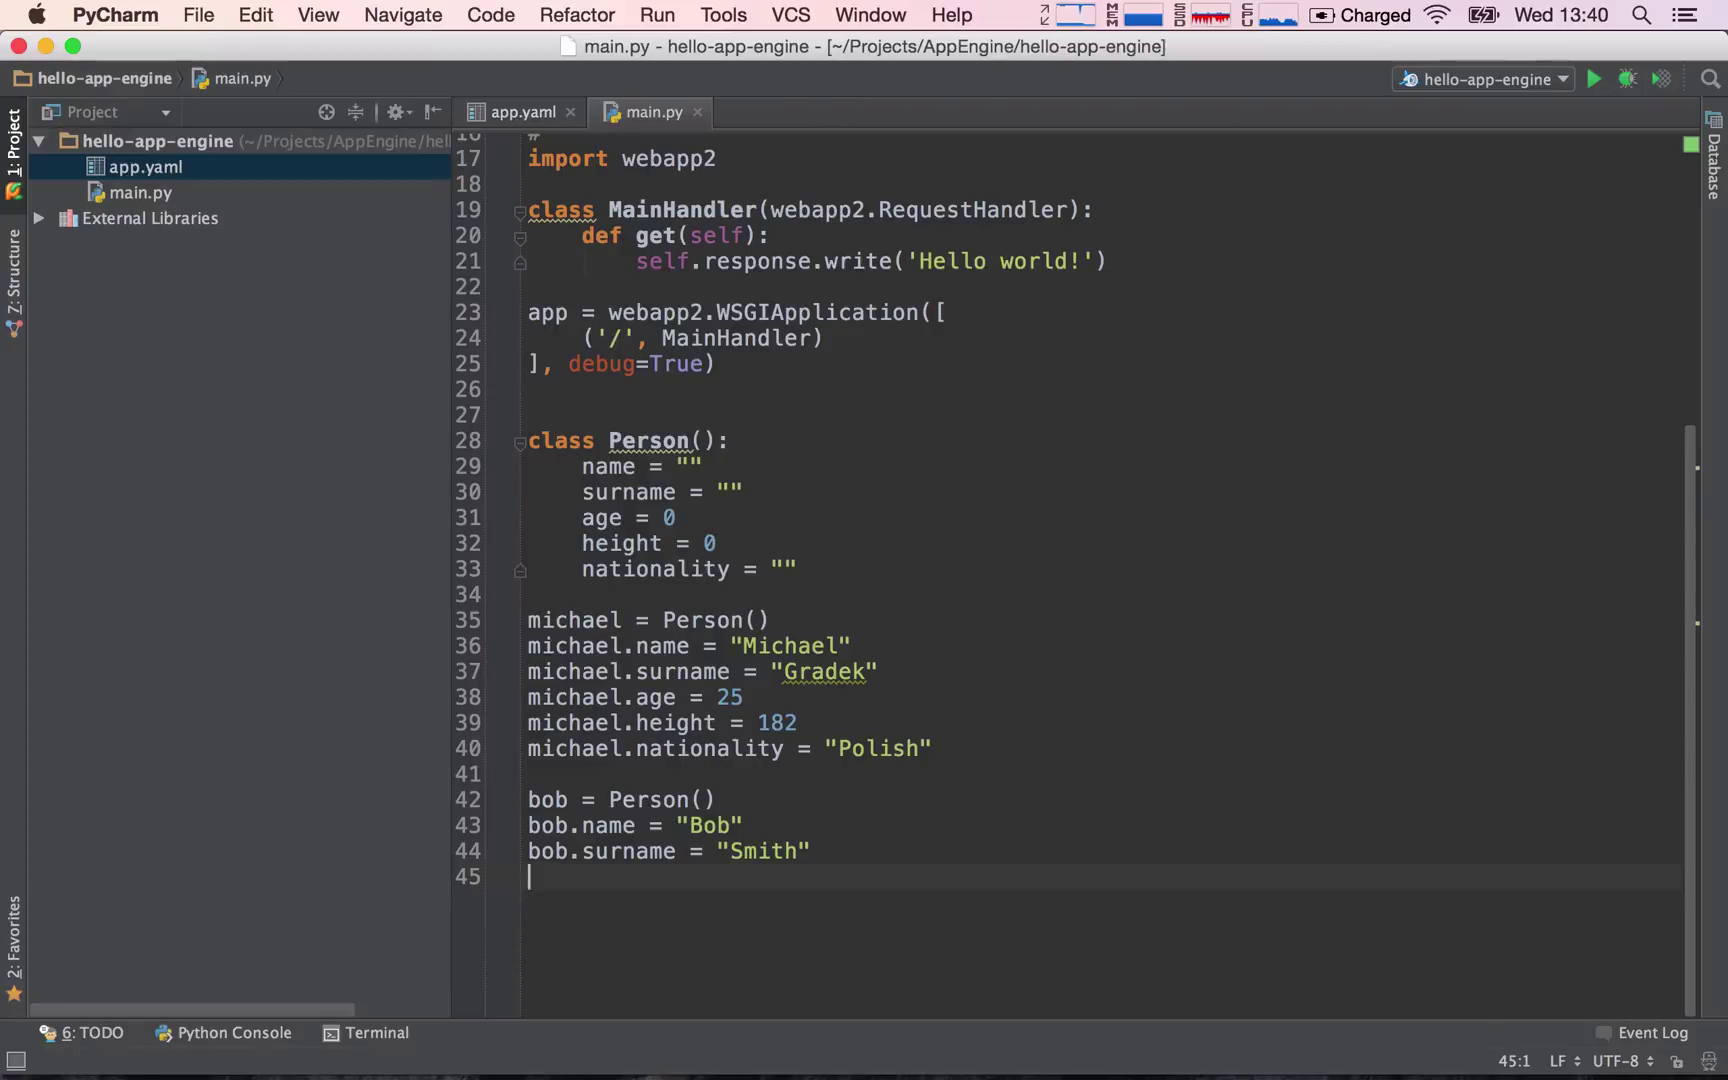
mouse_move(650, 440)
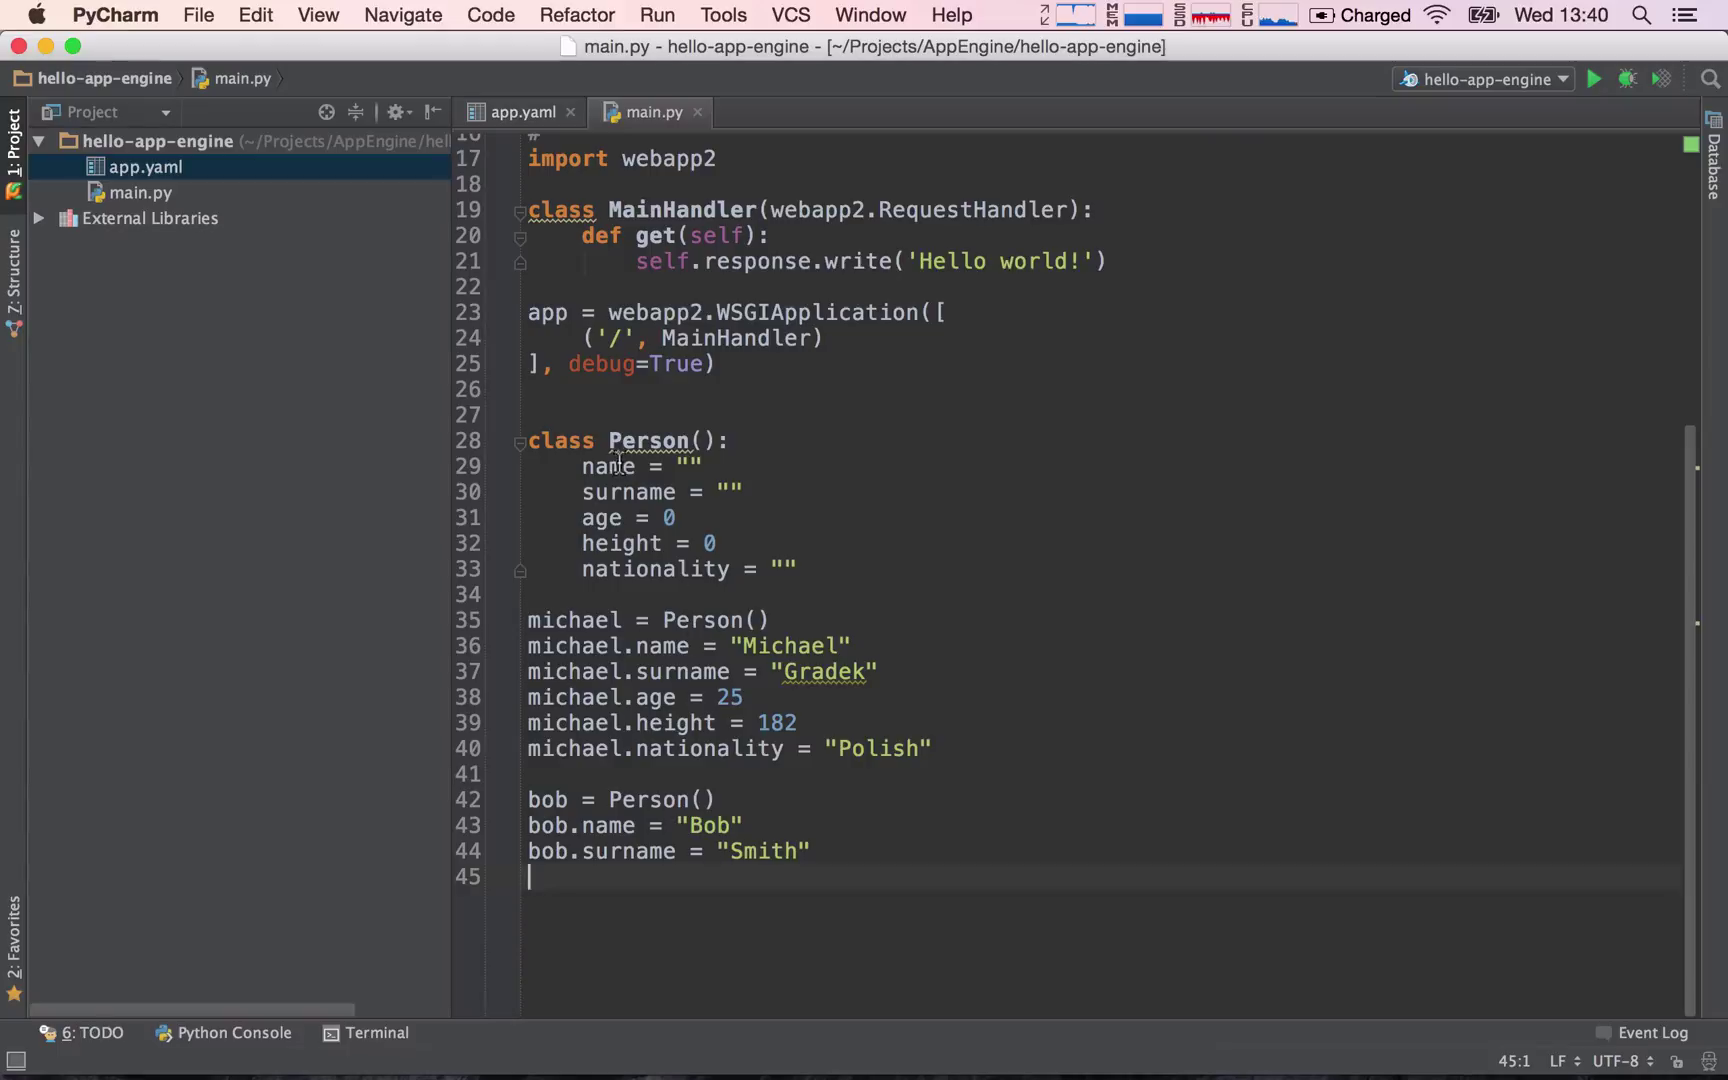
- Select the Person class and the michael and bob lines for deletion
double_click(650, 440)
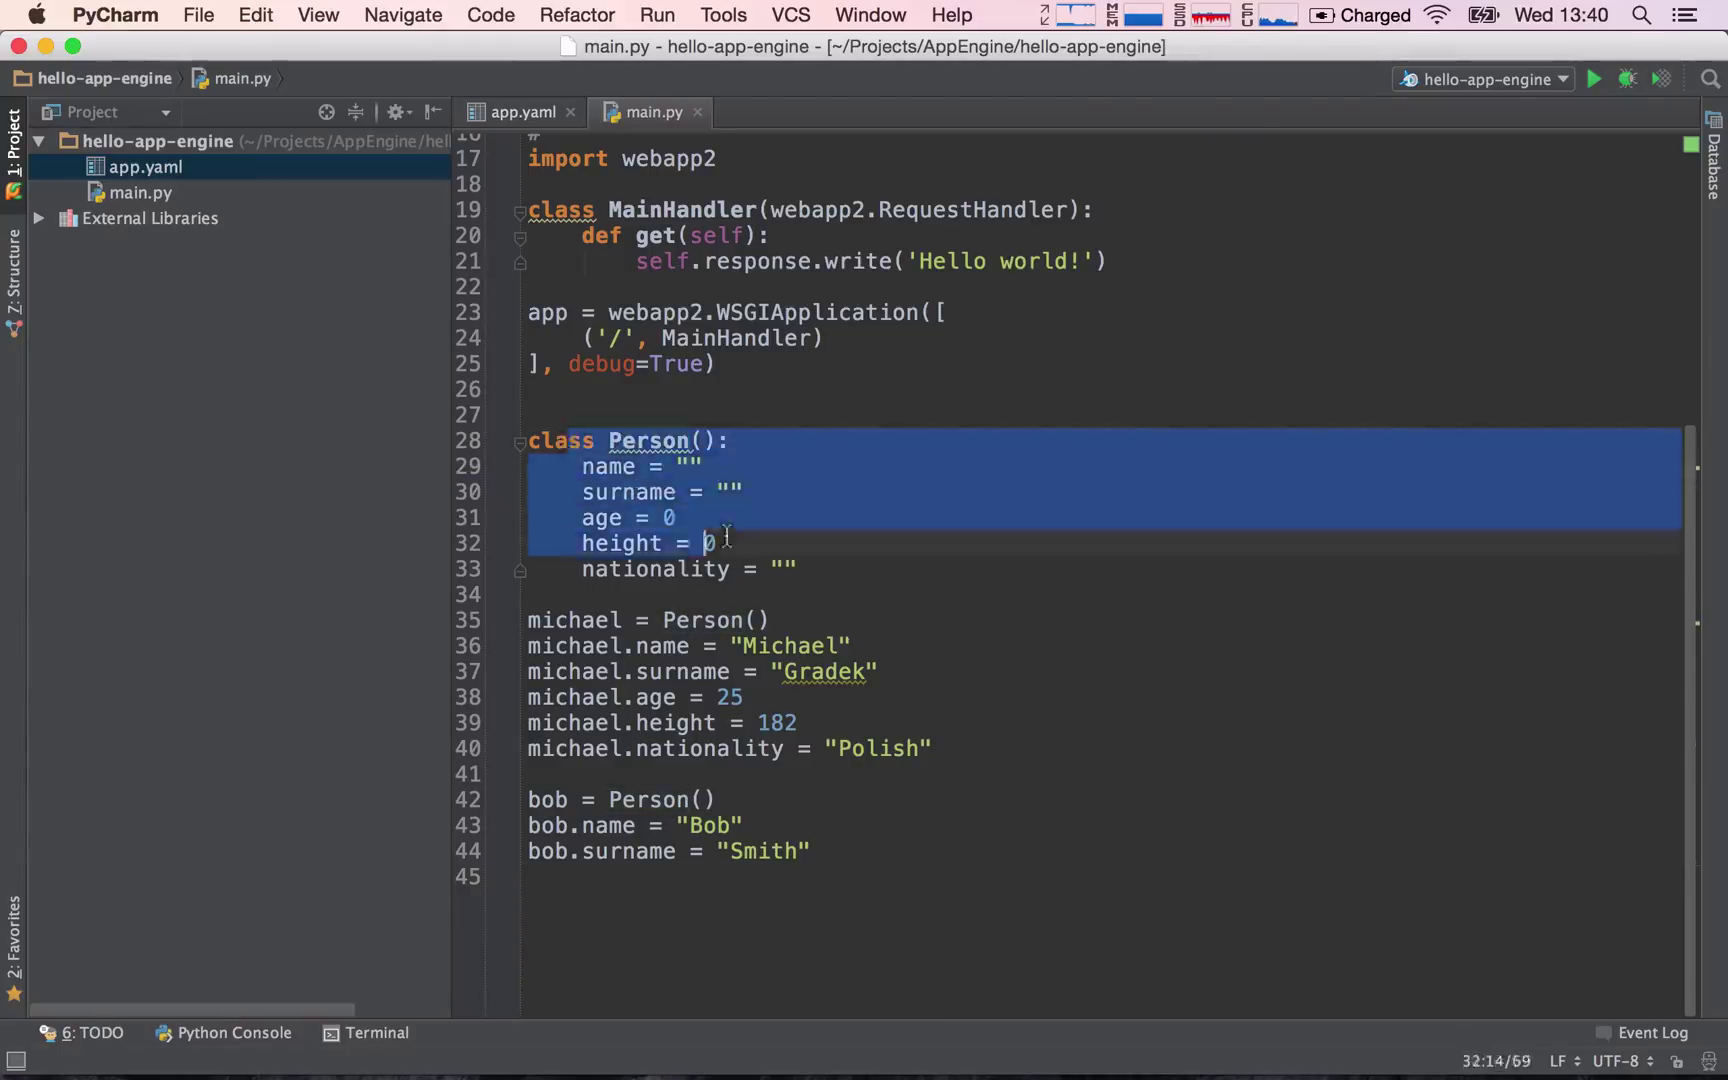
click(692, 568)
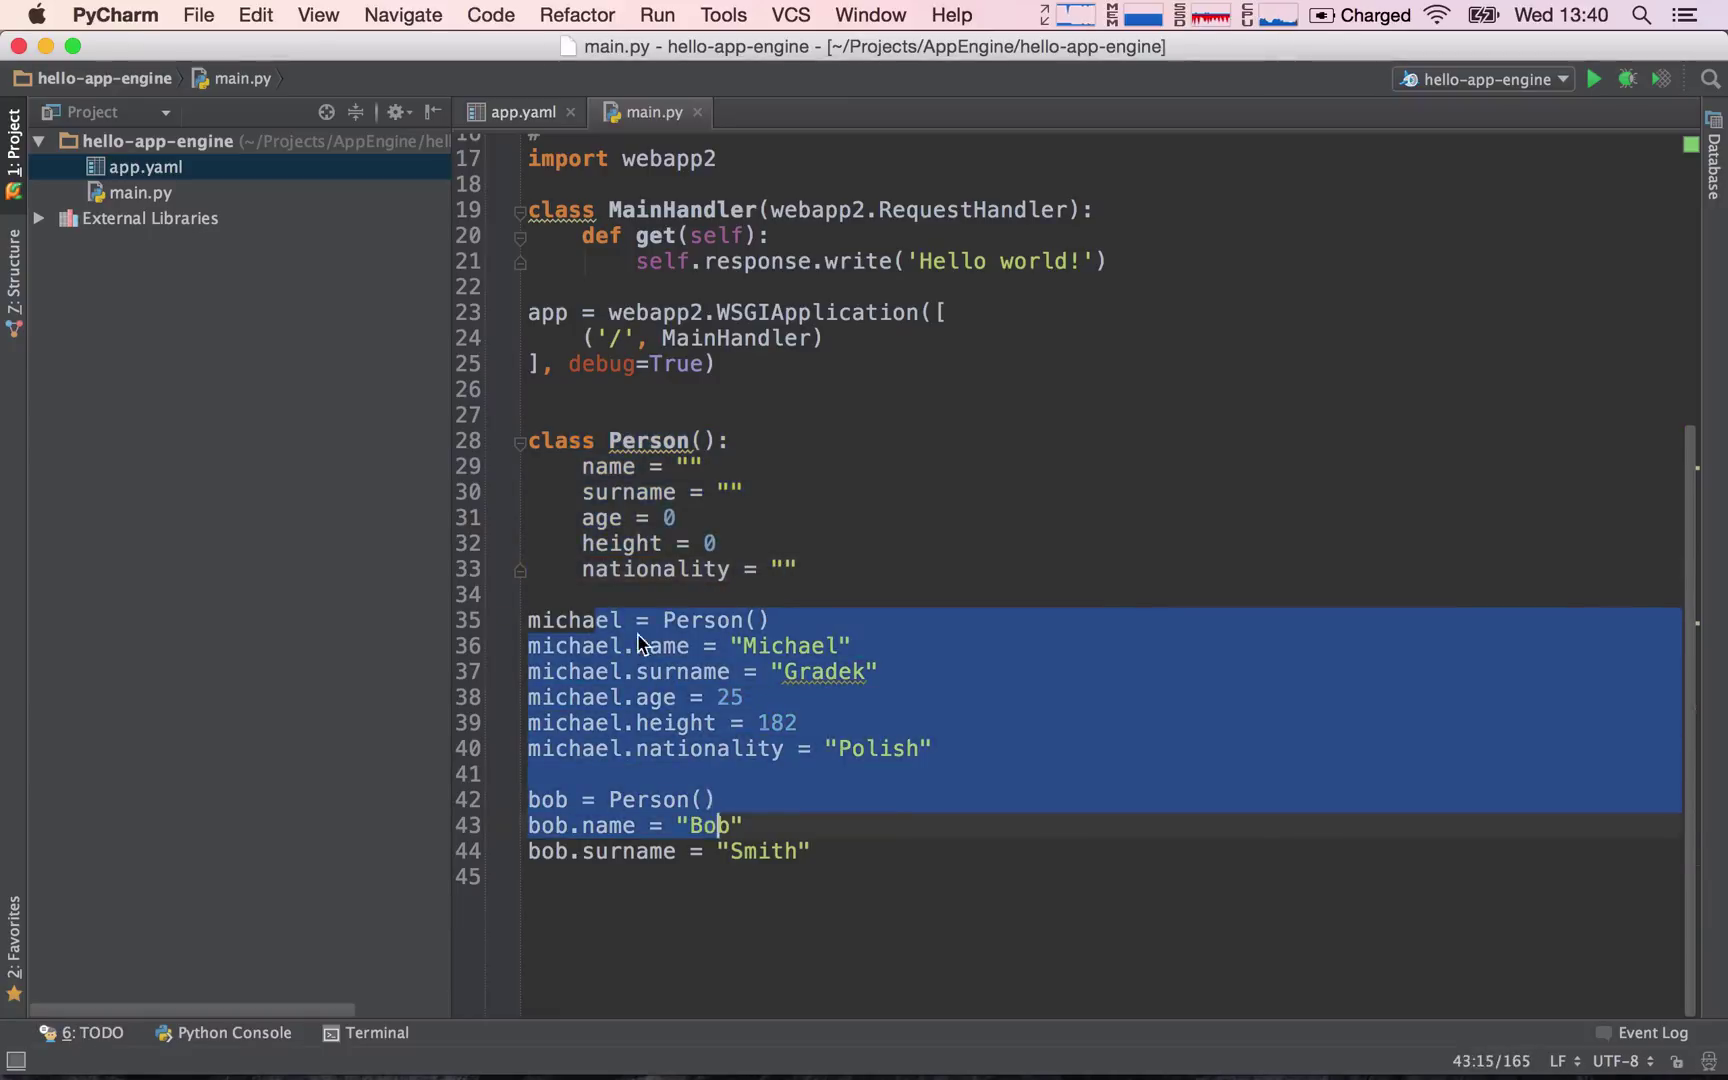
click(570, 620)
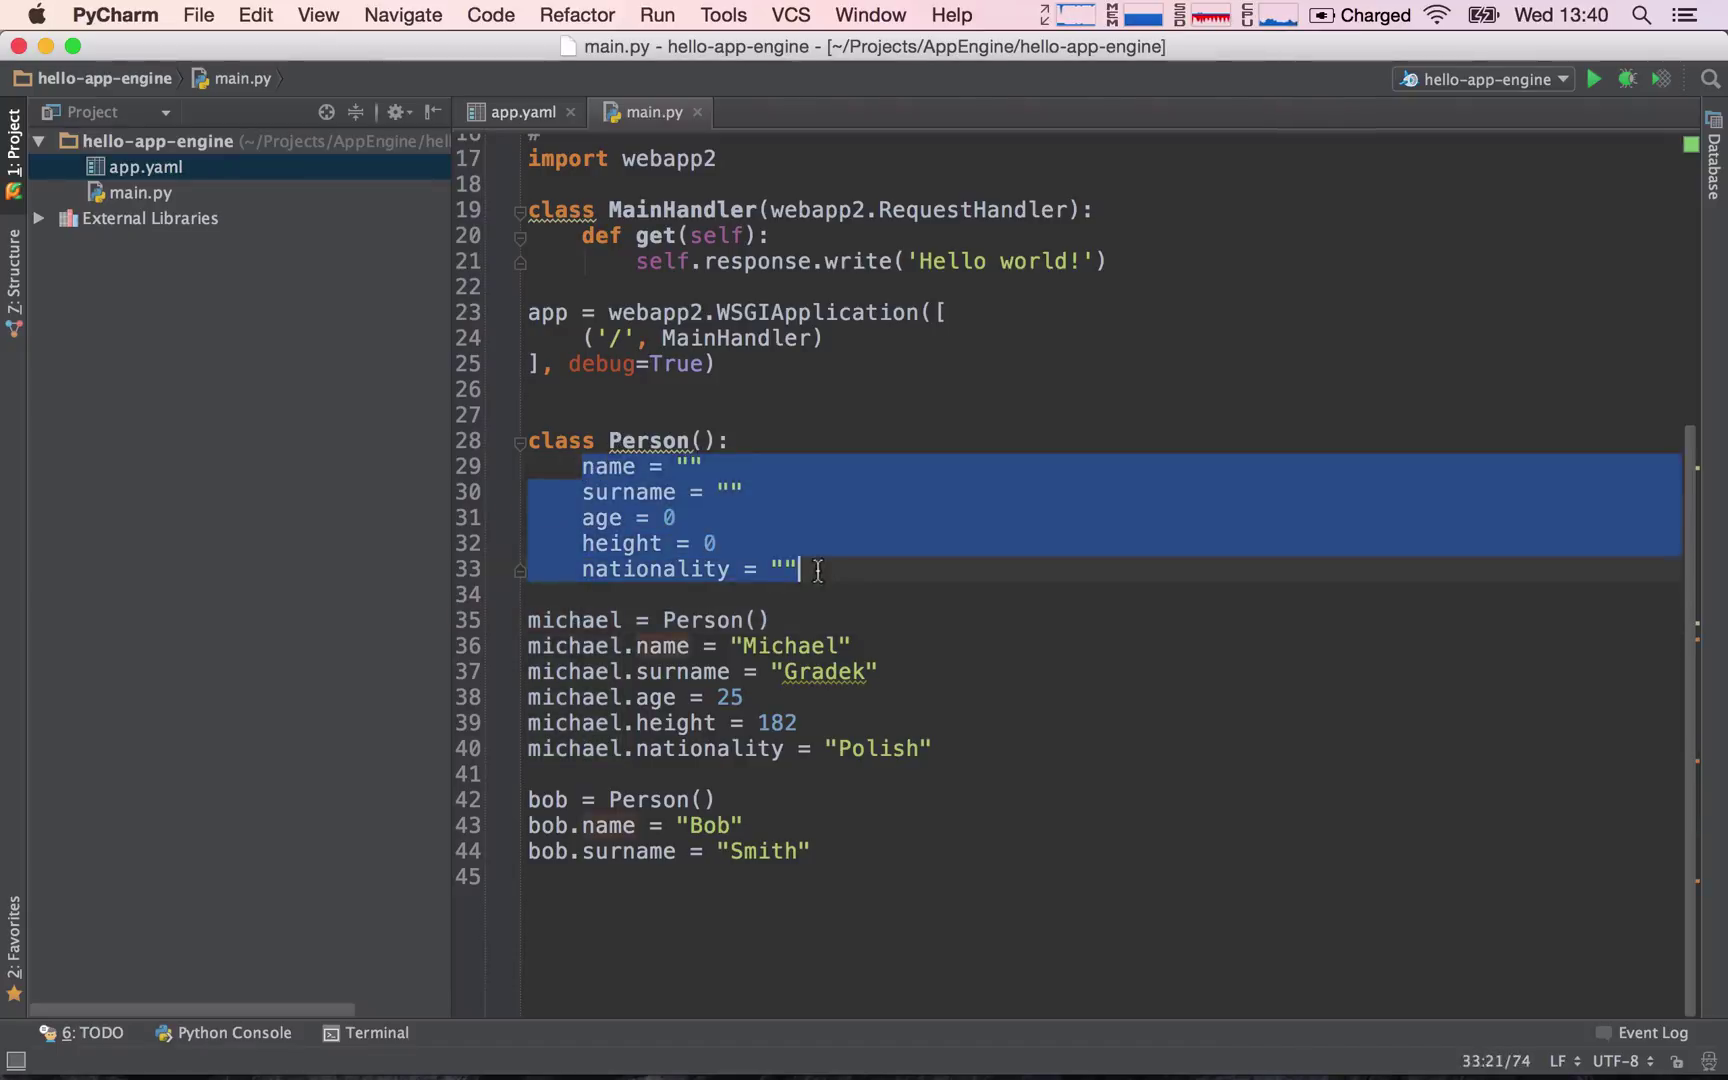
click(700, 646)
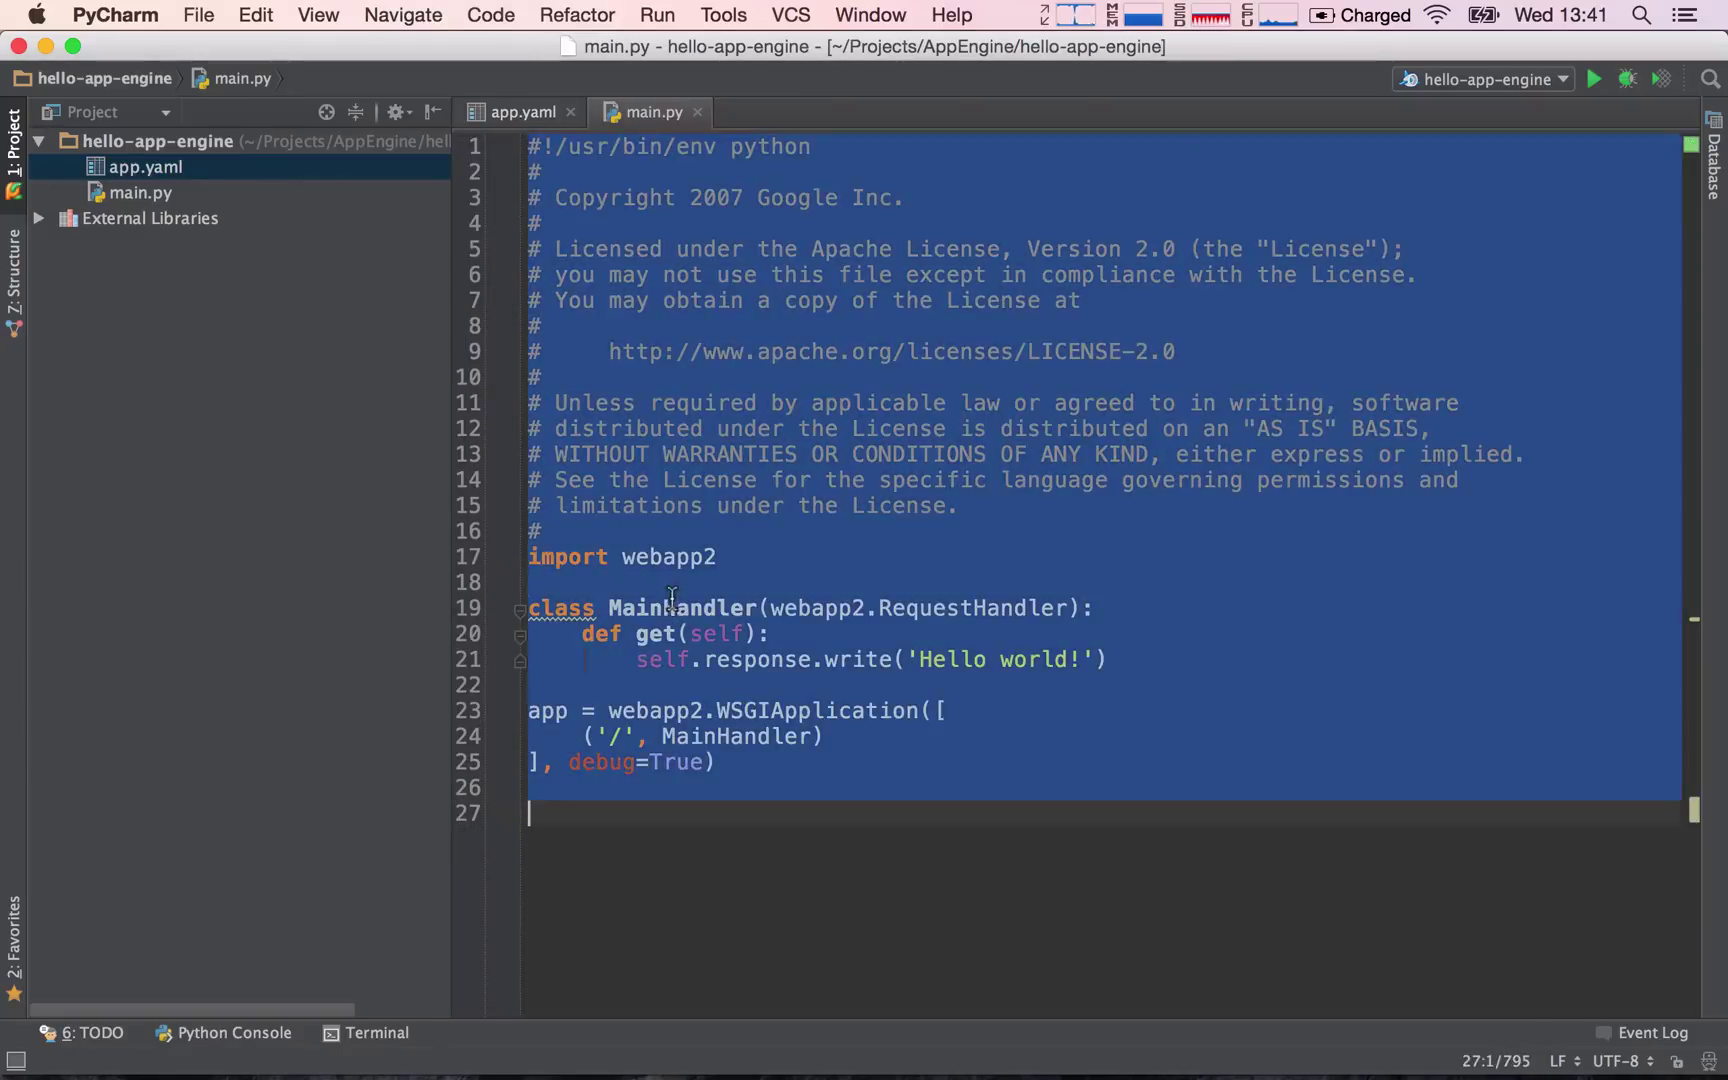
- Clear the whole-file selection in main.py near the MainHandler class line
double_click(682, 608)
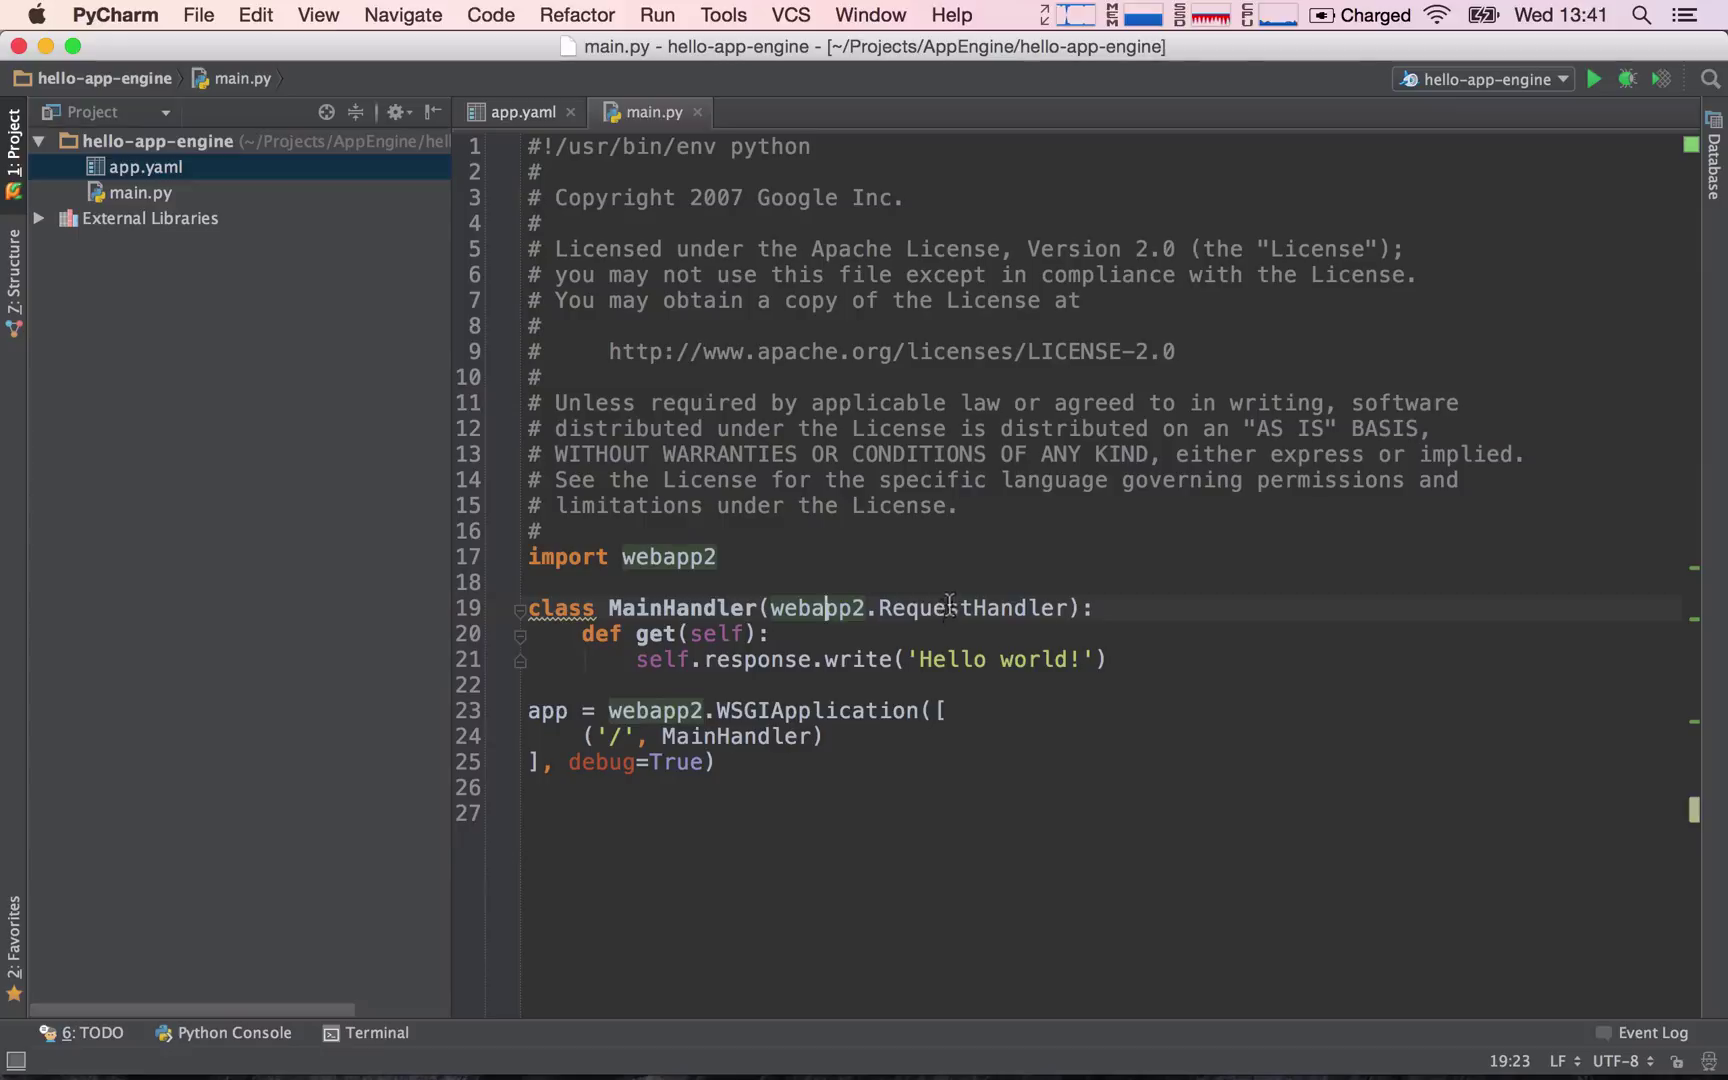
mouse_move(904, 608)
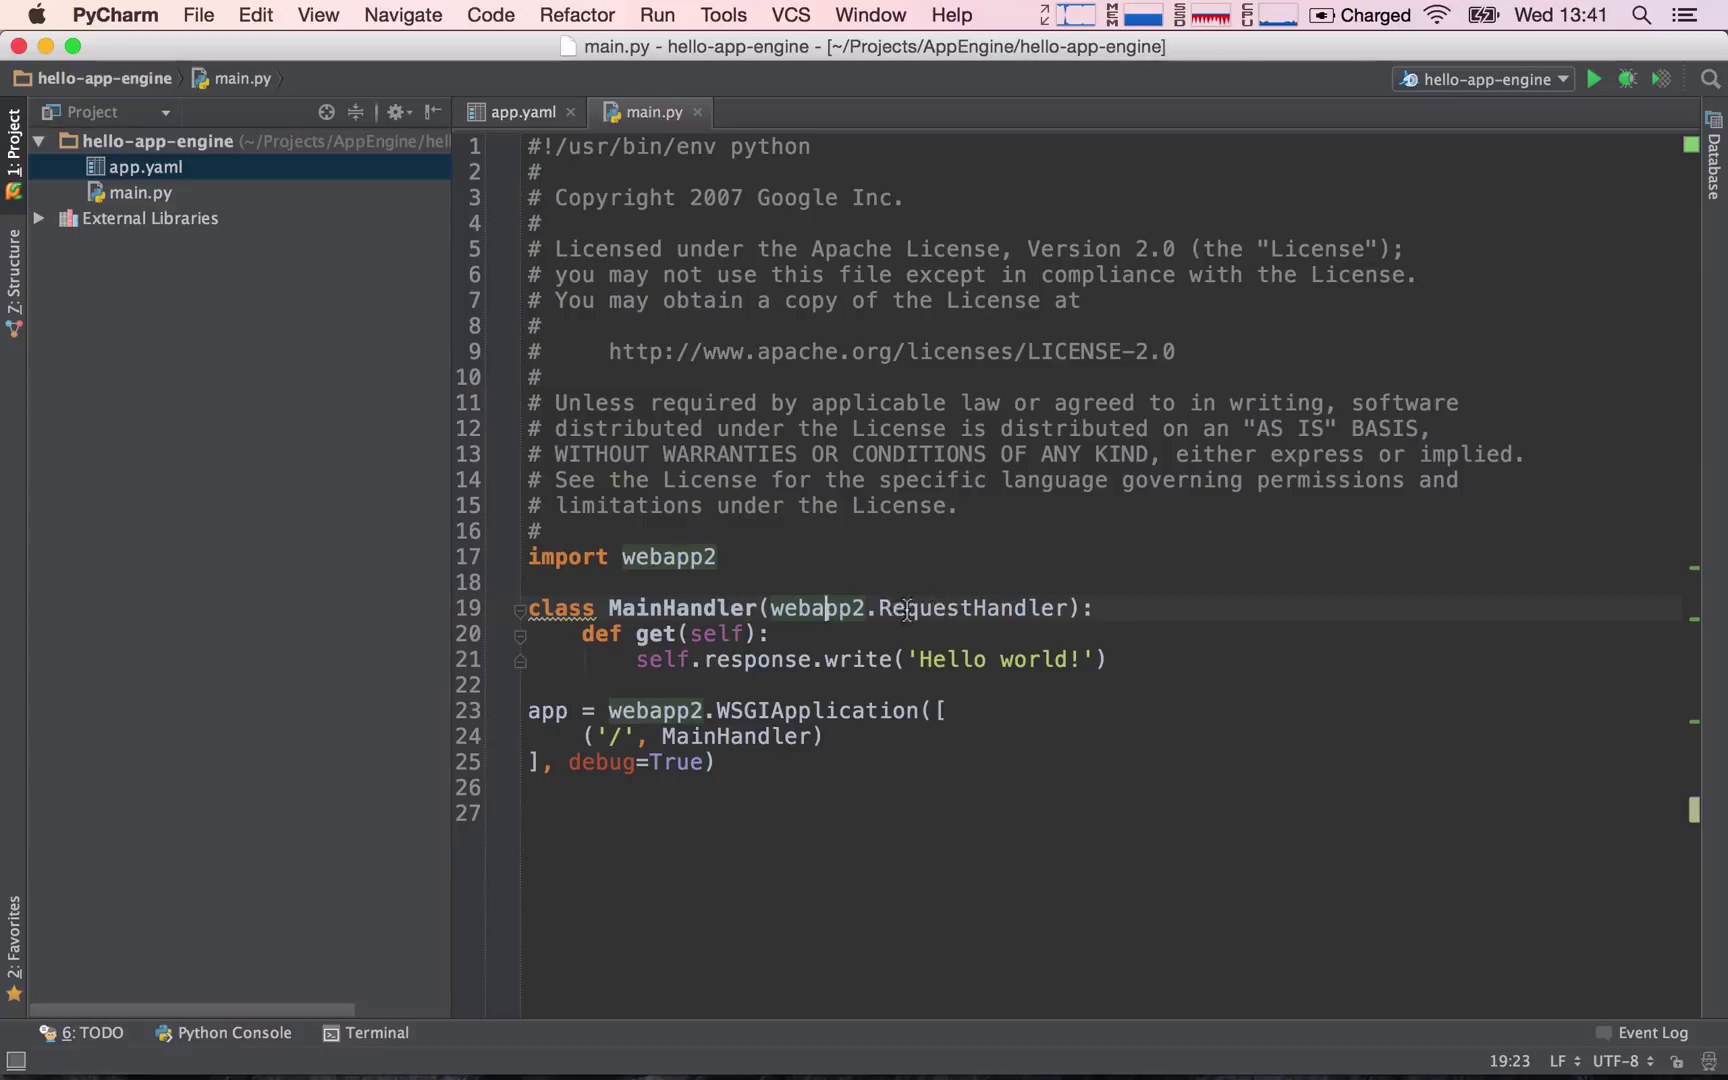
mouse_move(970, 608)
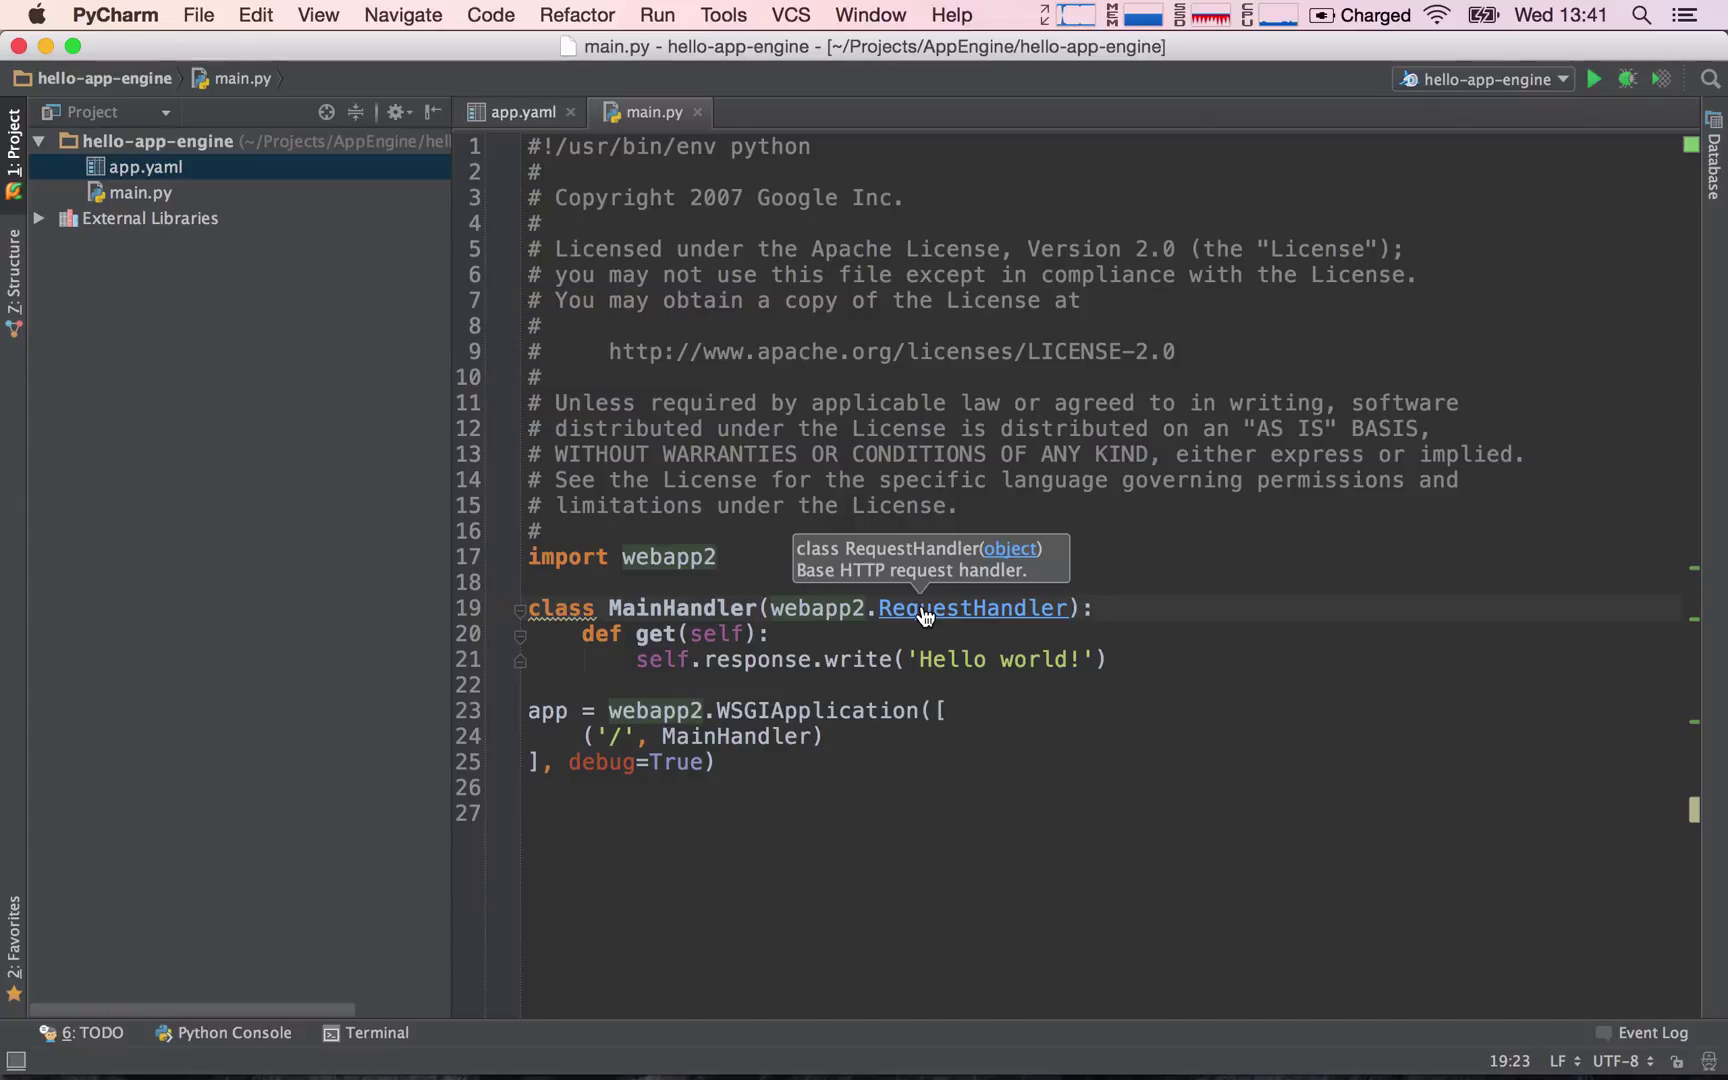
click(974, 608)
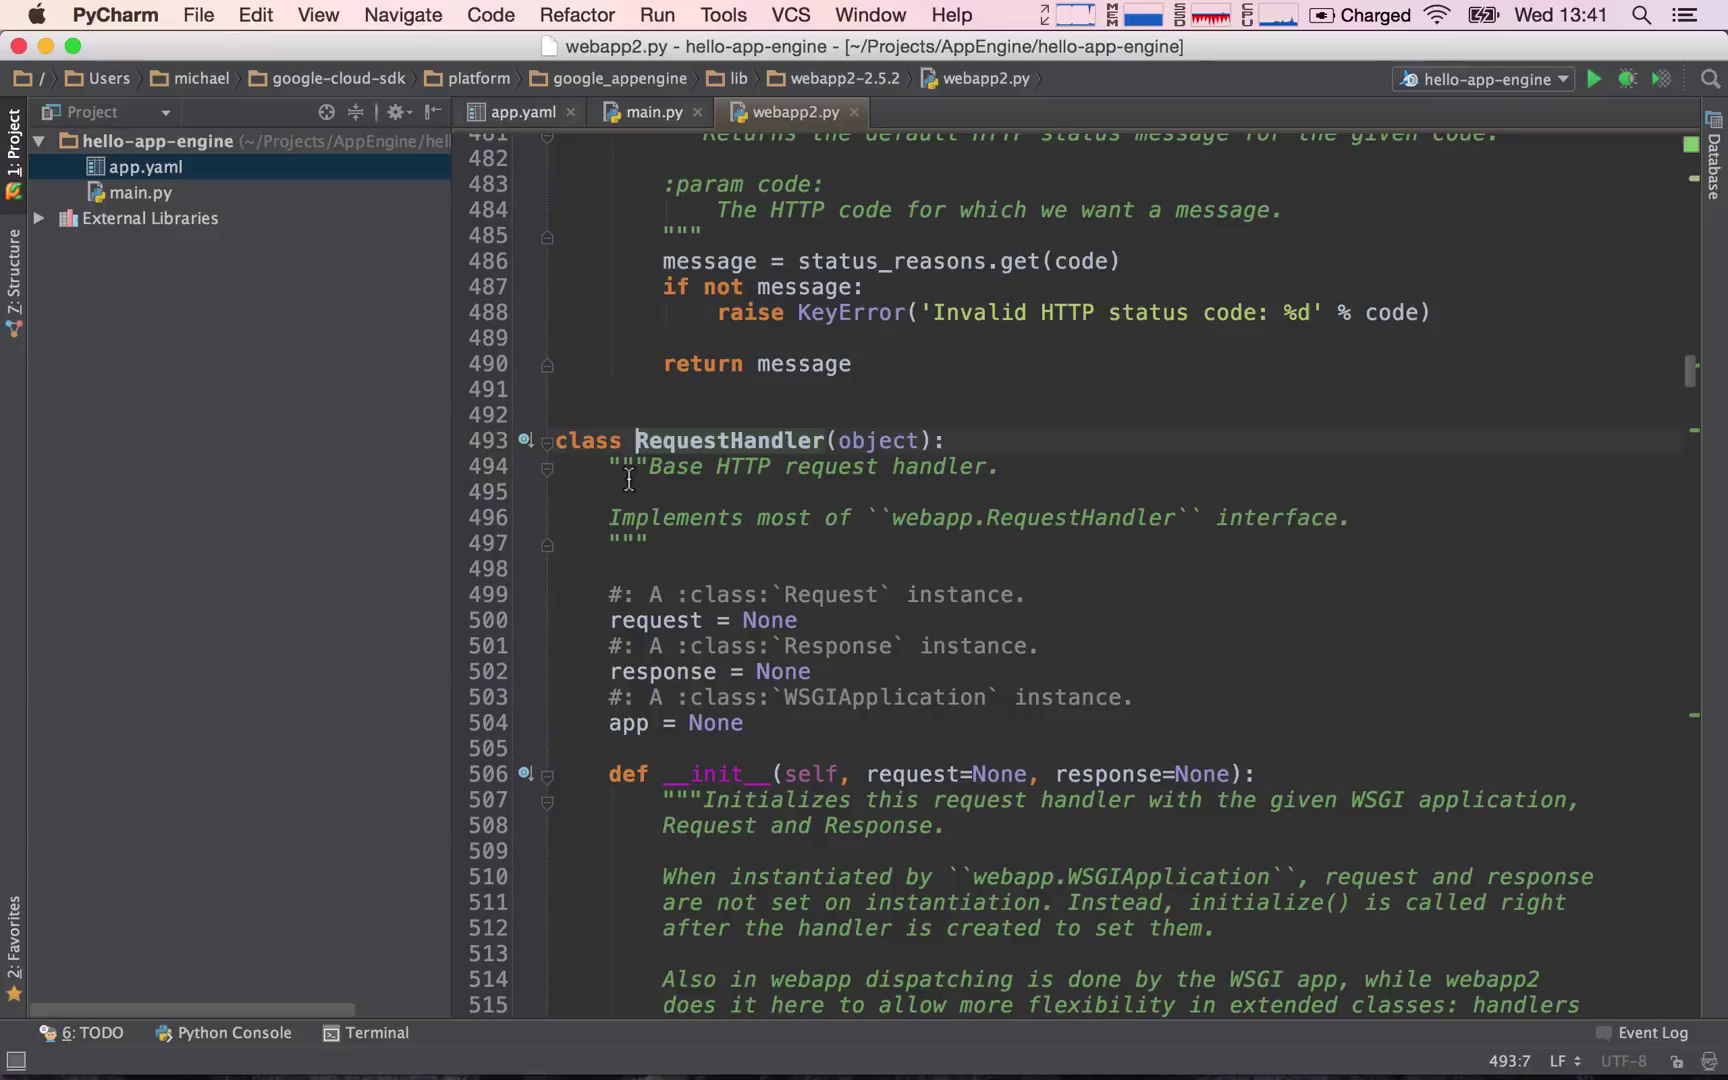
mouse_move(766, 242)
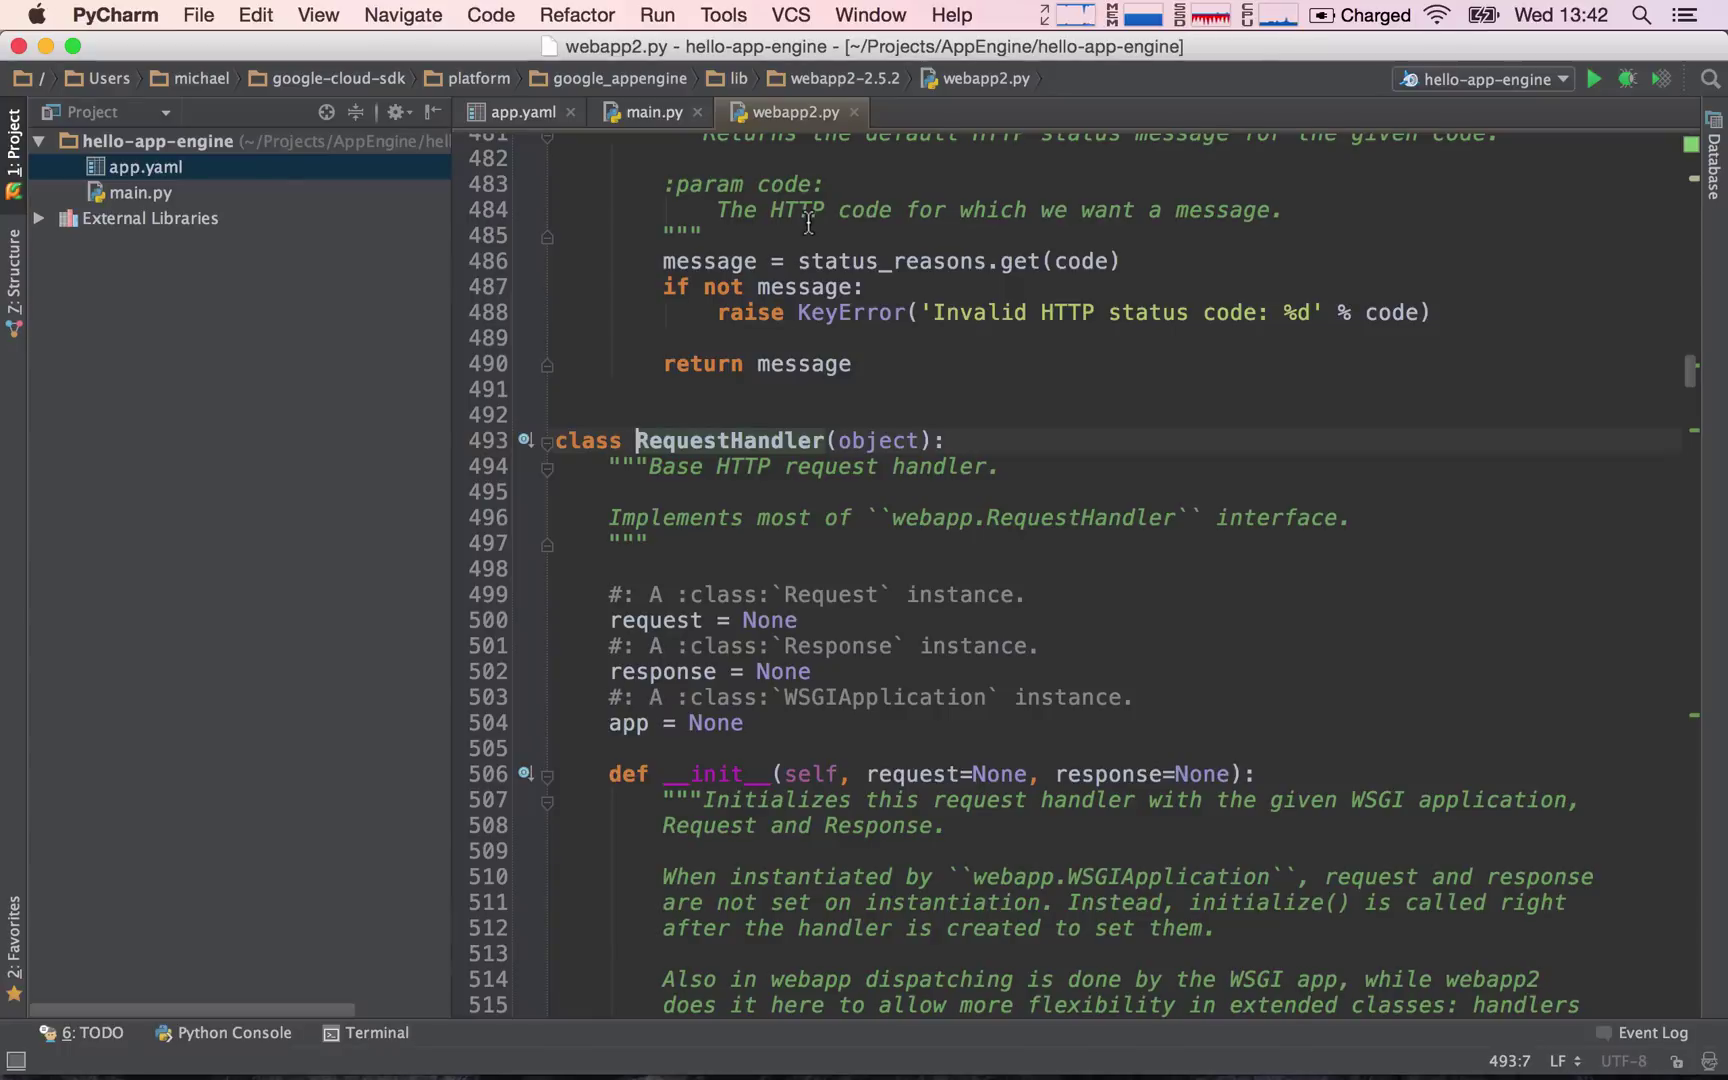
mouse_move(854, 122)
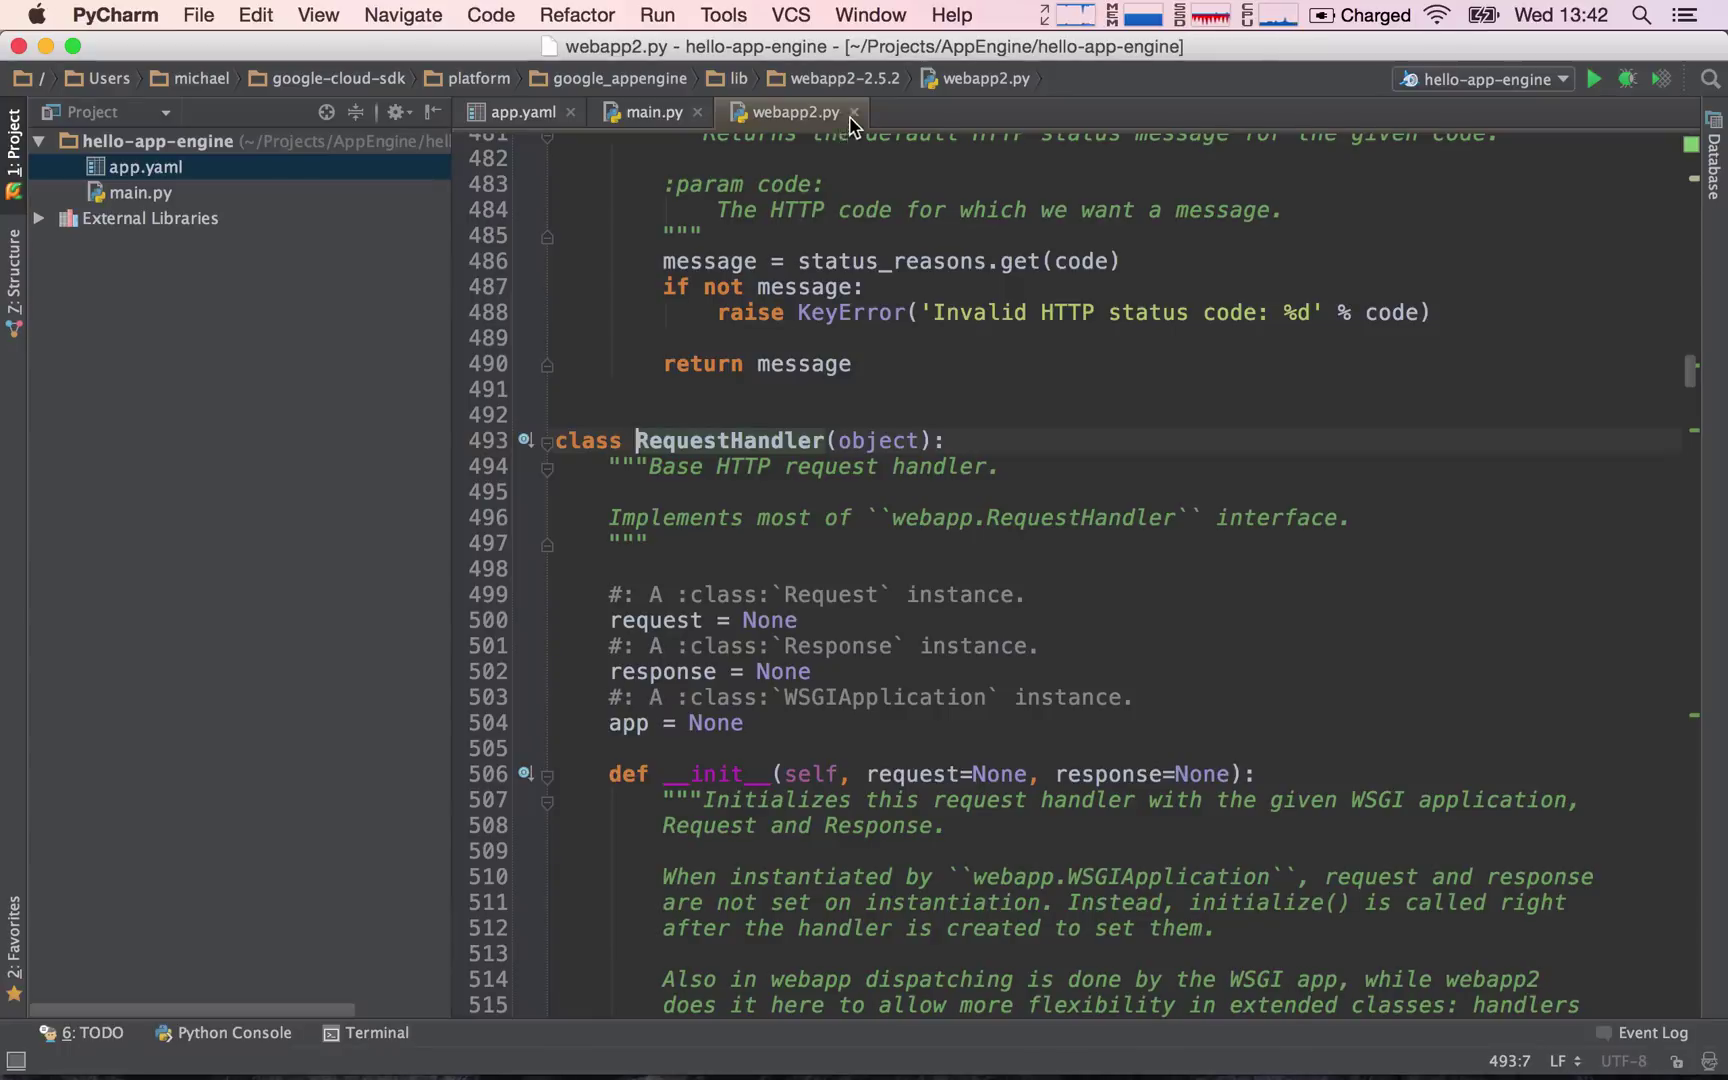
click(852, 112)
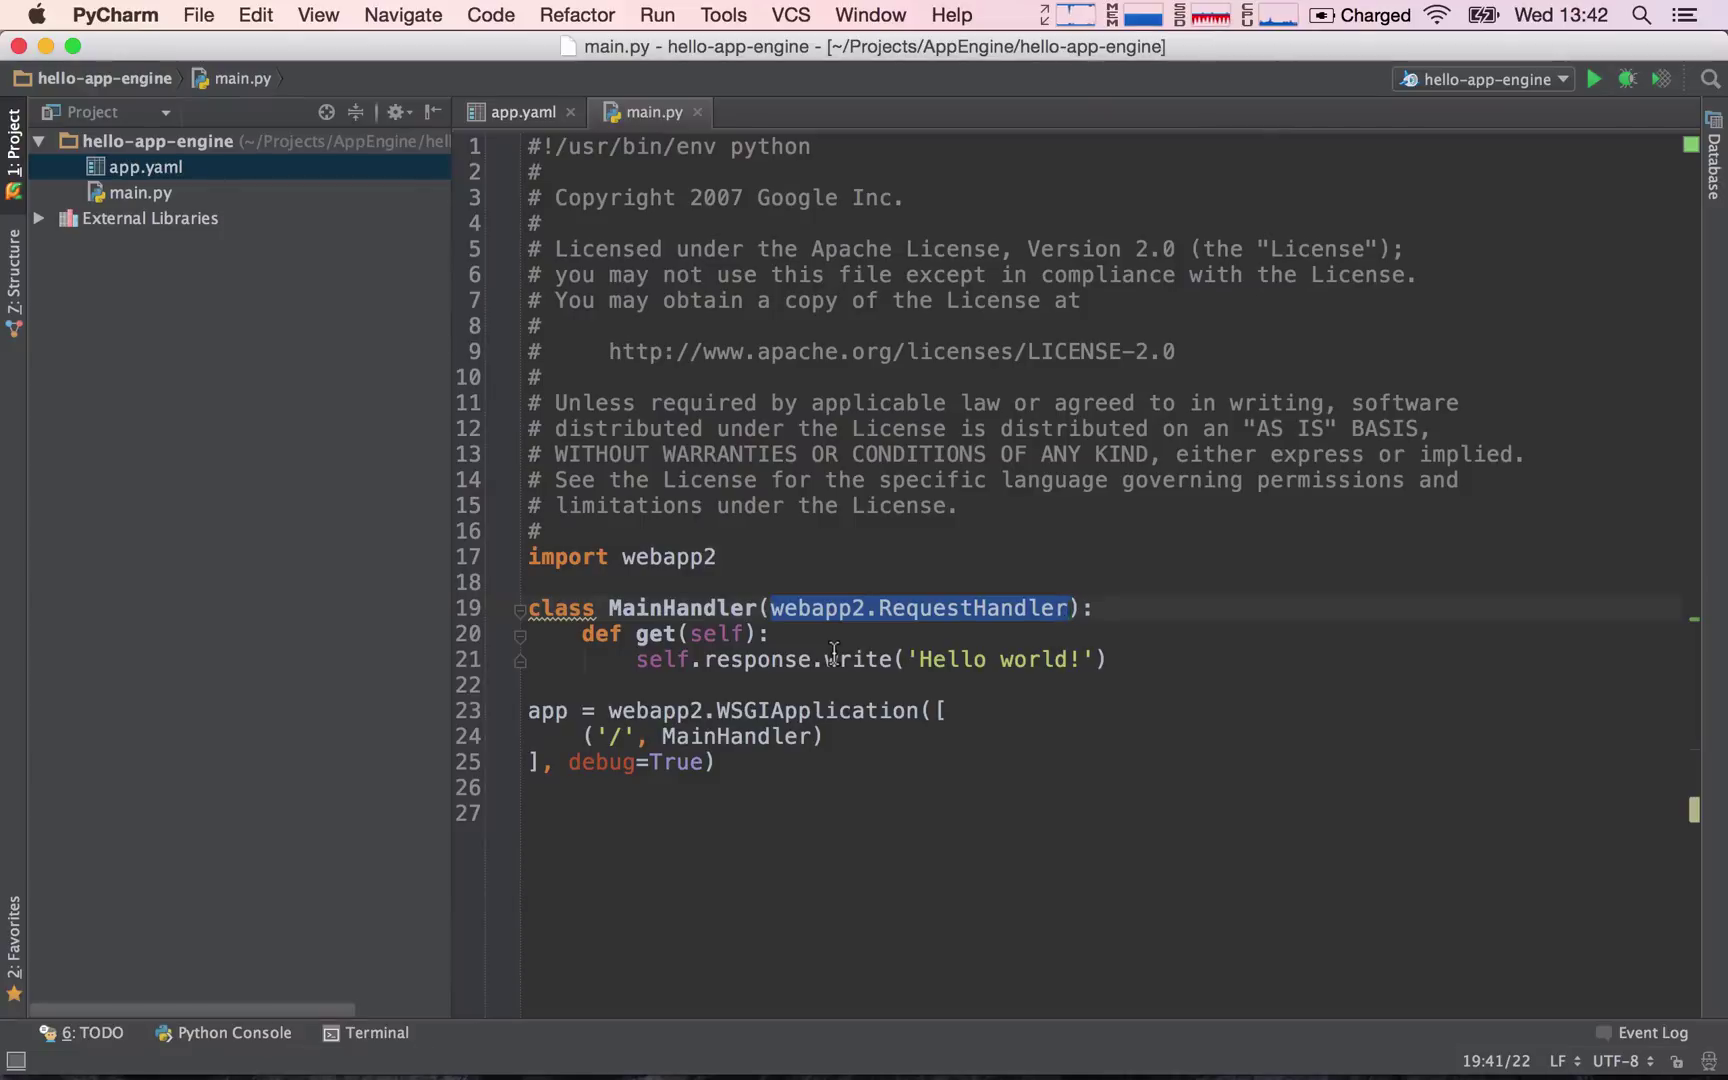
mouse_move(850, 640)
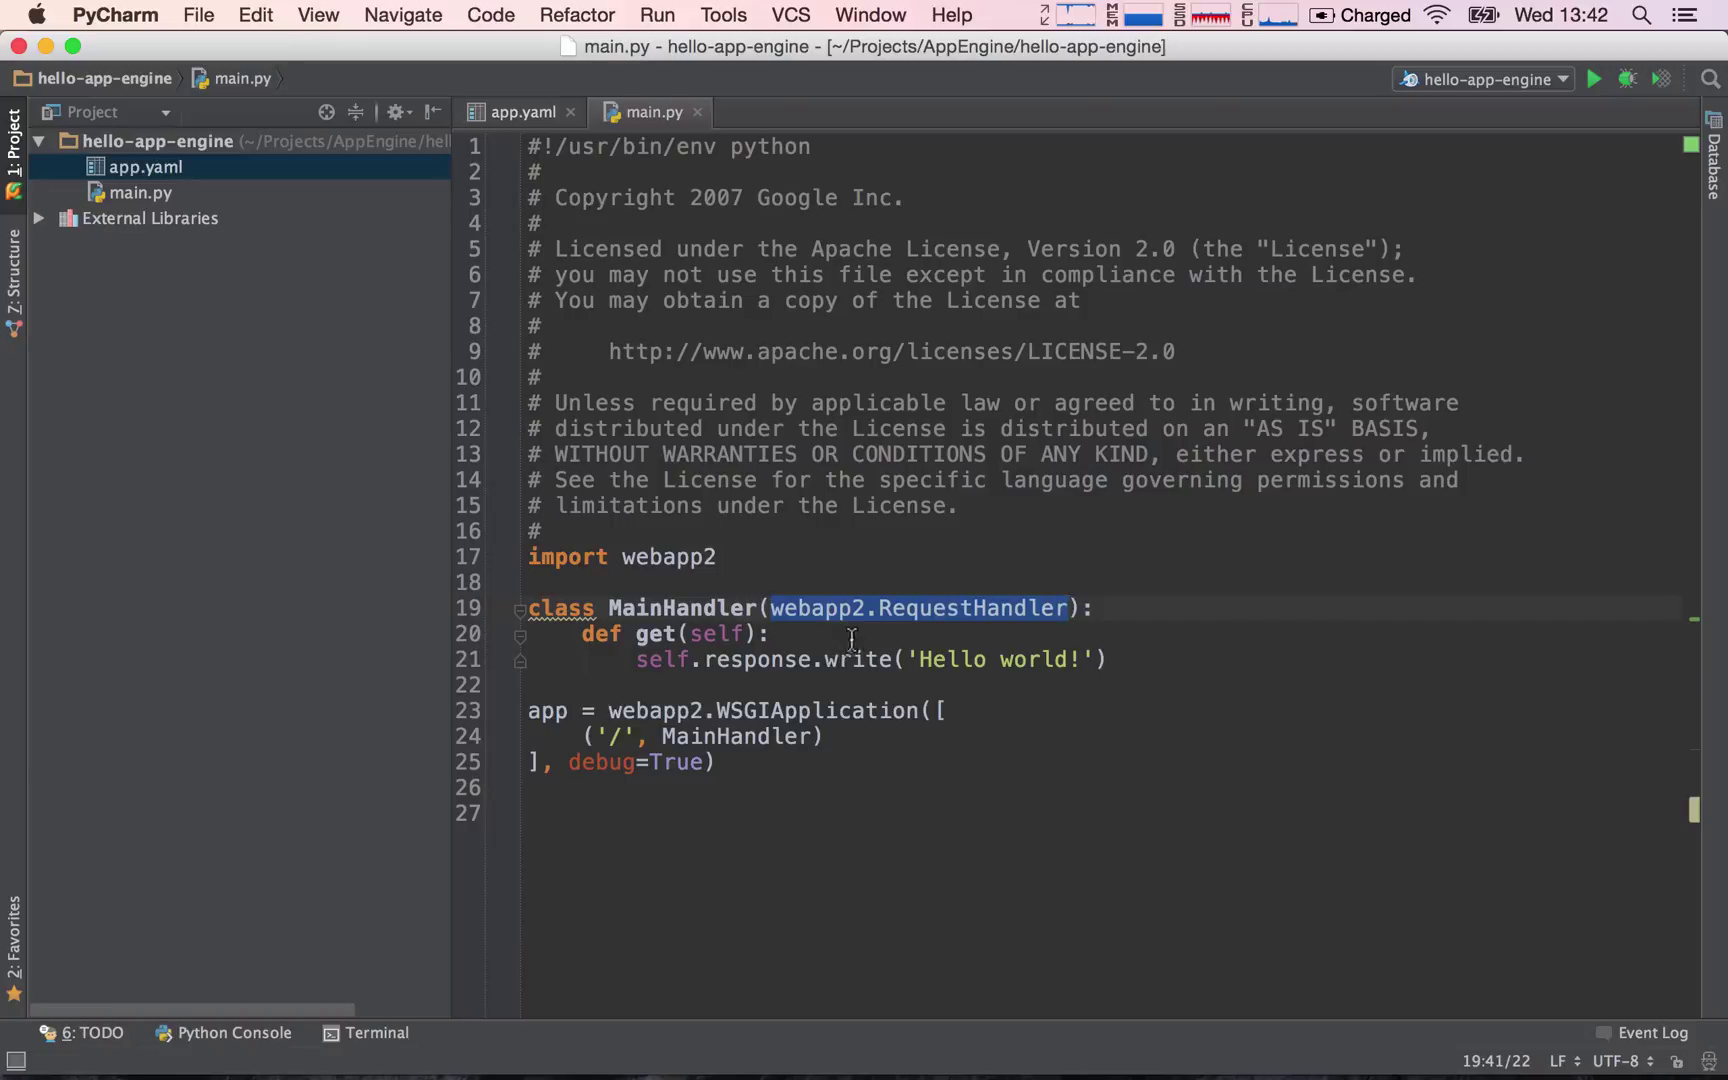
- Navigate from MainHandler's webapp2.RequestHandler base class to its definition in webapp2.py
click(948, 608)
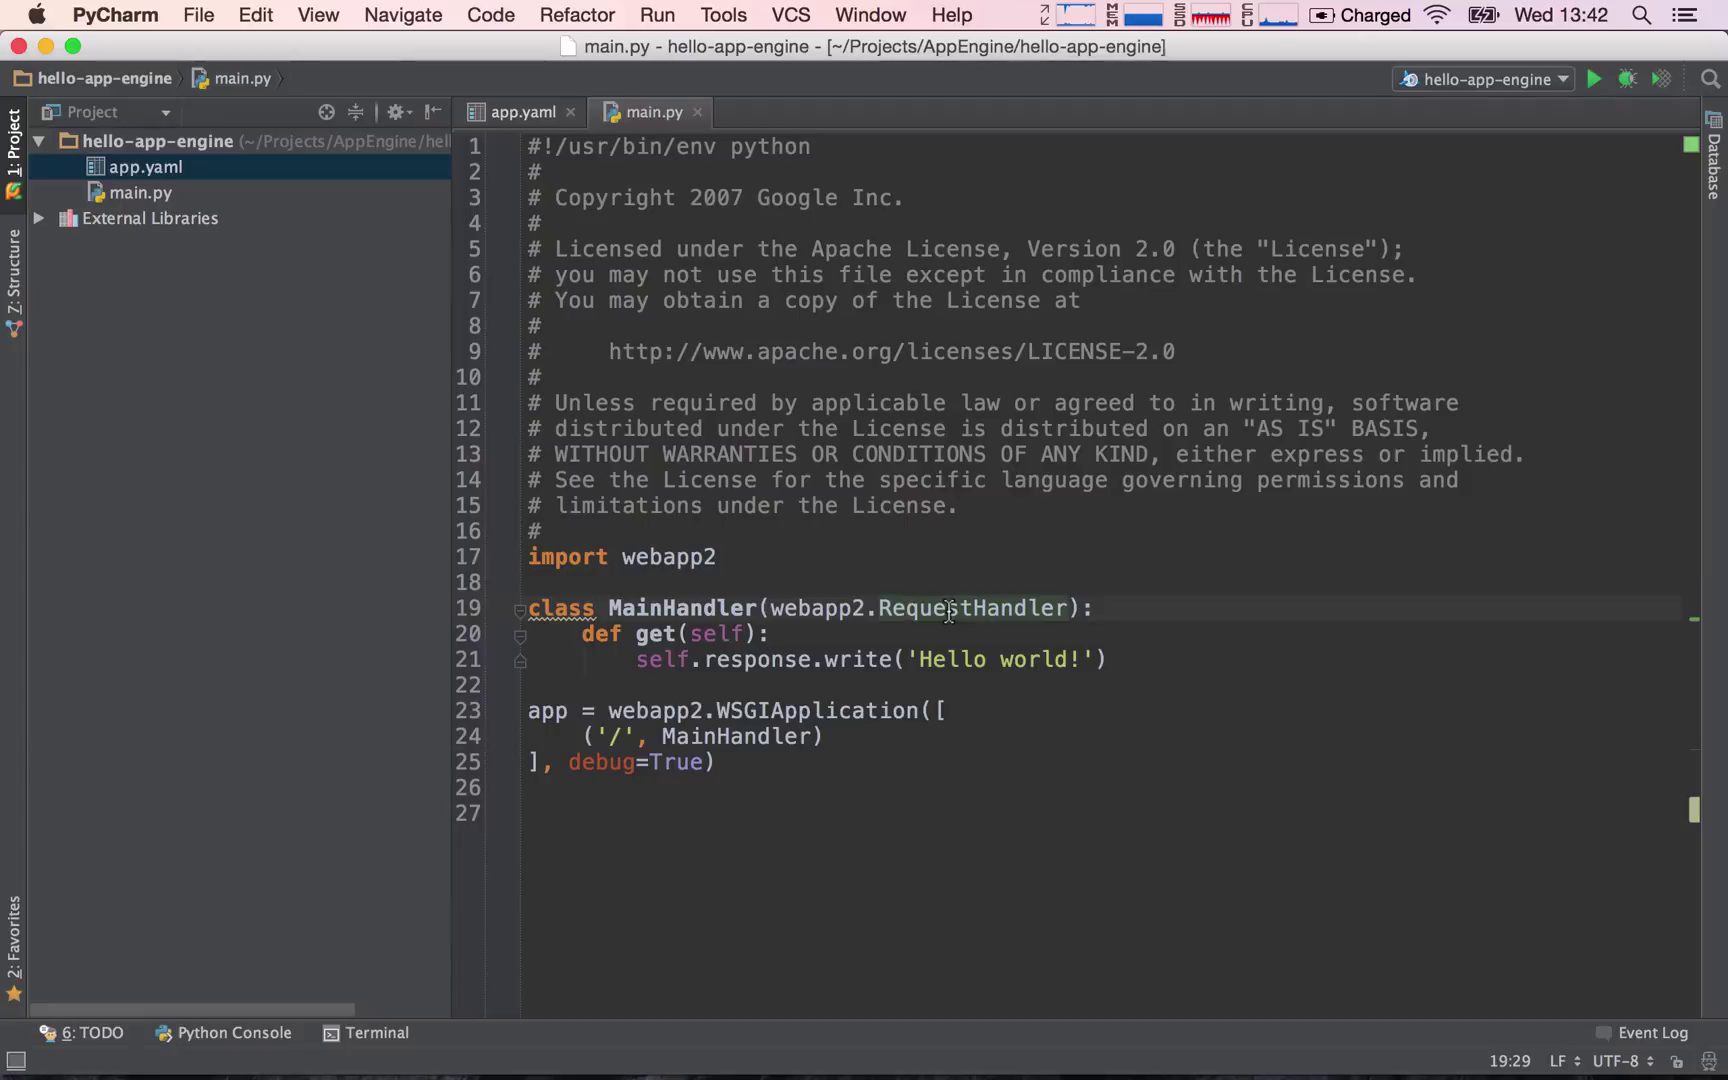
mouse_move(826, 588)
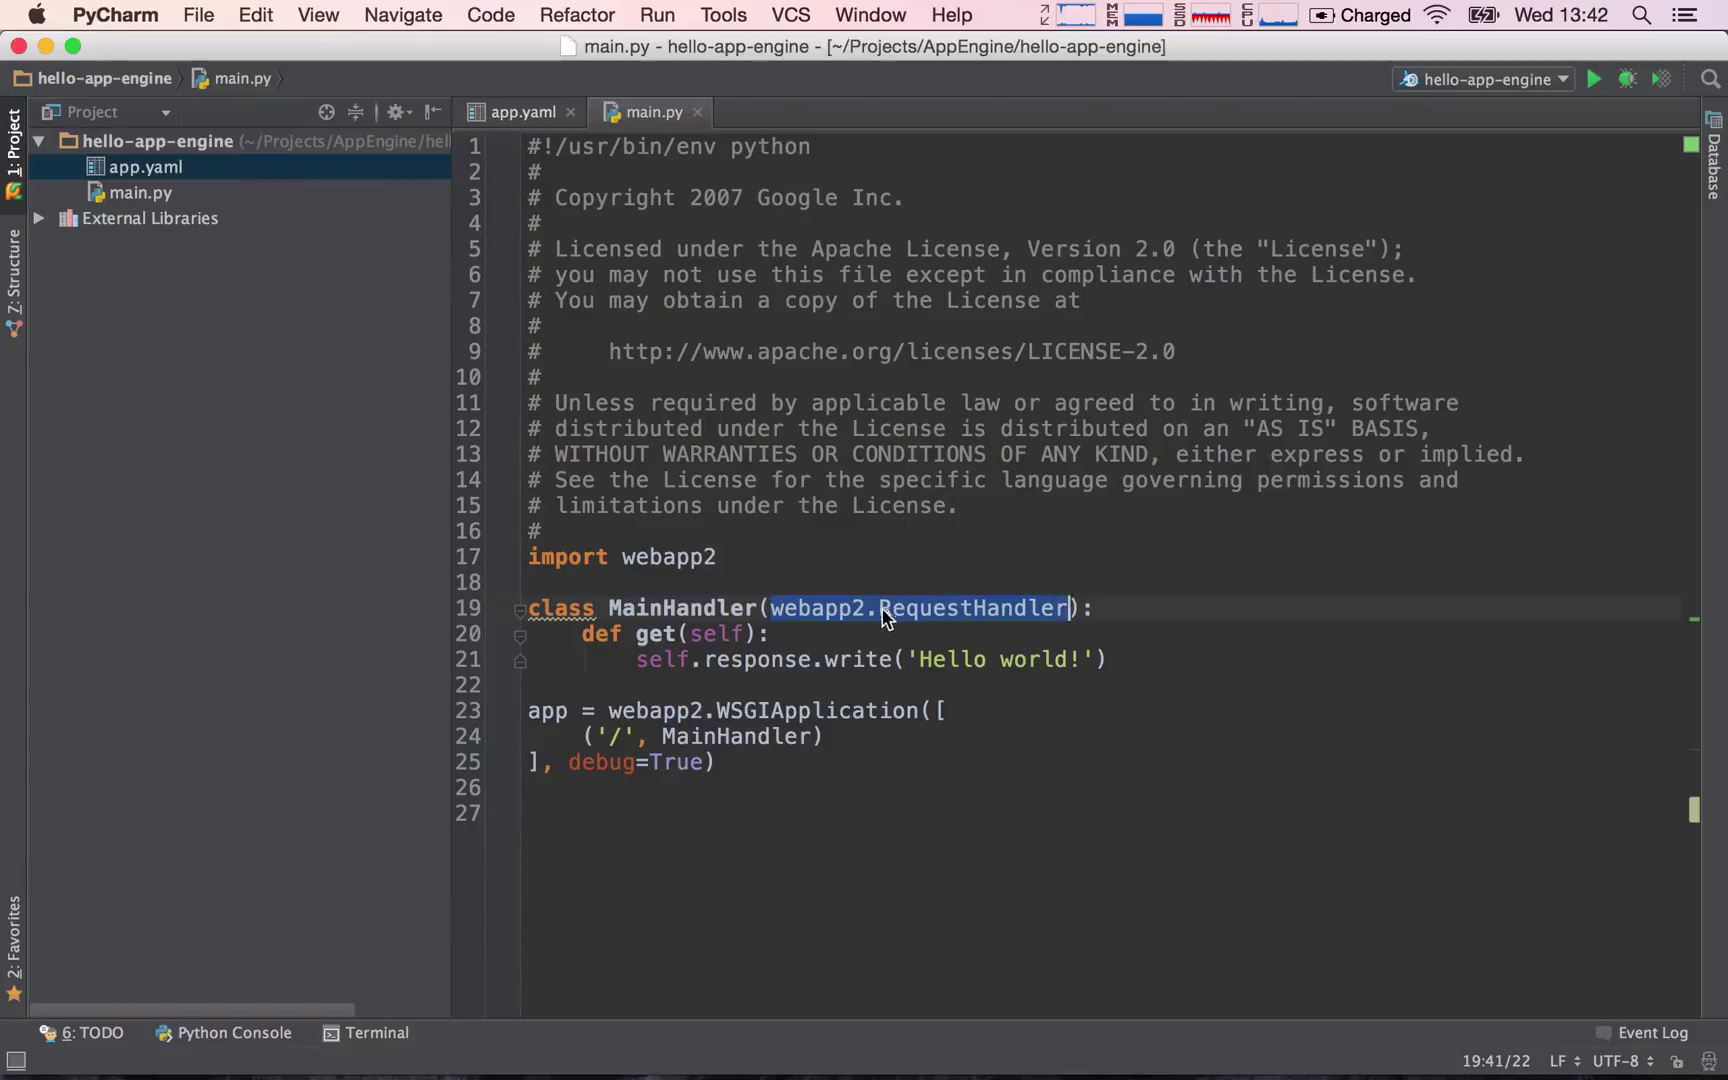
mouse_move(906, 628)
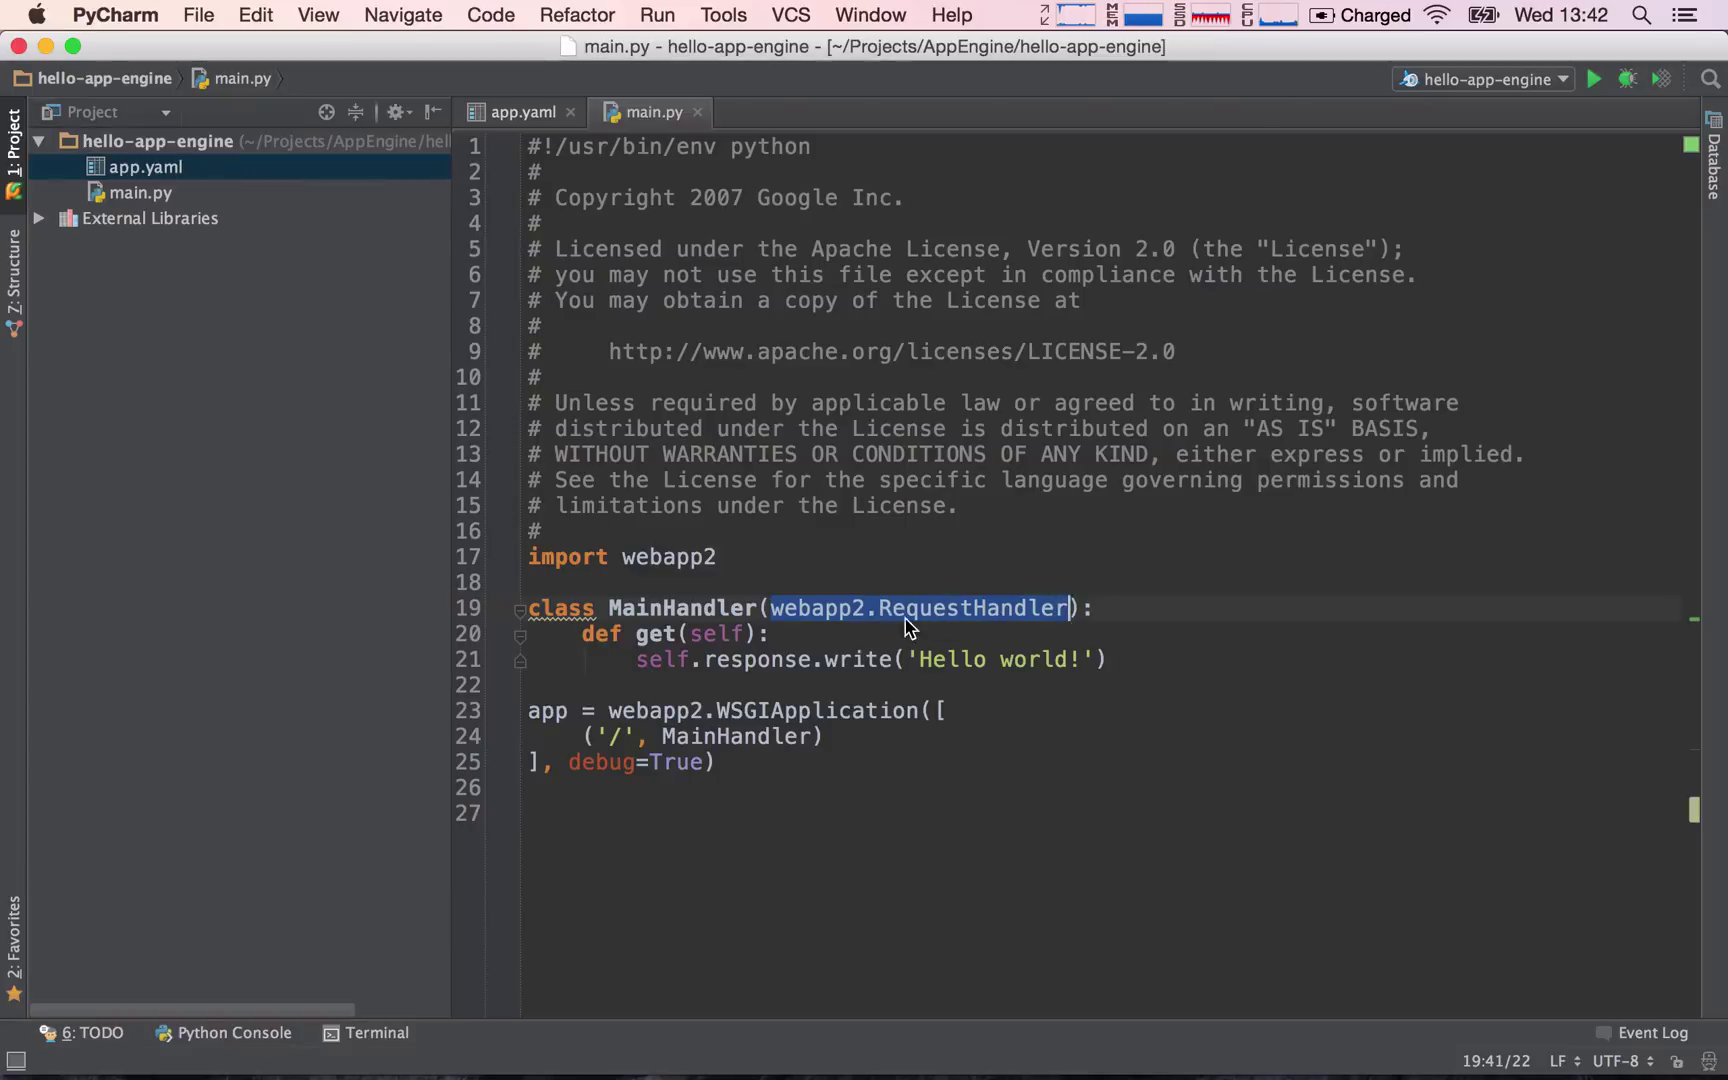
click(644, 608)
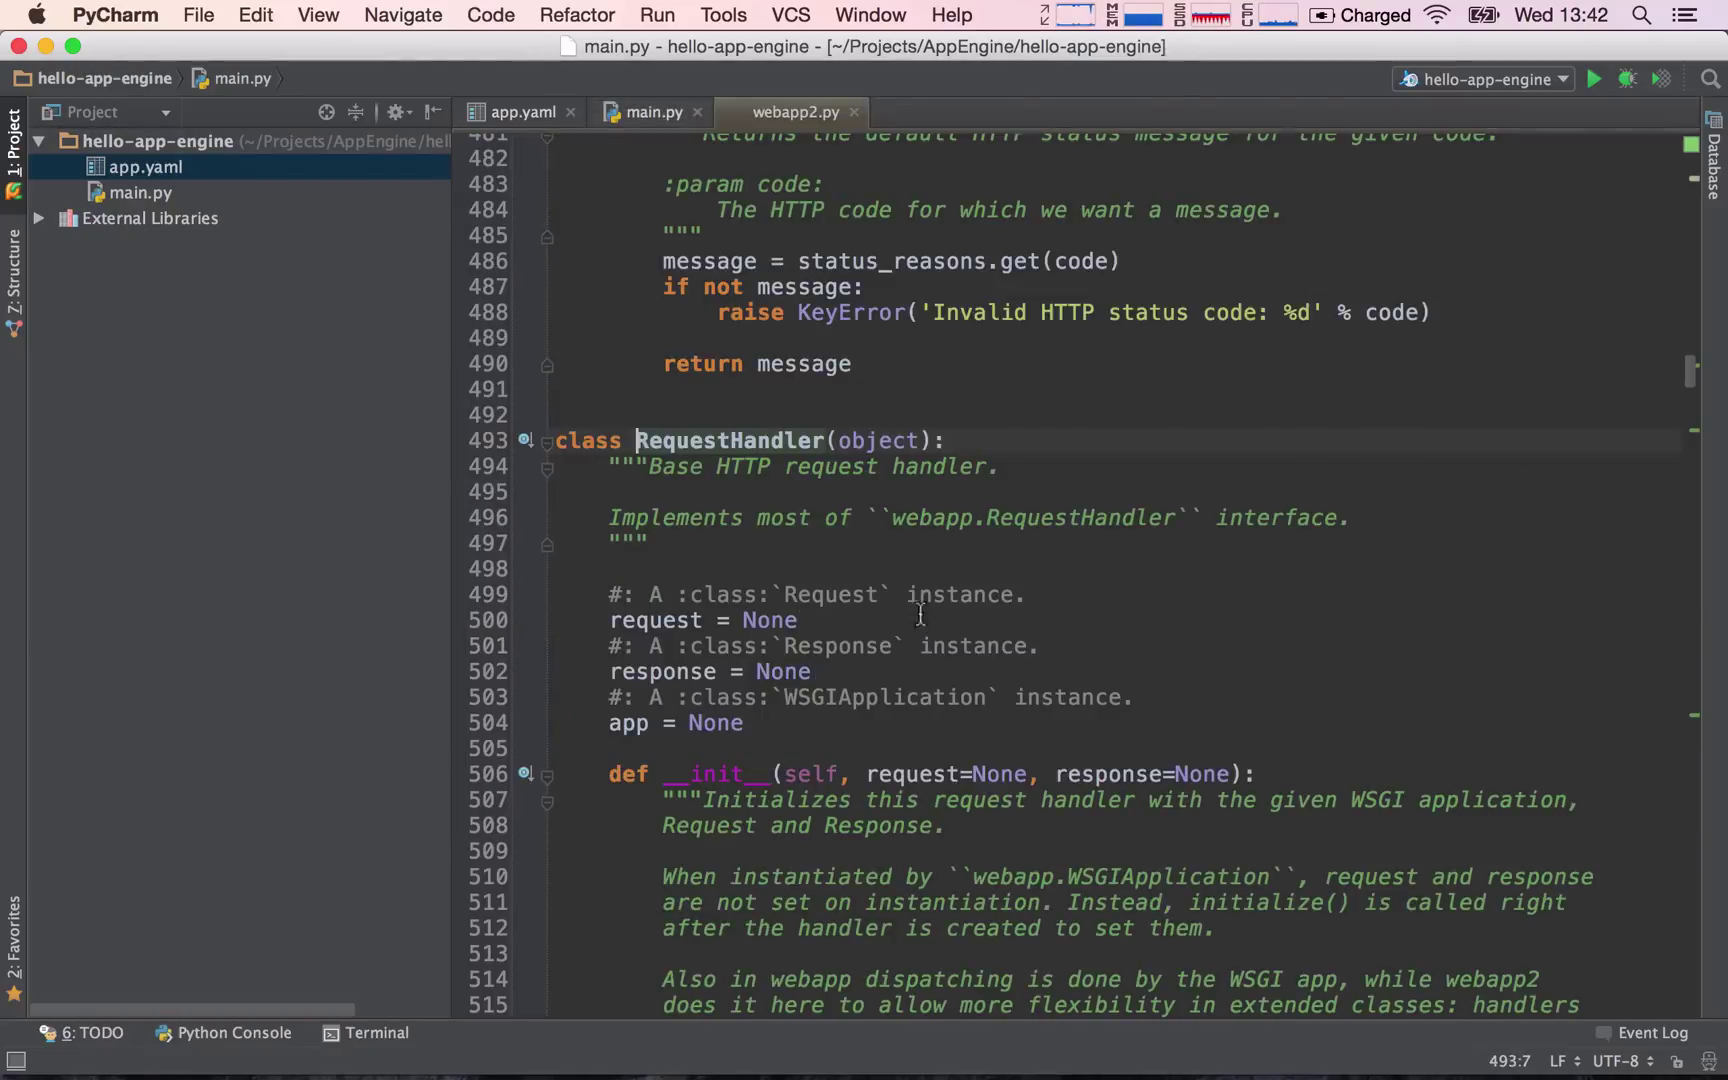
- Close the webapp2.py editor tab
click(796, 112)
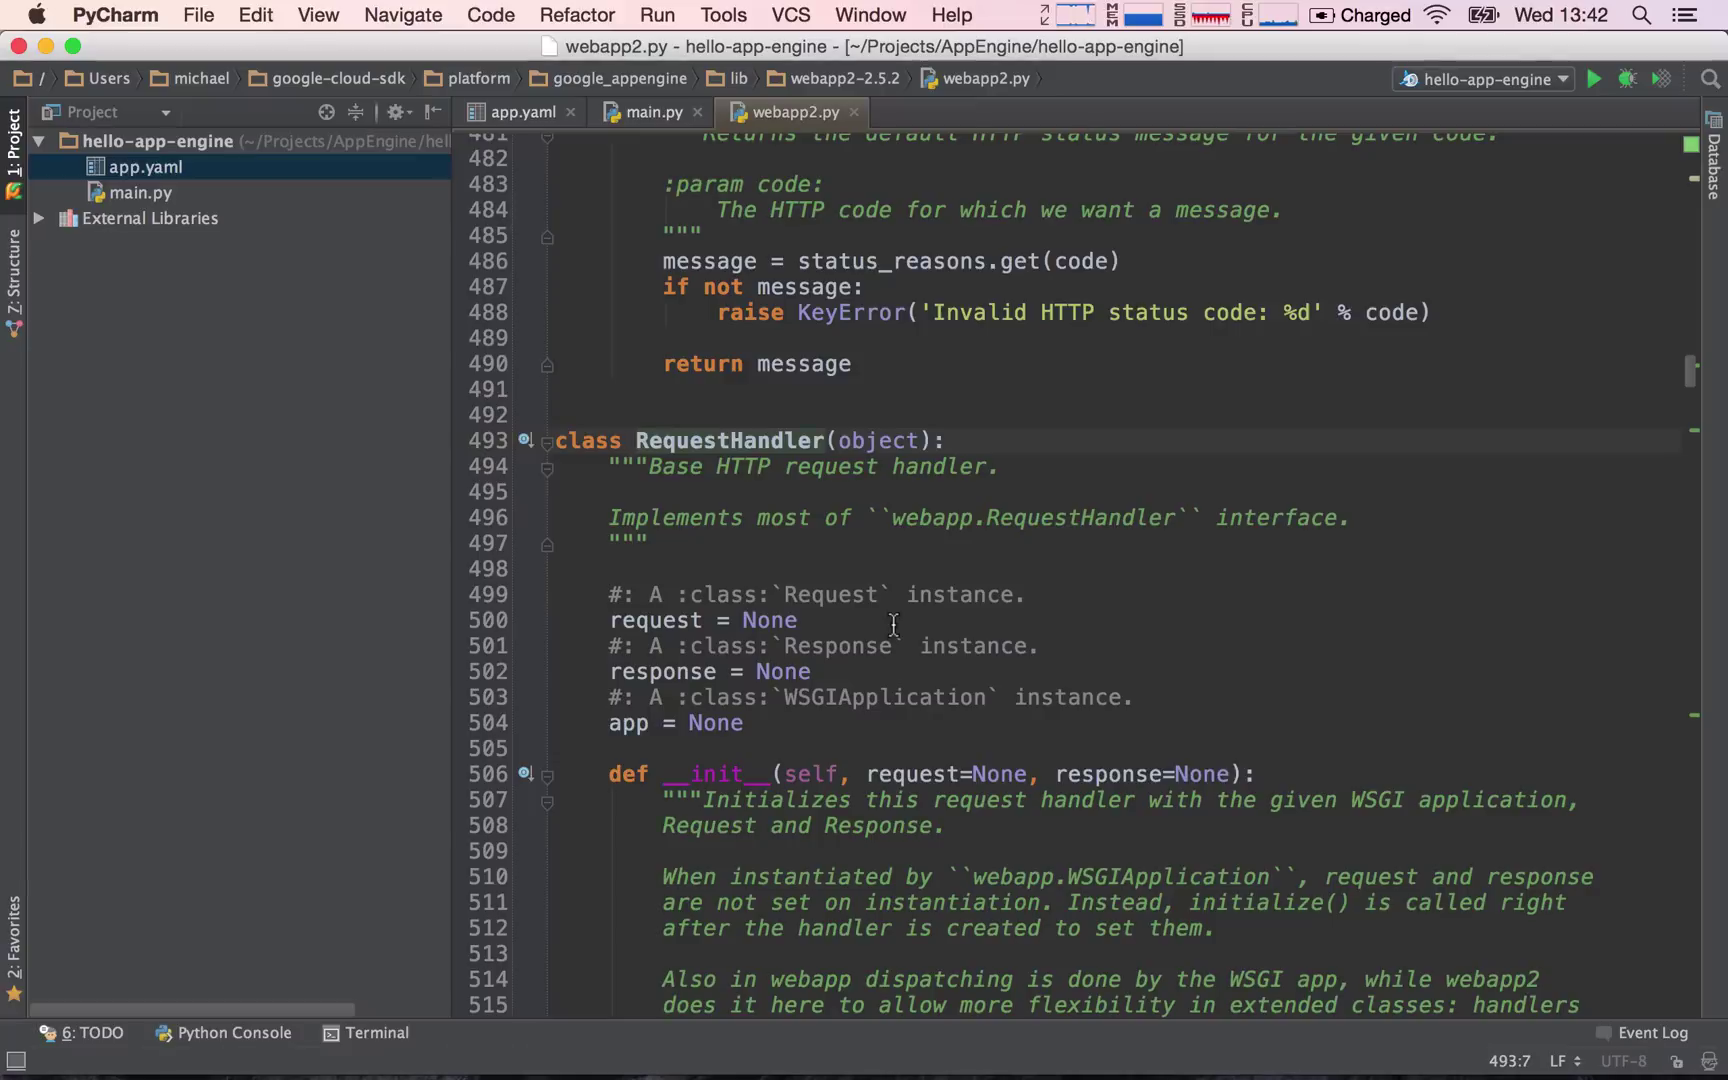
mouse_move(892, 578)
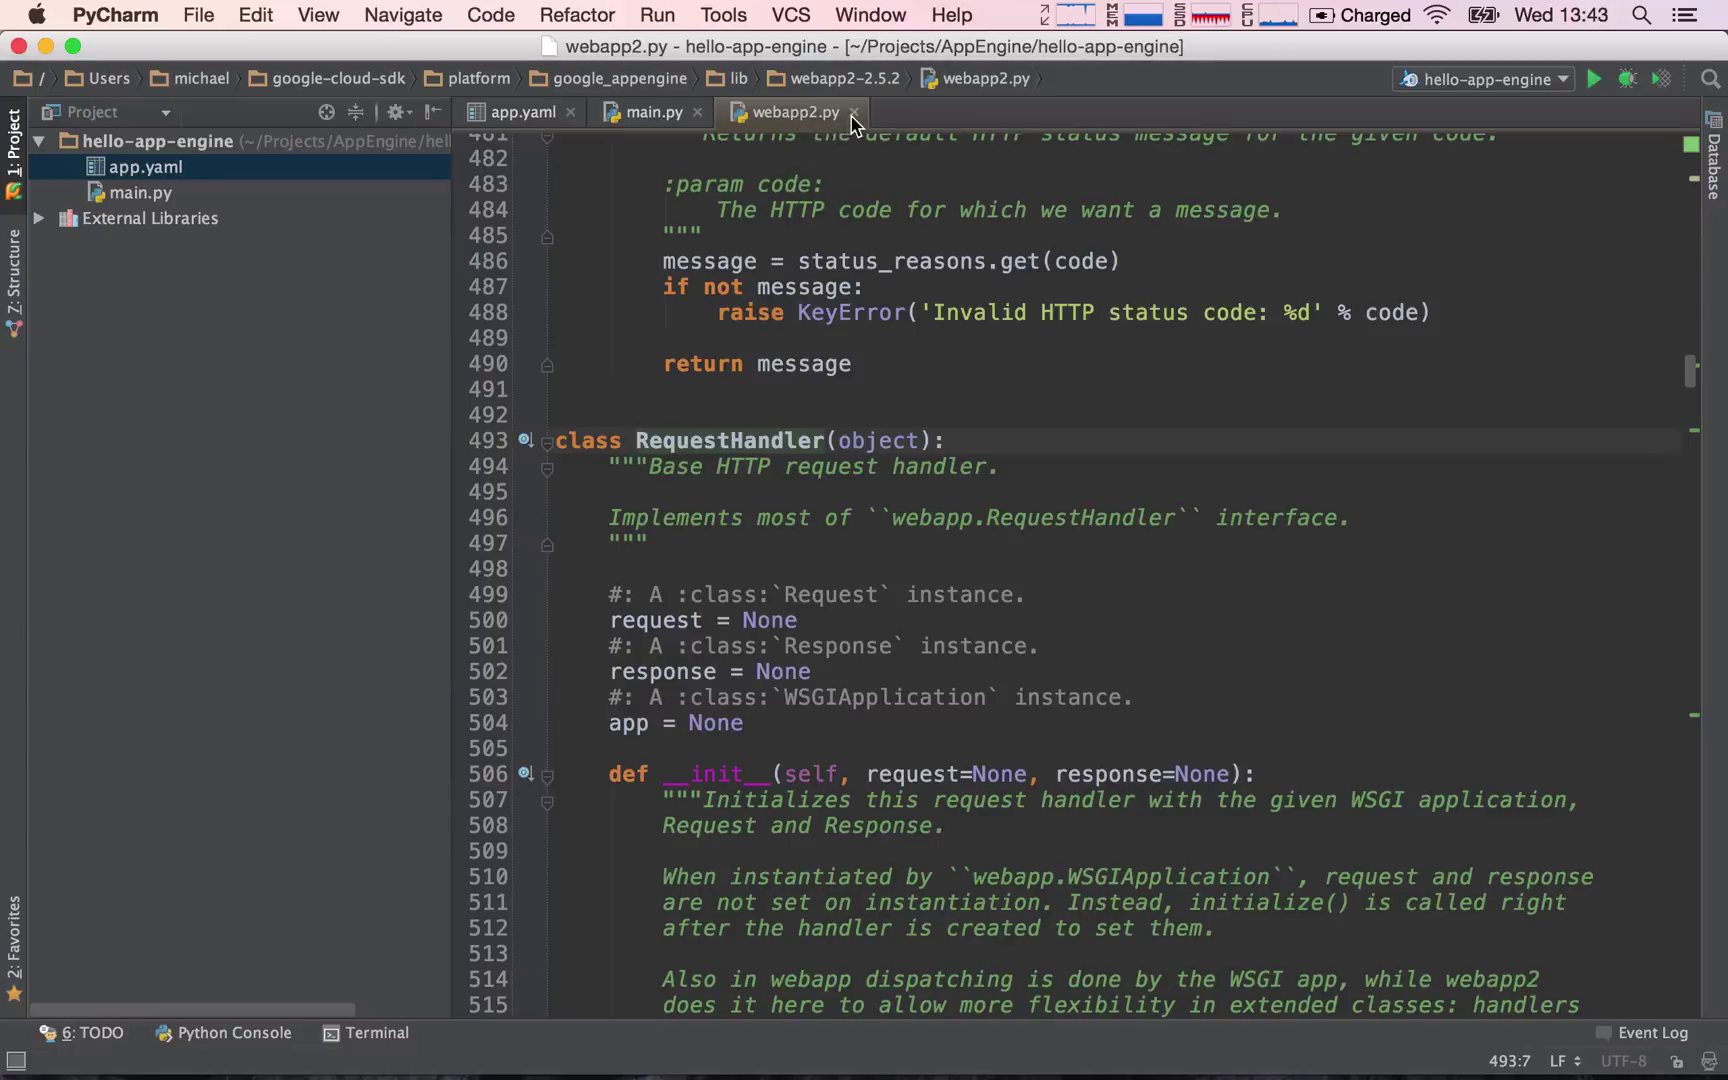
mouse_move(850, 112)
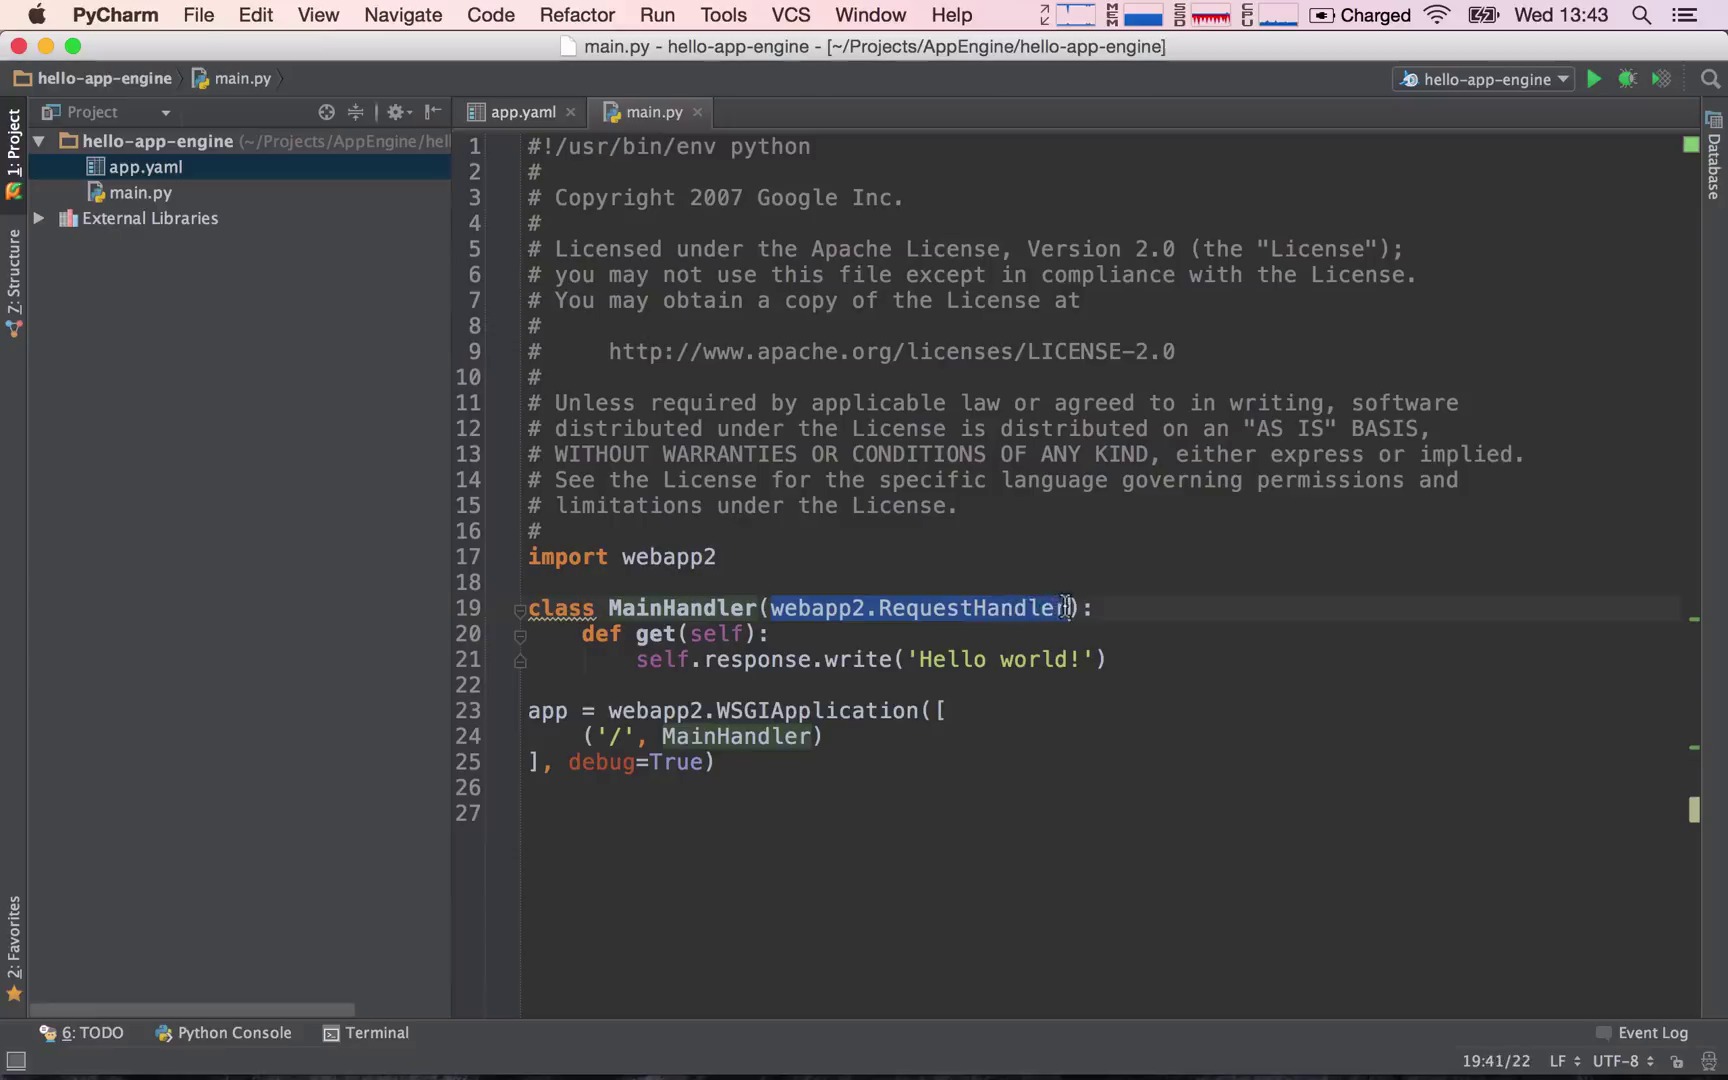
click(814, 608)
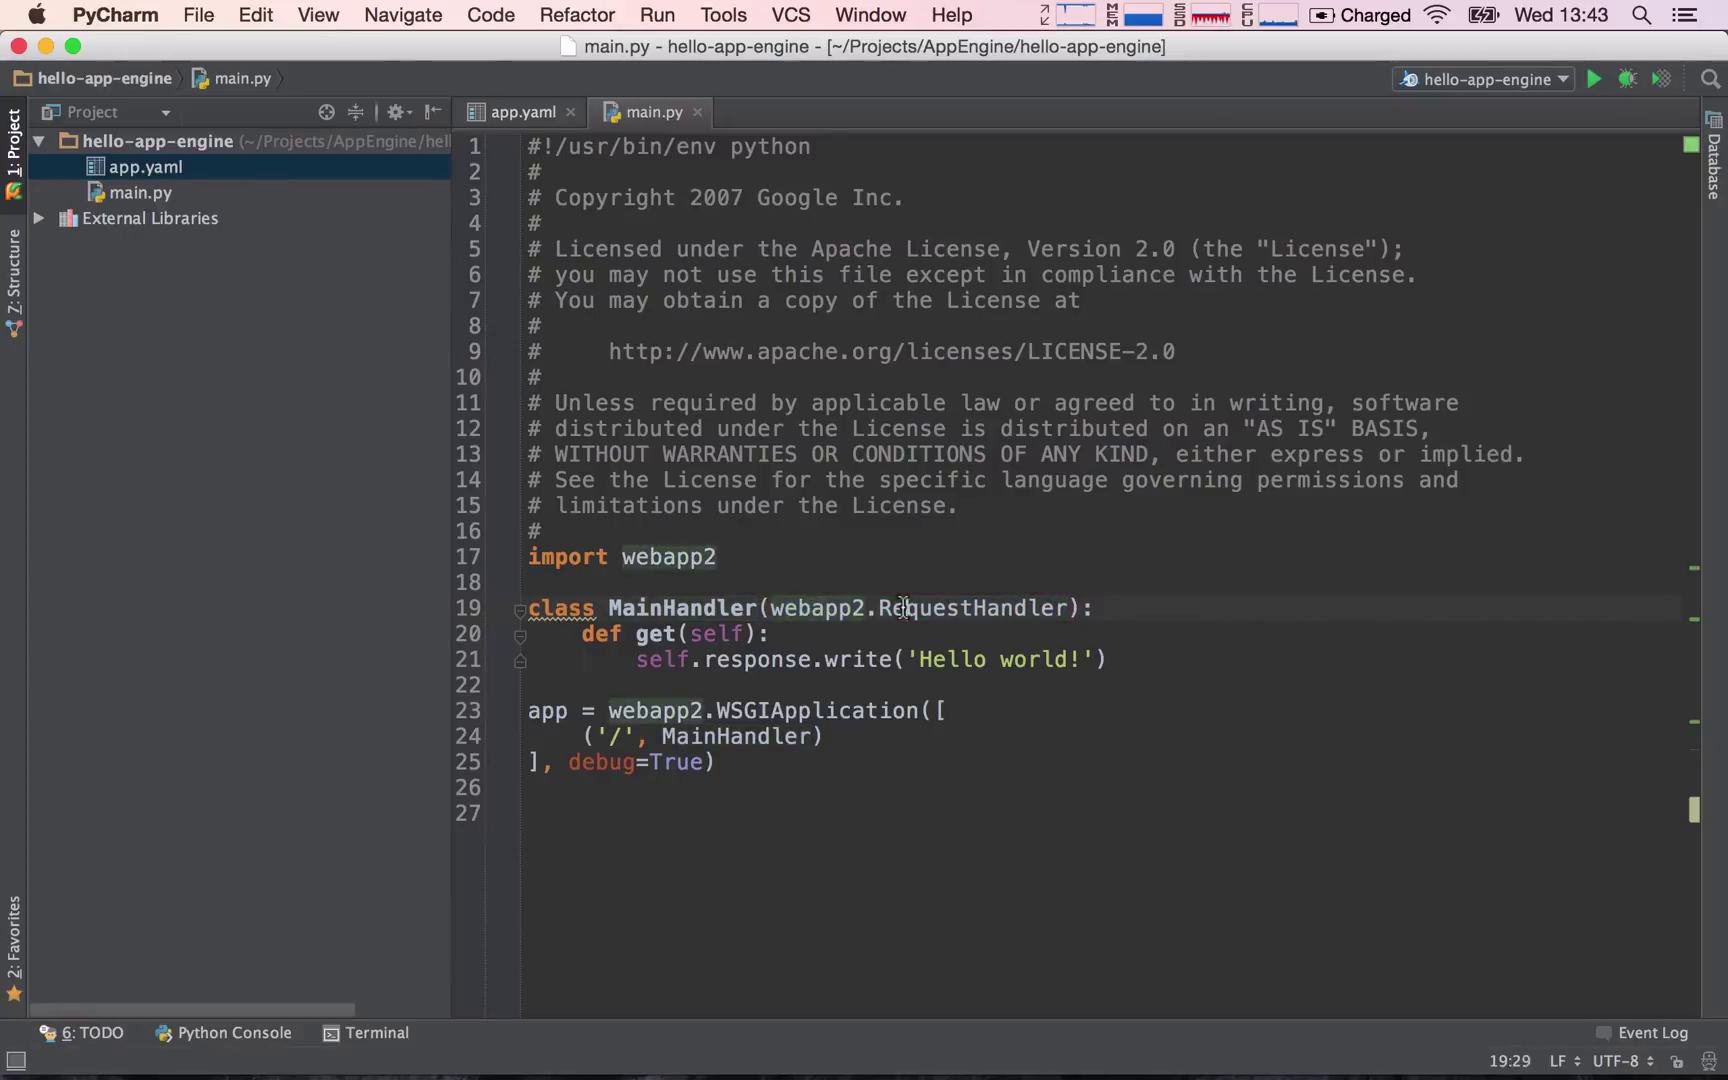
double_click(970, 608)
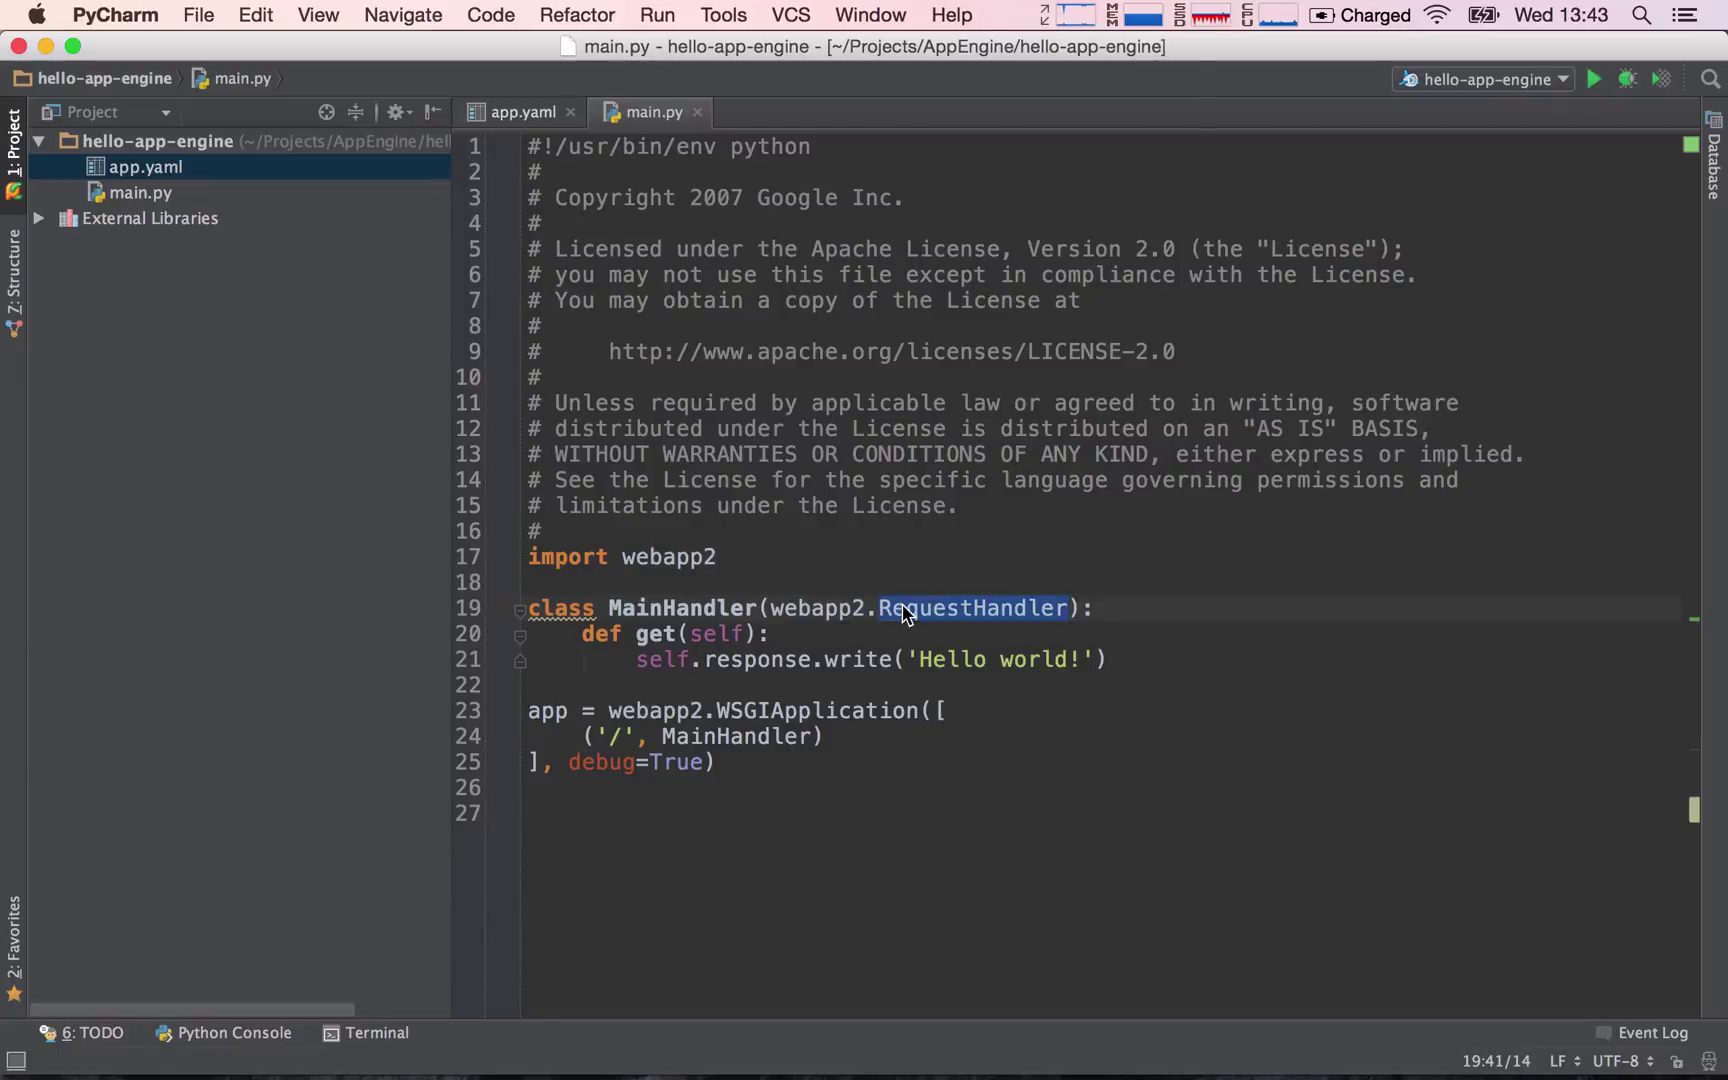